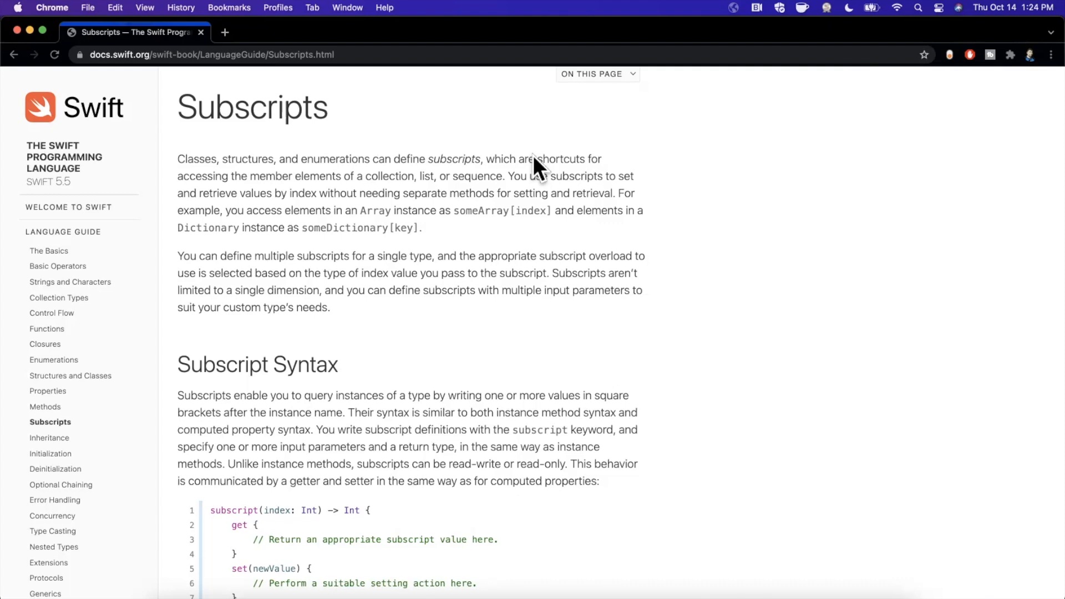
mouse_move(321, 227)
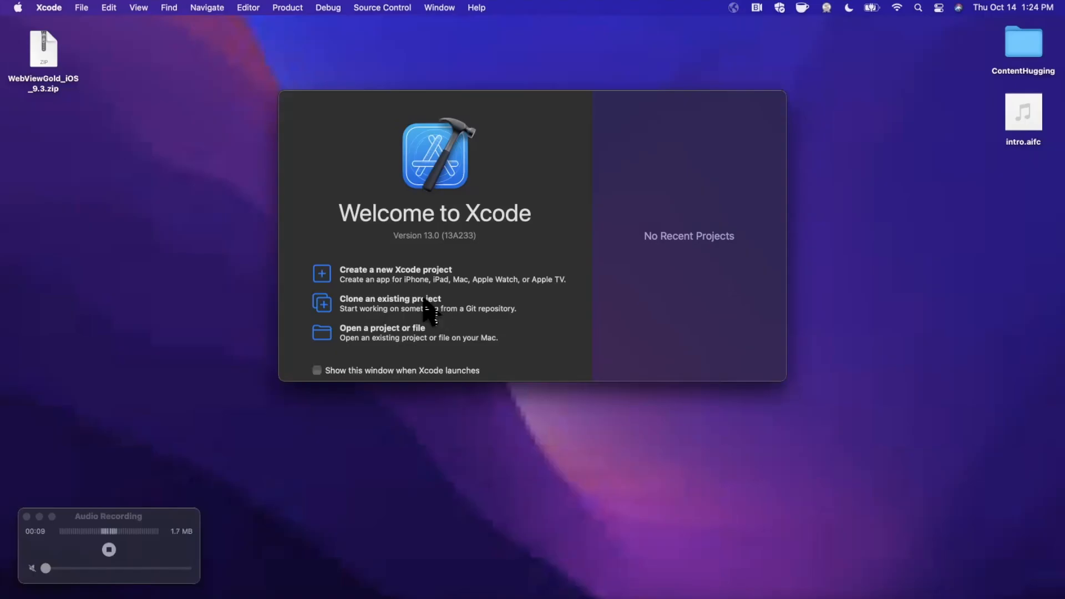
mouse_move(81, 17)
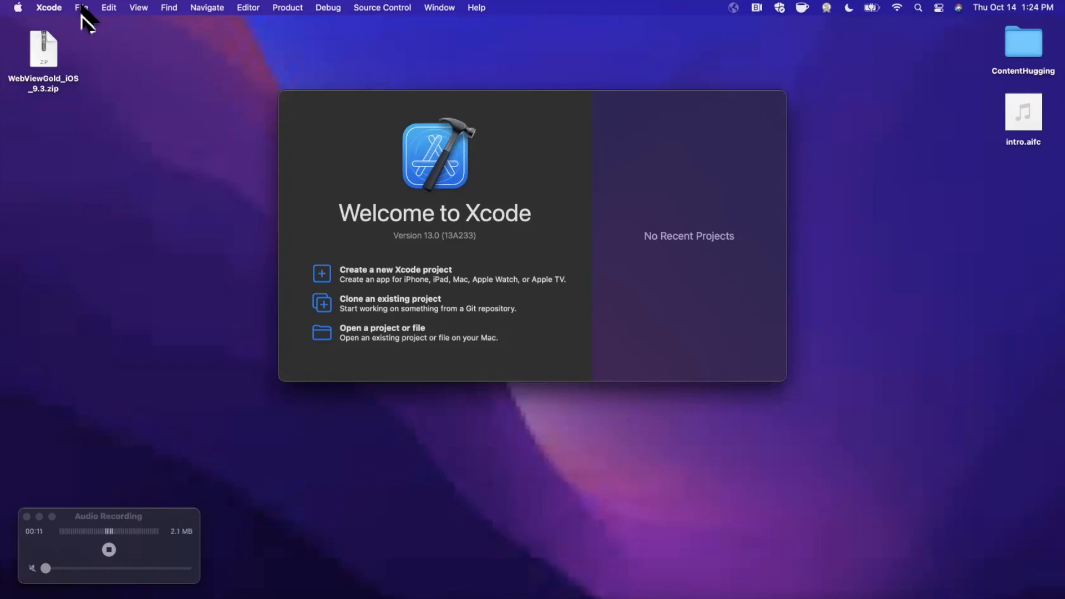
Create a new Blank iOS playground named Subscripts
left_click(81, 7)
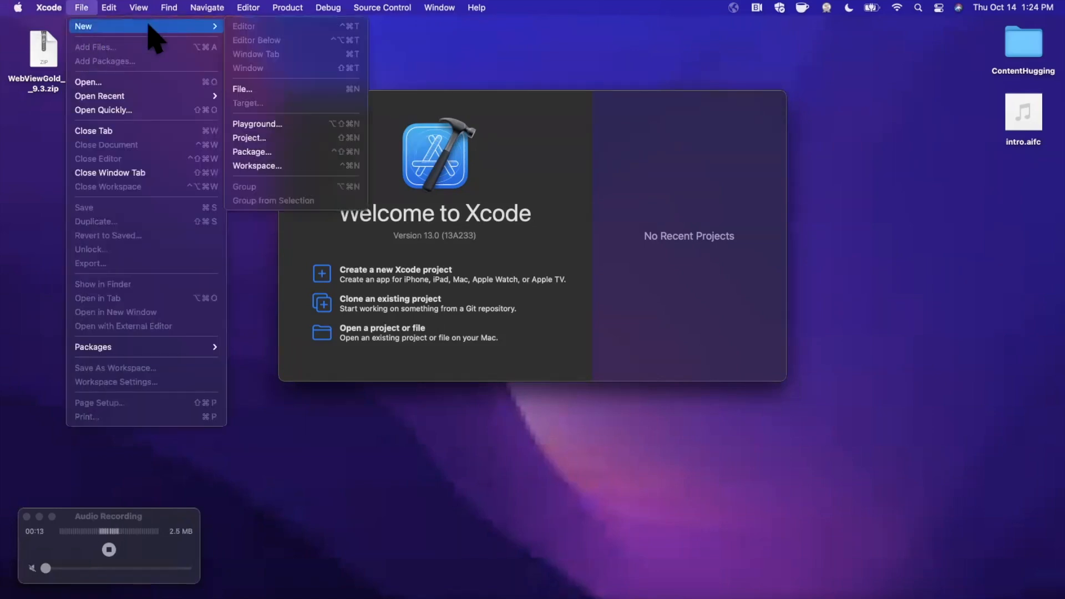
mouse_move(292, 123)
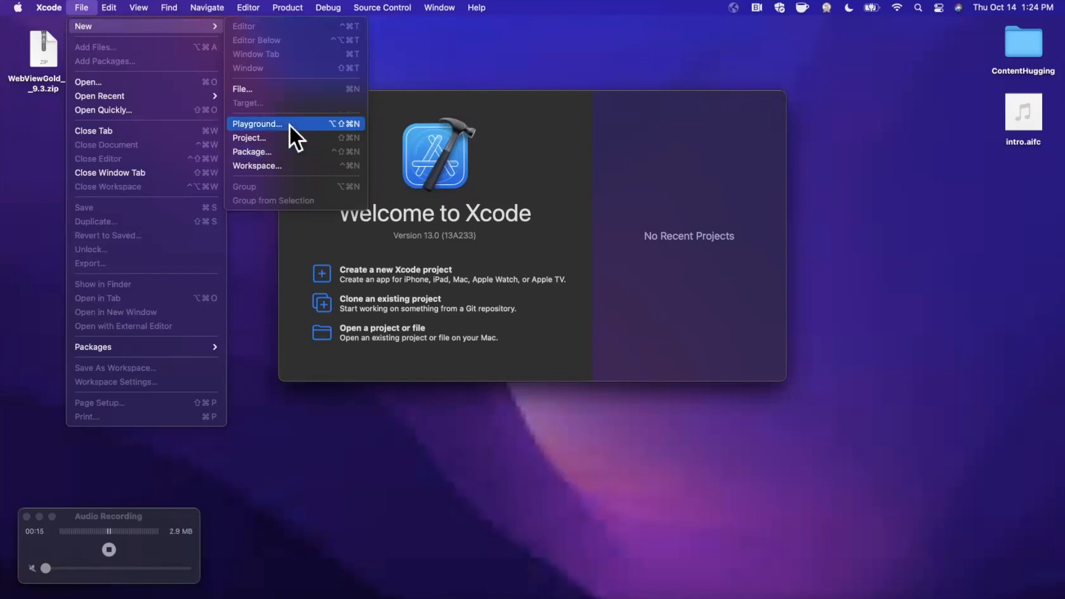
left_click(257, 123)
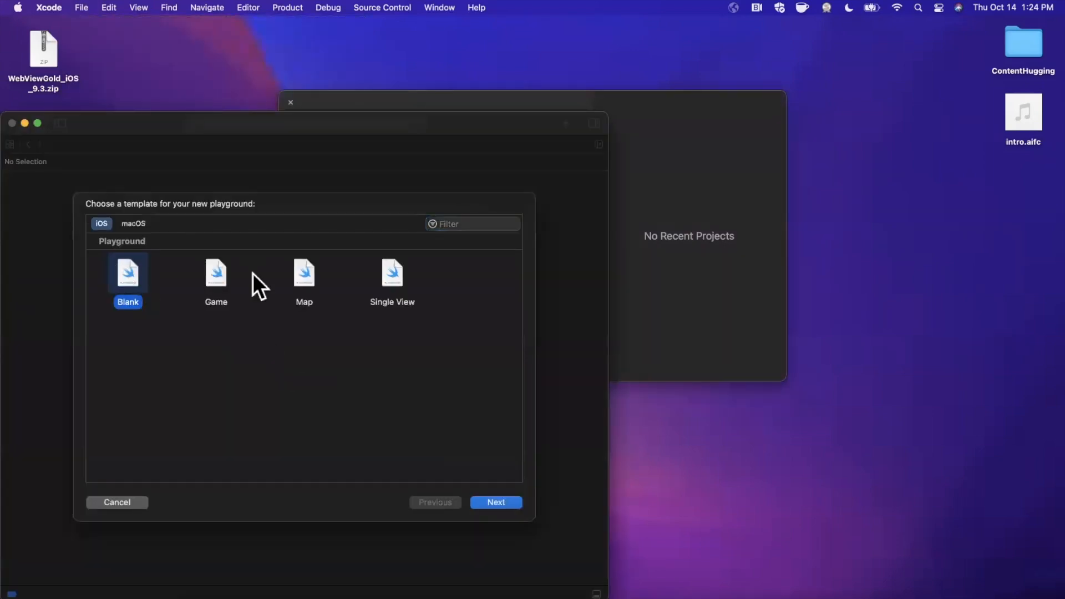
left_click(495, 502)
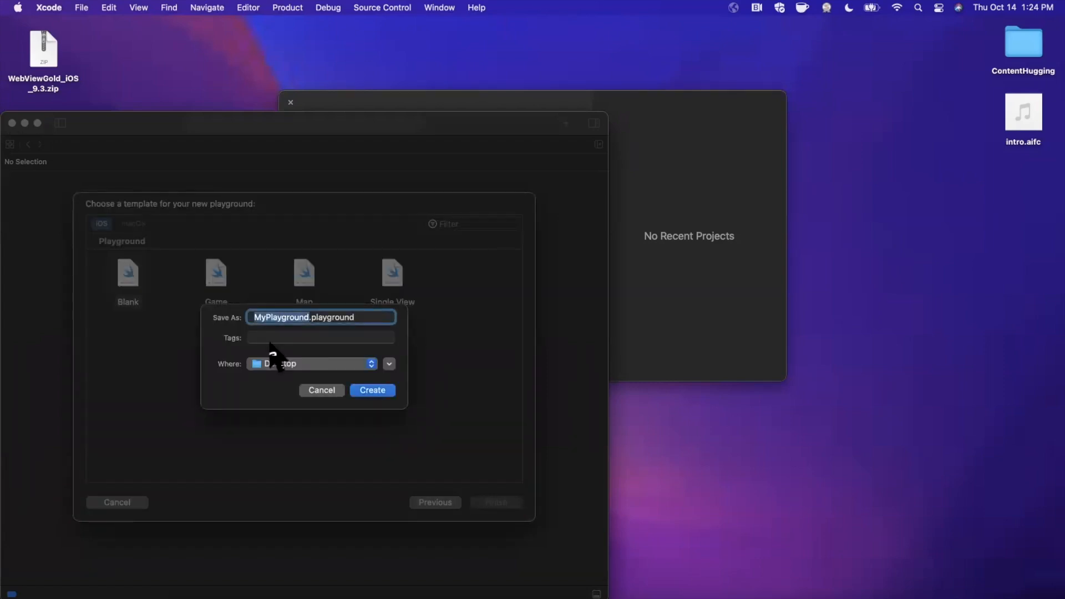
type("Subscr")
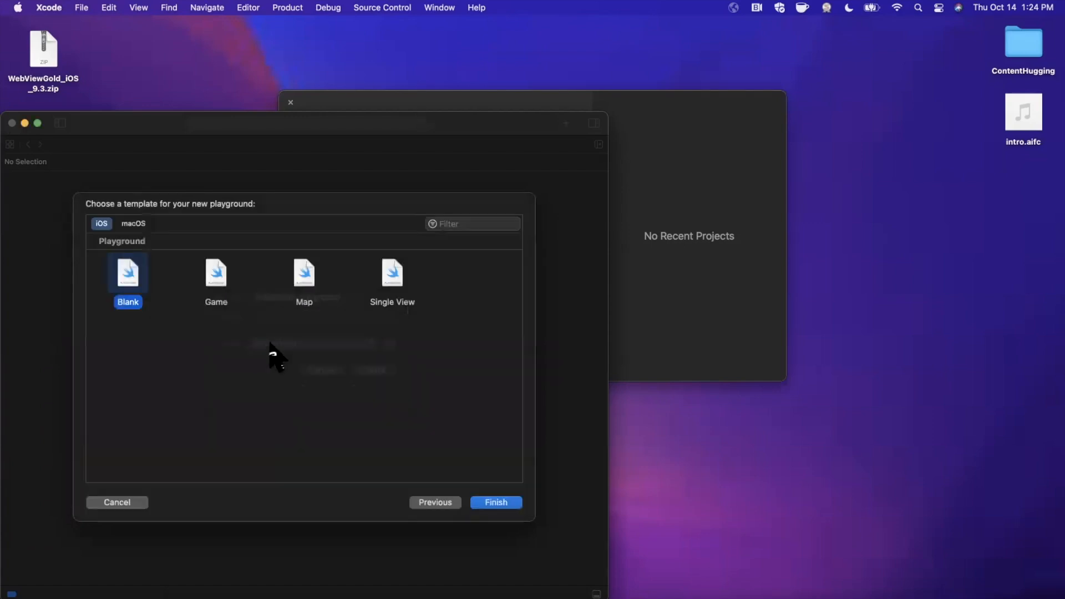
left_click(496, 502)
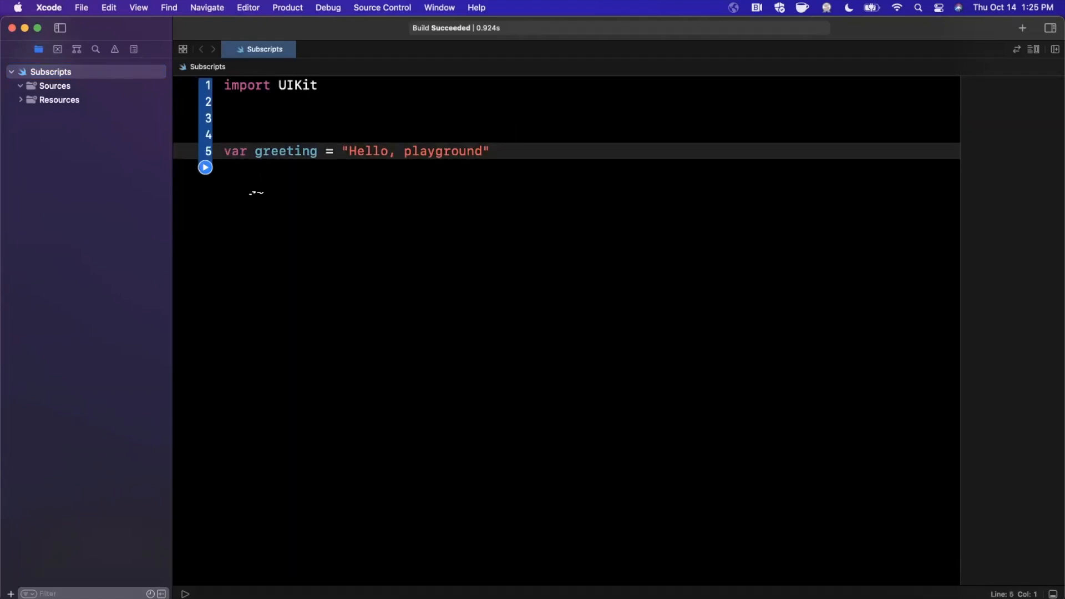
Replace the greeting with a // Subscript comment and let array = [1, 2, 3, 4]
key("Return")
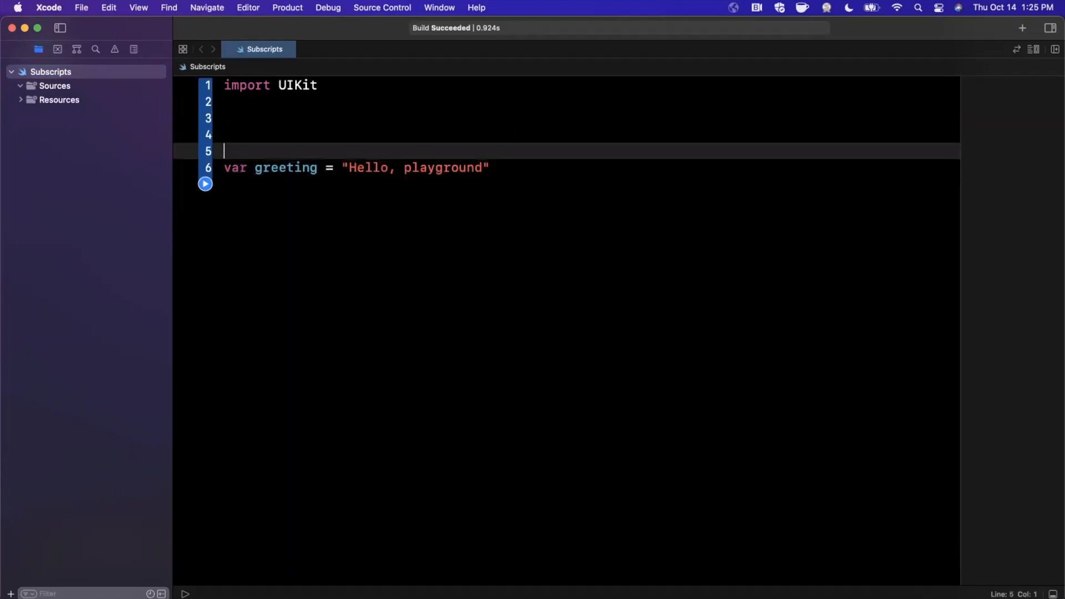
type("// Subscript")
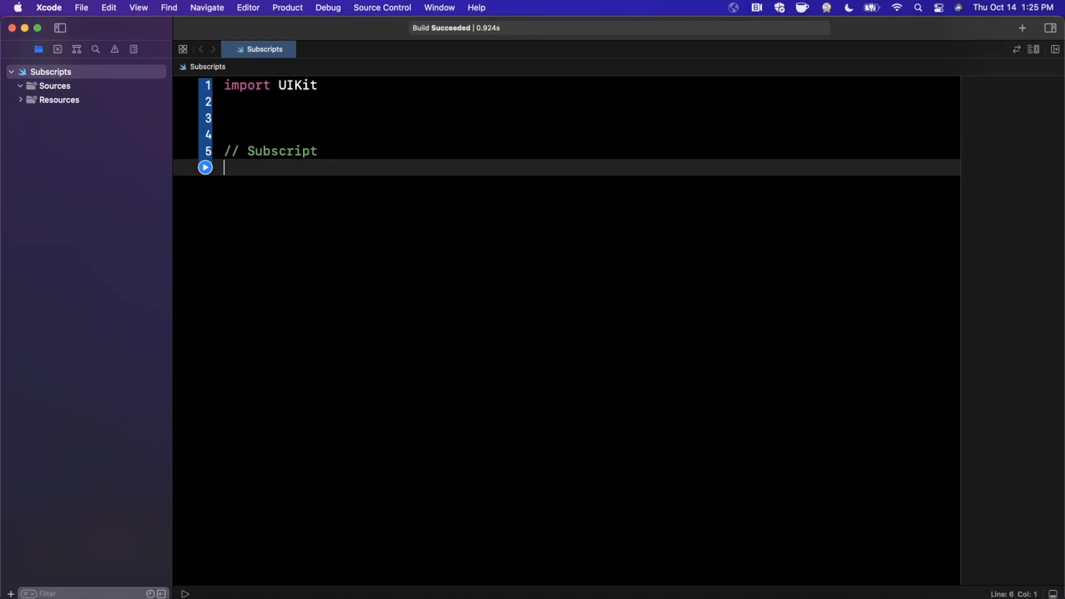
type("let")
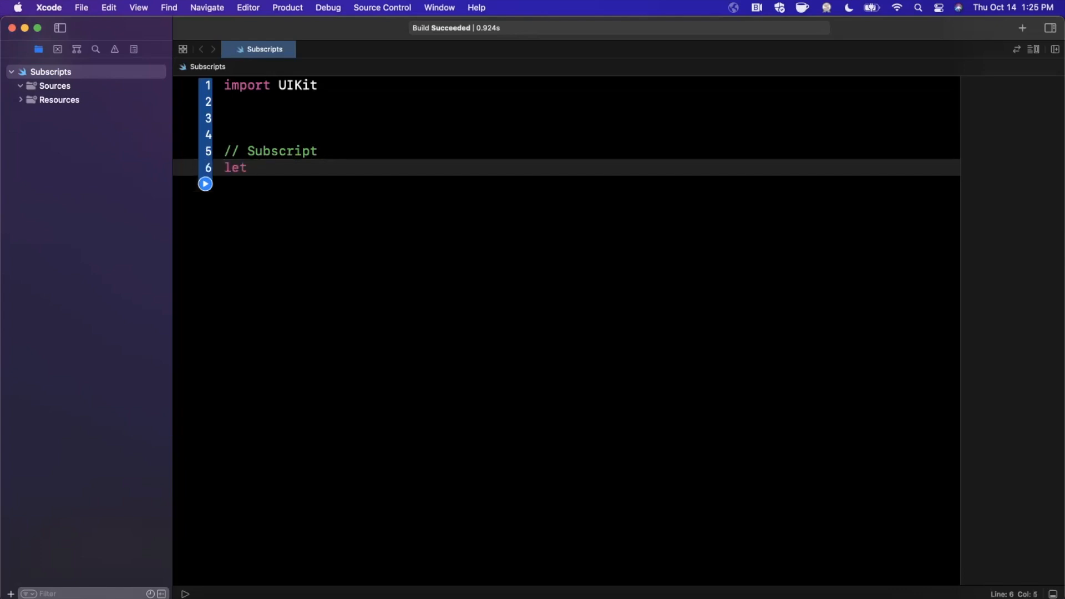
type("aray")
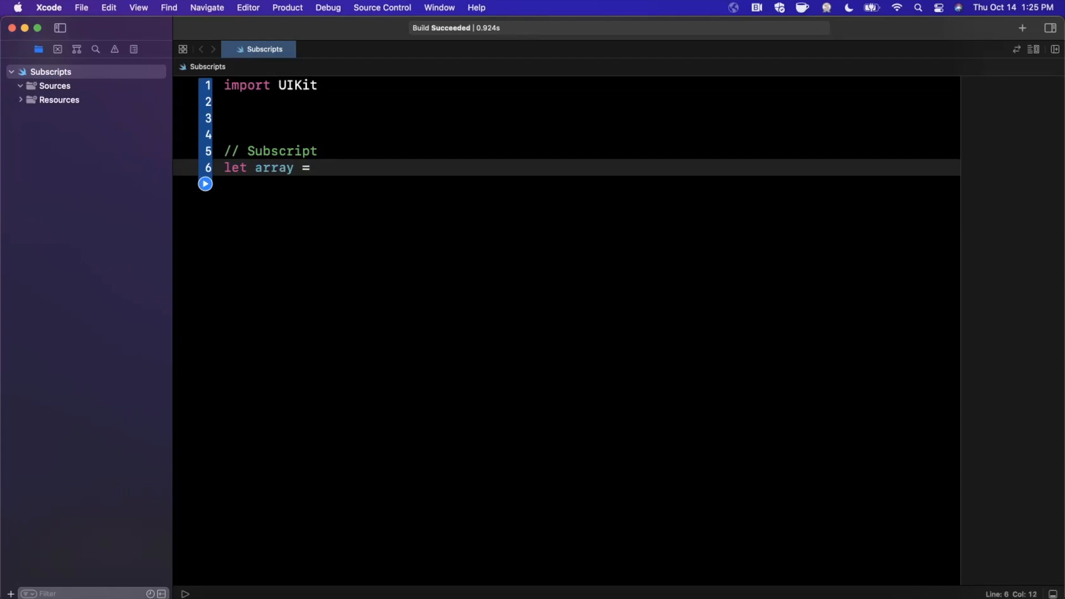
type("[1, 2, 3,")
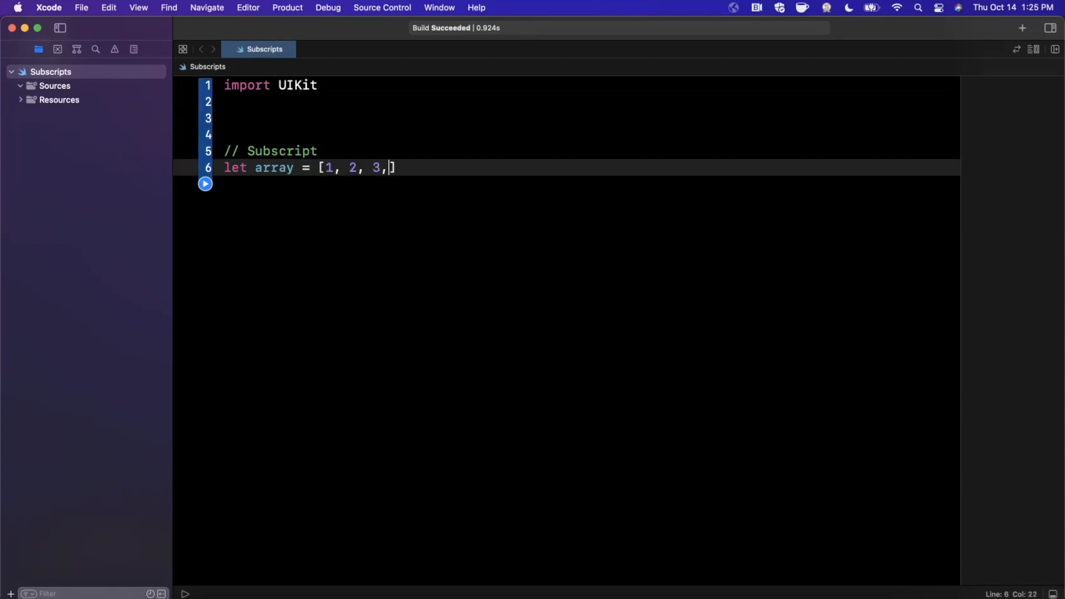
type("4")
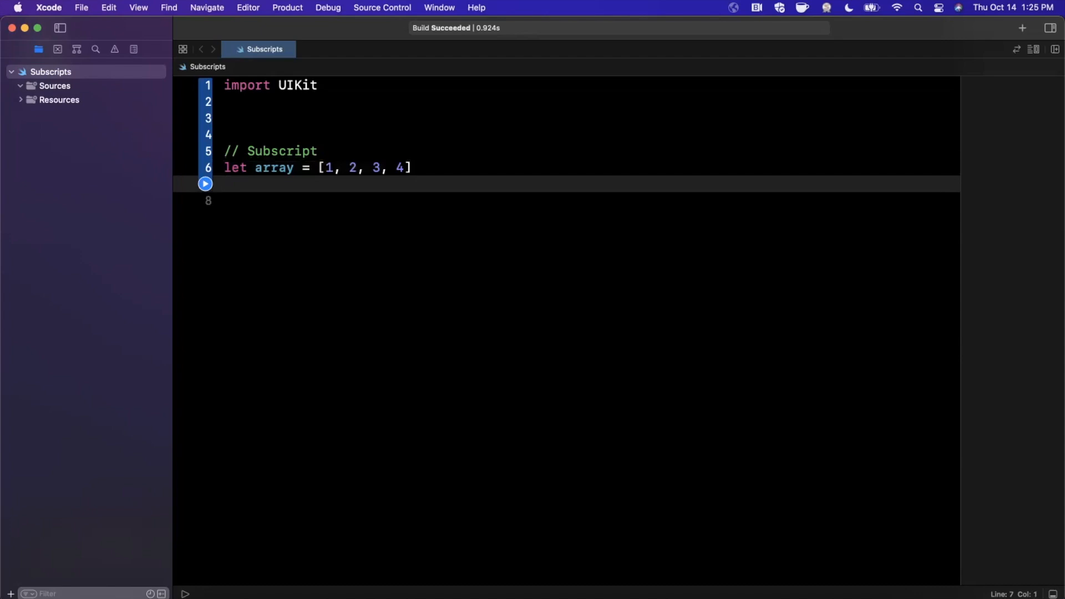
Add print(array[1]) and run the playground so the console outputs 2
type("print(array")
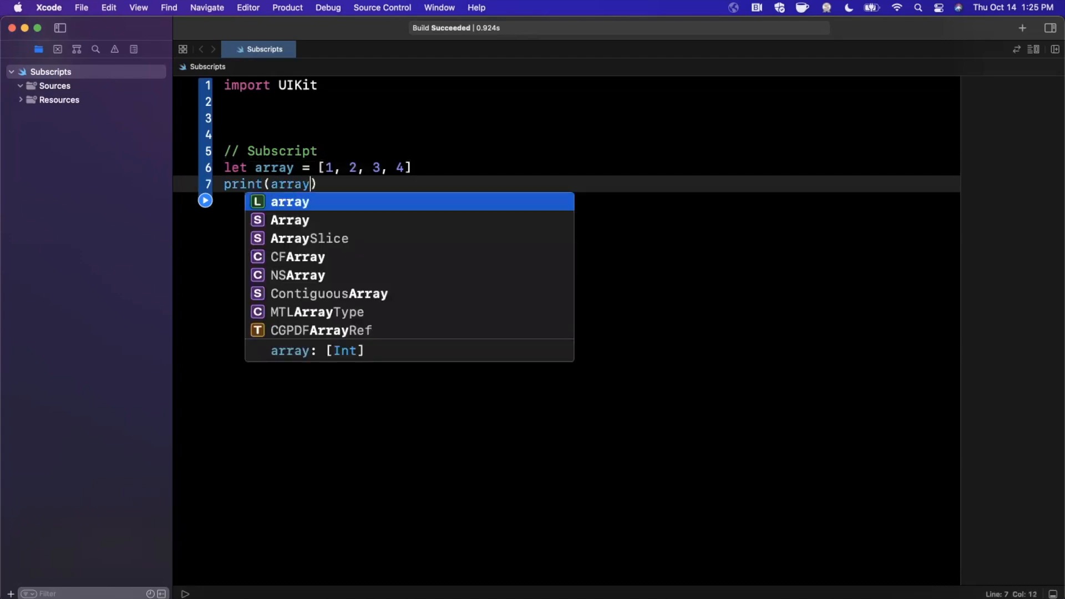
type("[")
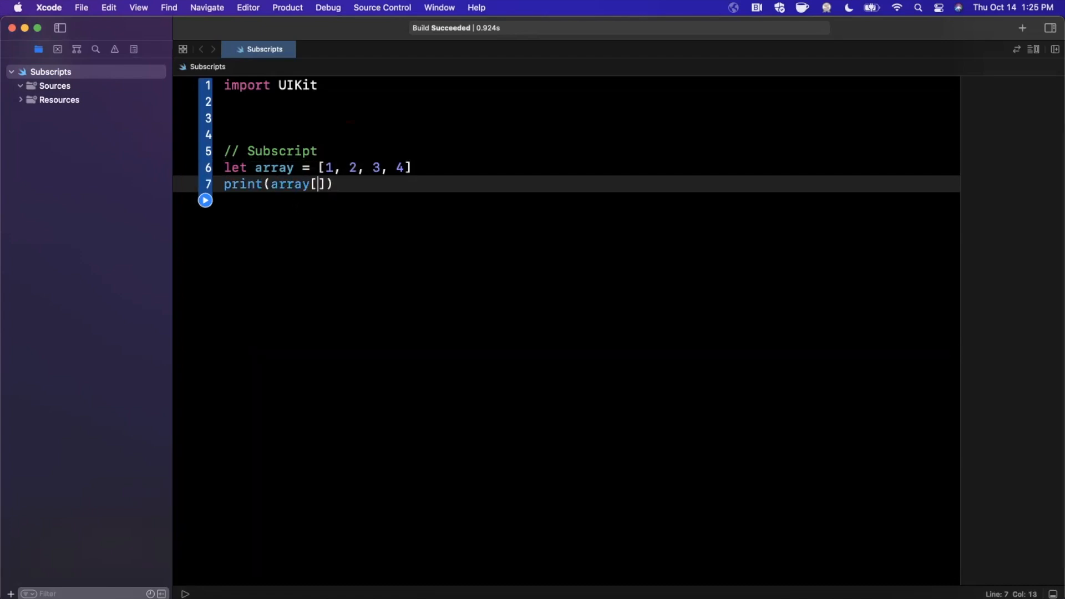
type("1")
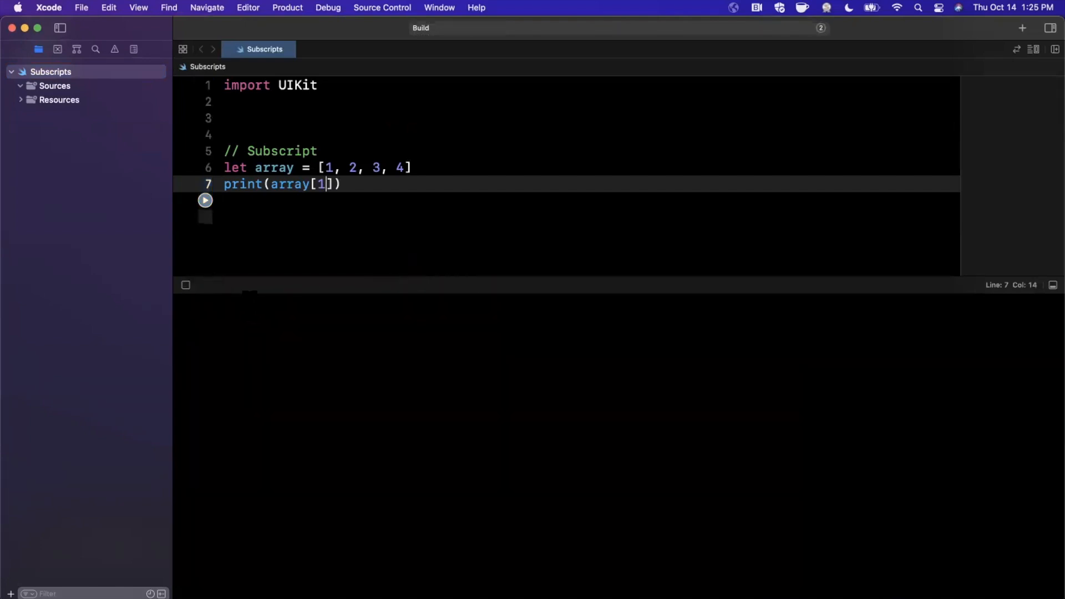
left_click(204, 198)
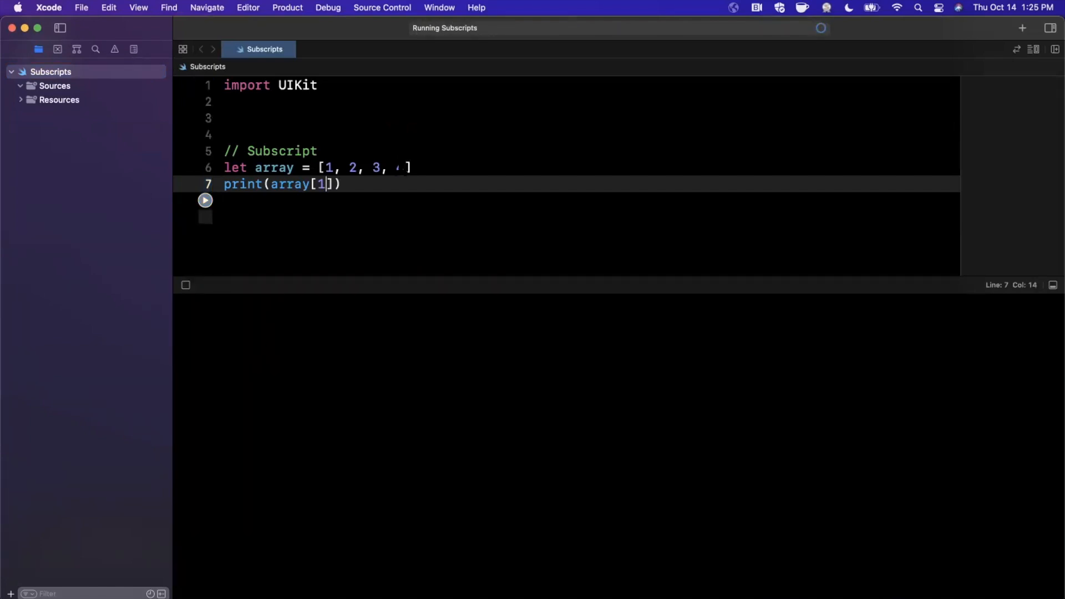
type("4")
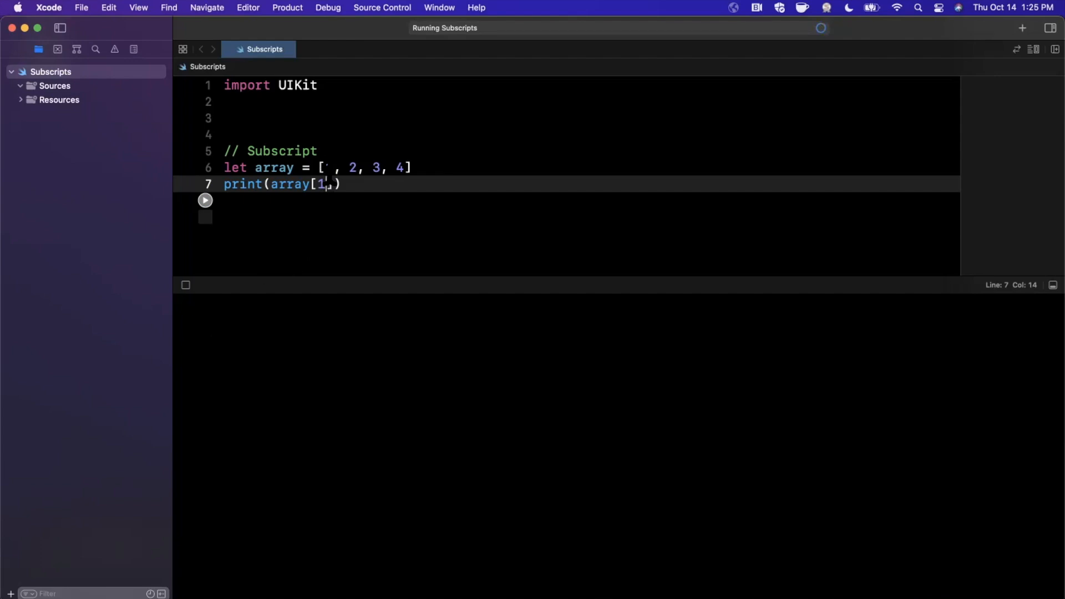
left_click(205, 200)
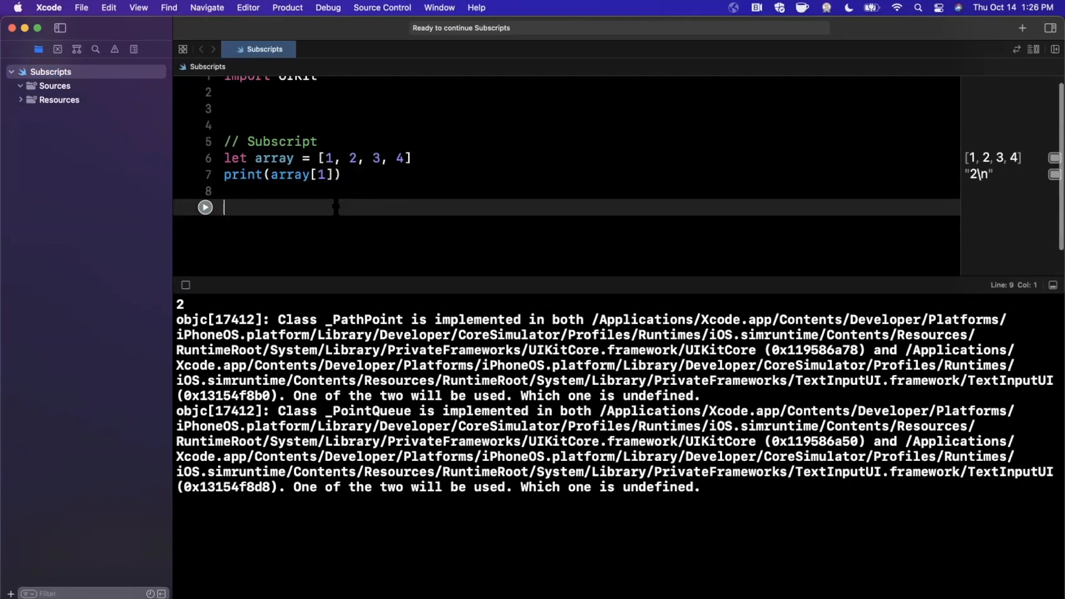
Declare let dict = ["word": 1, "thing": 2]
type("let")
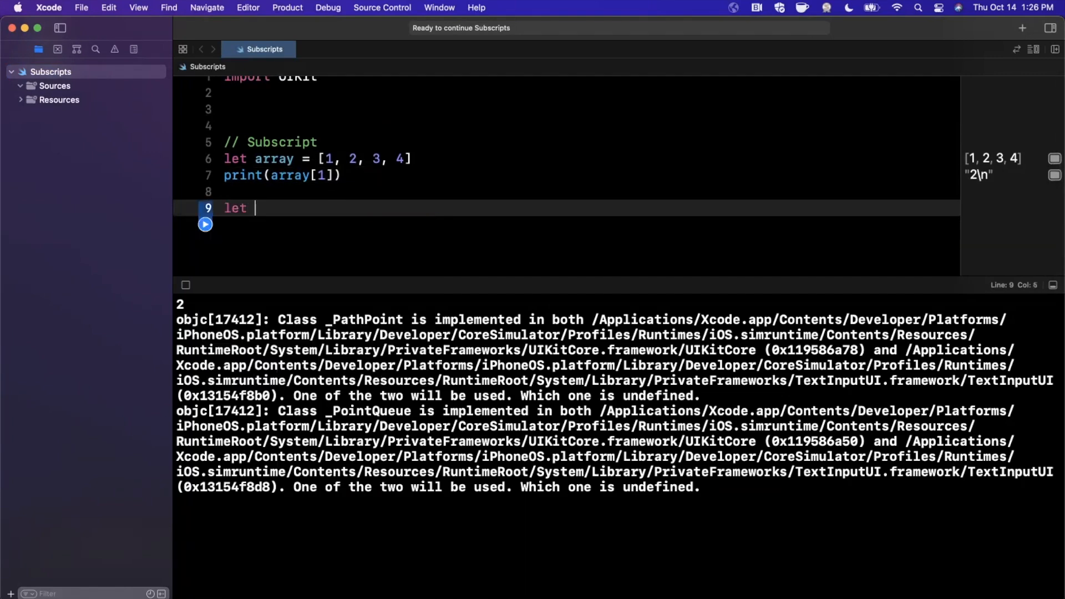
type("dict = [\"\"]")
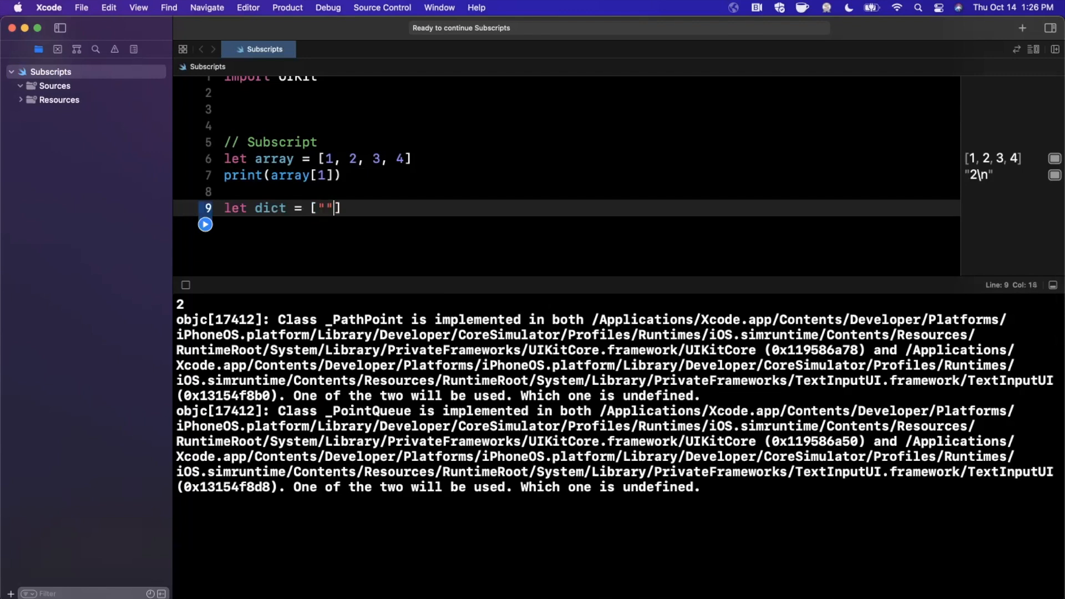
type("word\": 1")
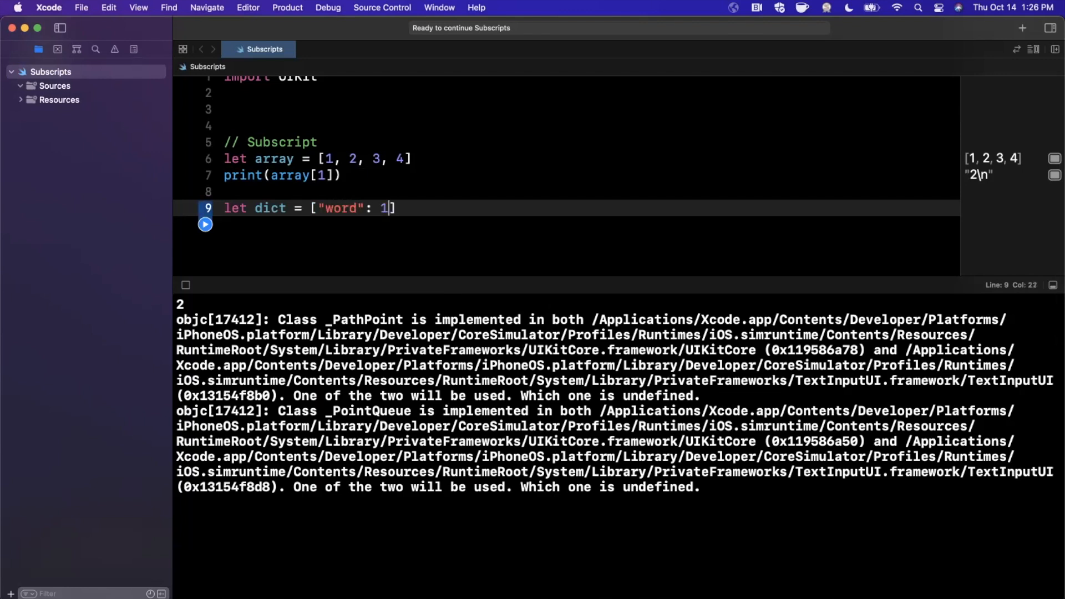
type(", \"\"")
type("print(")
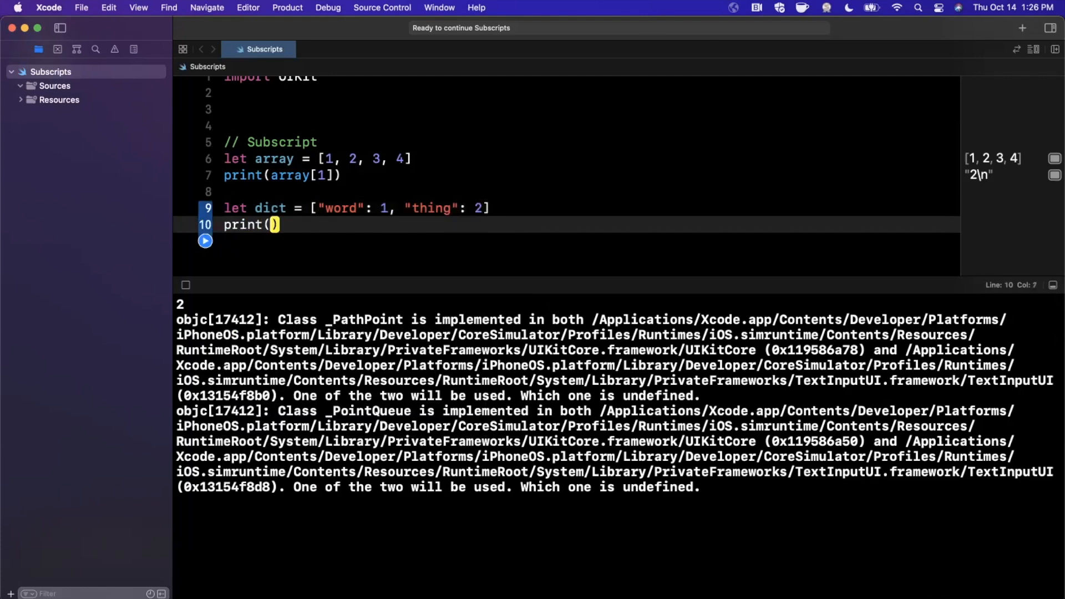
Print dict["apple"] and dict["word"], giving nil and Optional(1) in the console
type("dict[\"\"]")
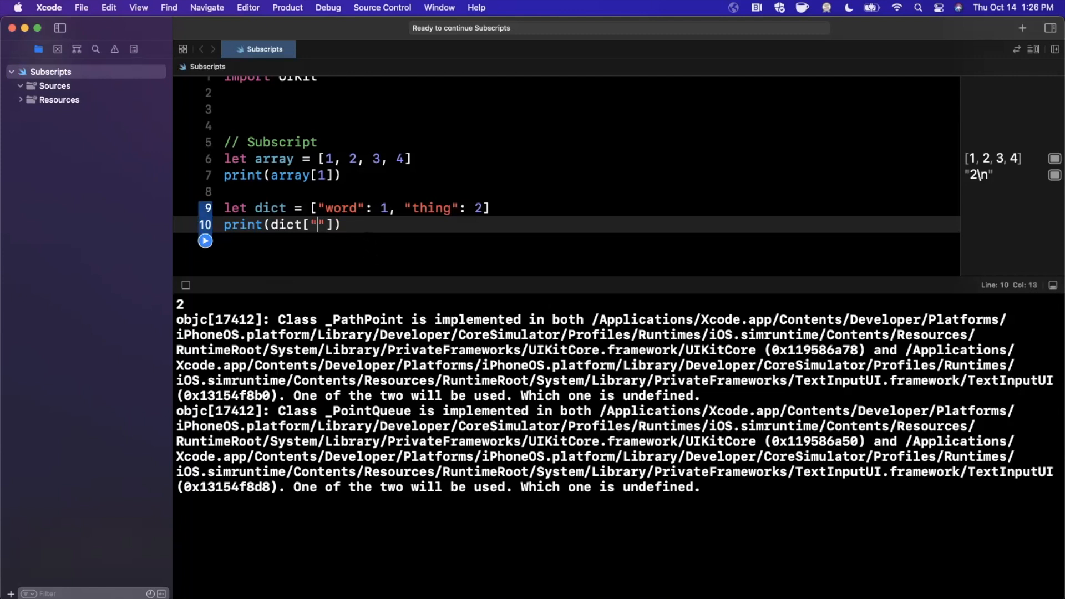
type("apple")
type("print(dict[\"wor")
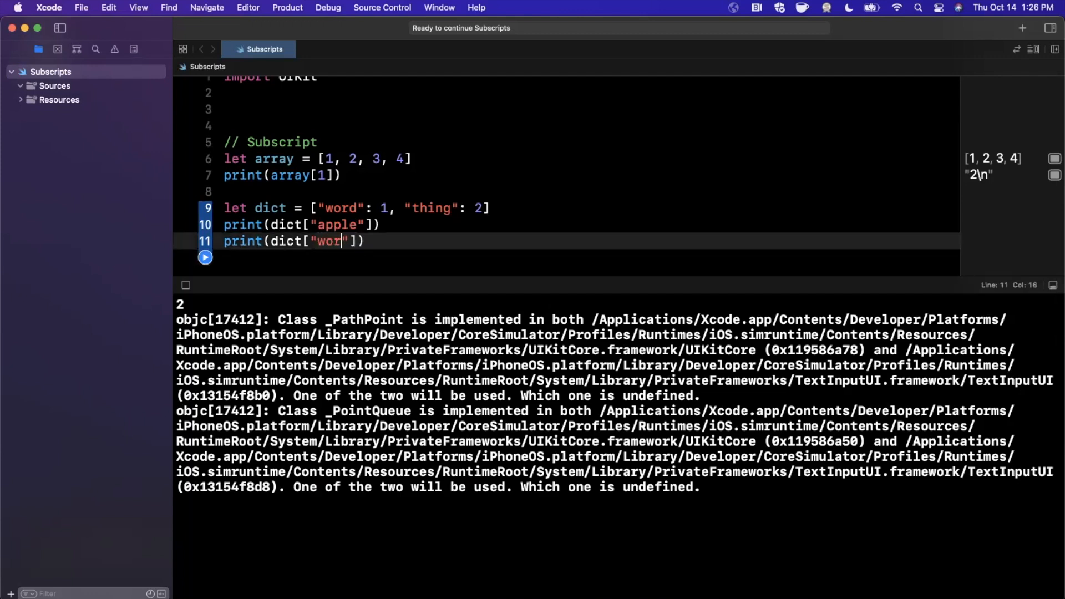
type("d")
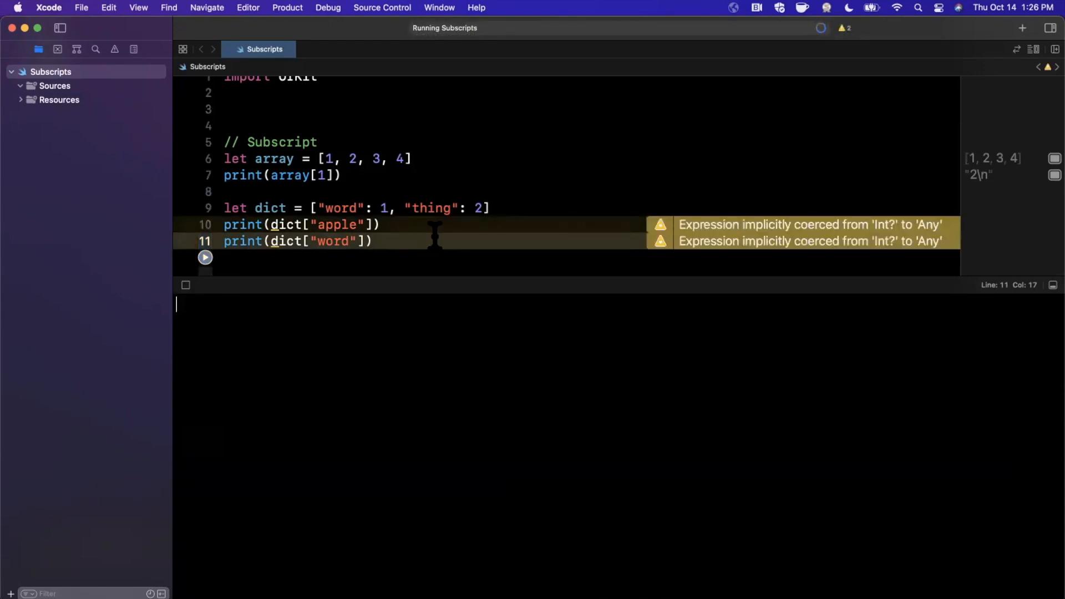
left_click(204, 256)
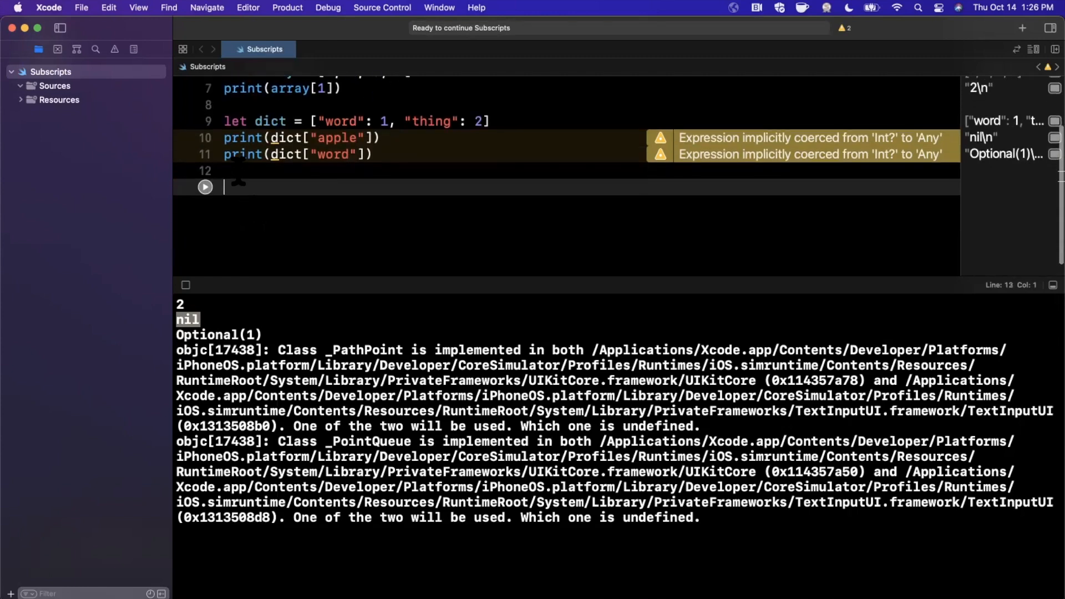
Define struct TimesTable with a let multipler: Int property
type("struct")
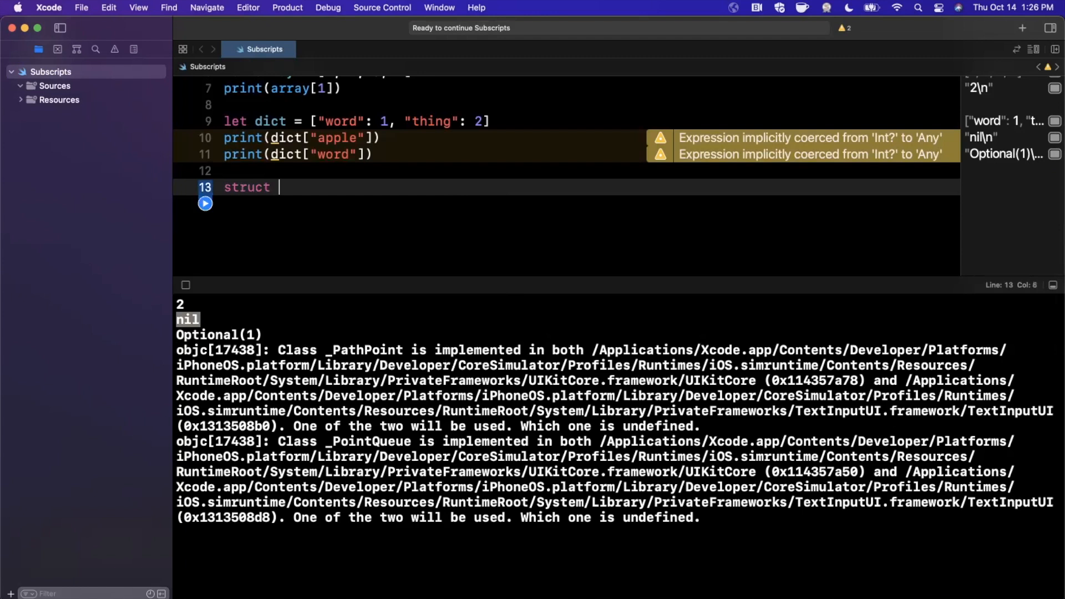
type("Time")
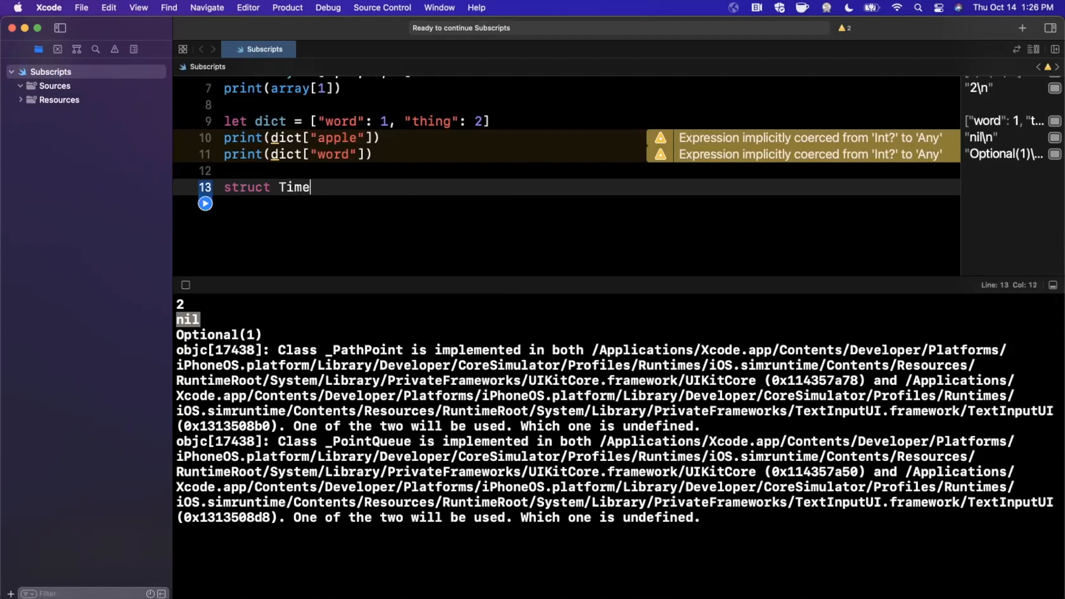
type("sTable")
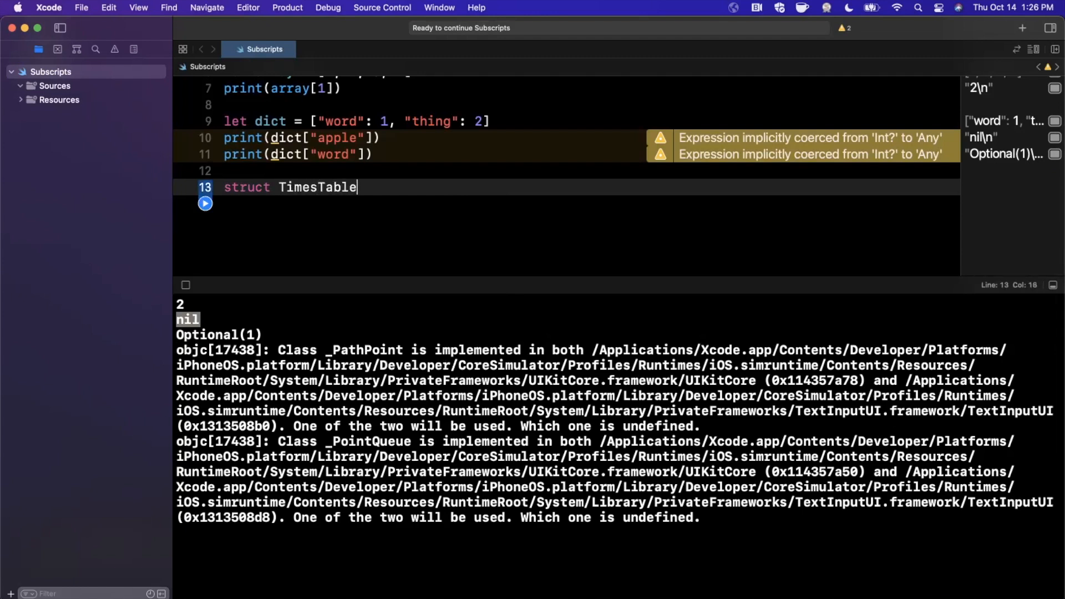
type("{")
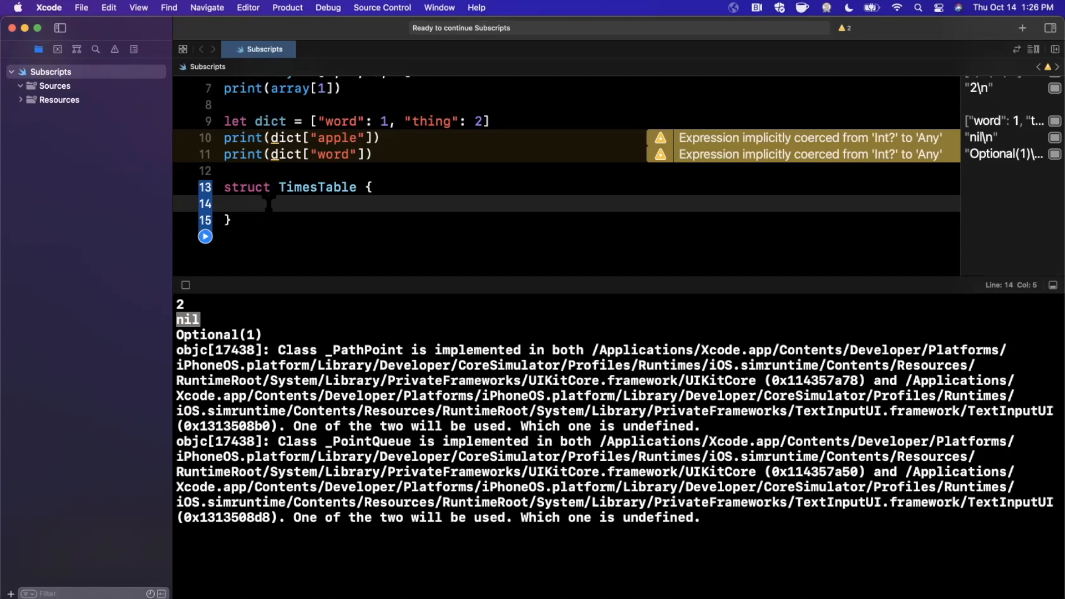
type("let multipleer")
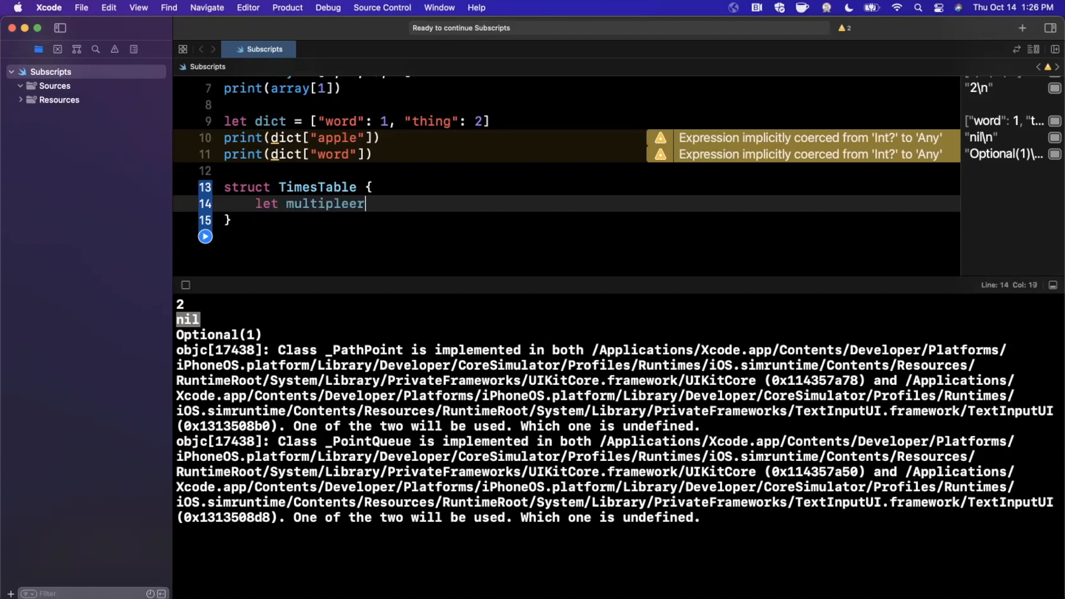
type(": Int")
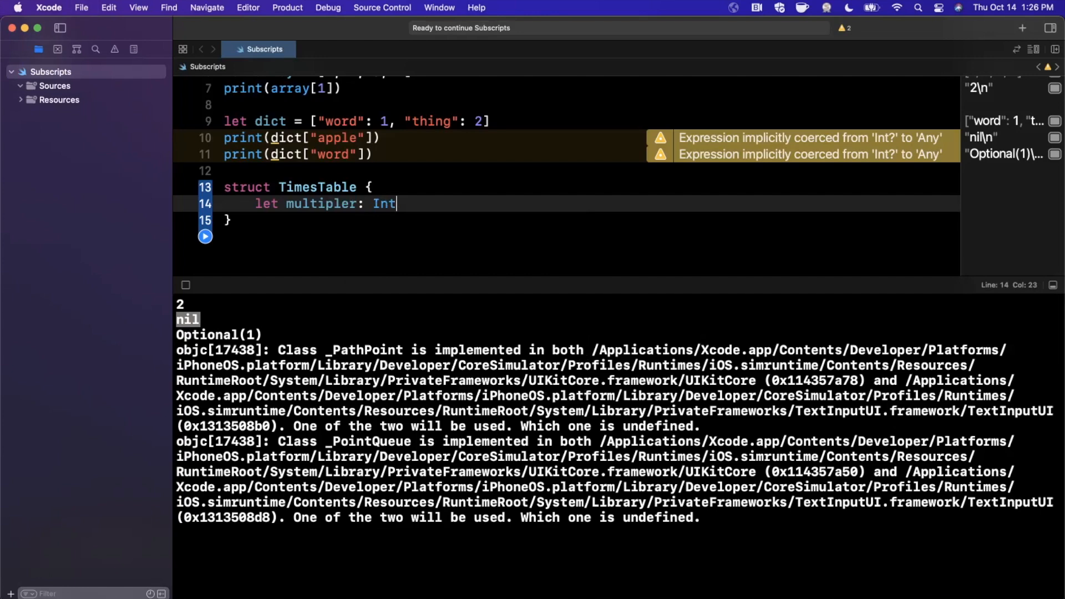
Create sevenTimesTable = TimesTable(7) and print its subscript entries 1, 2 and 3
type("let")
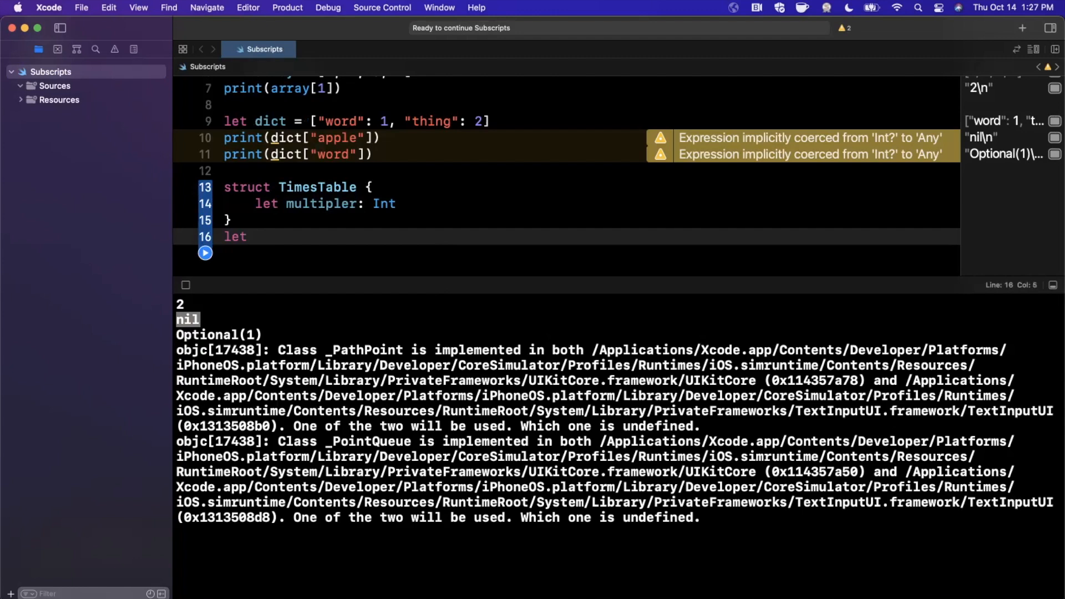
type("sevenT")
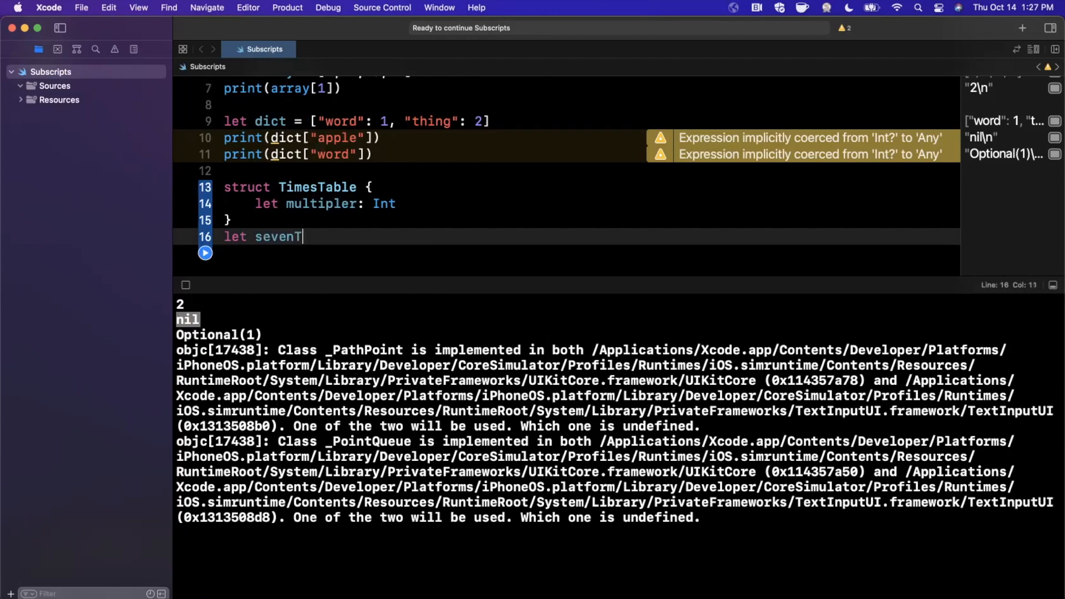
type("imesTable")
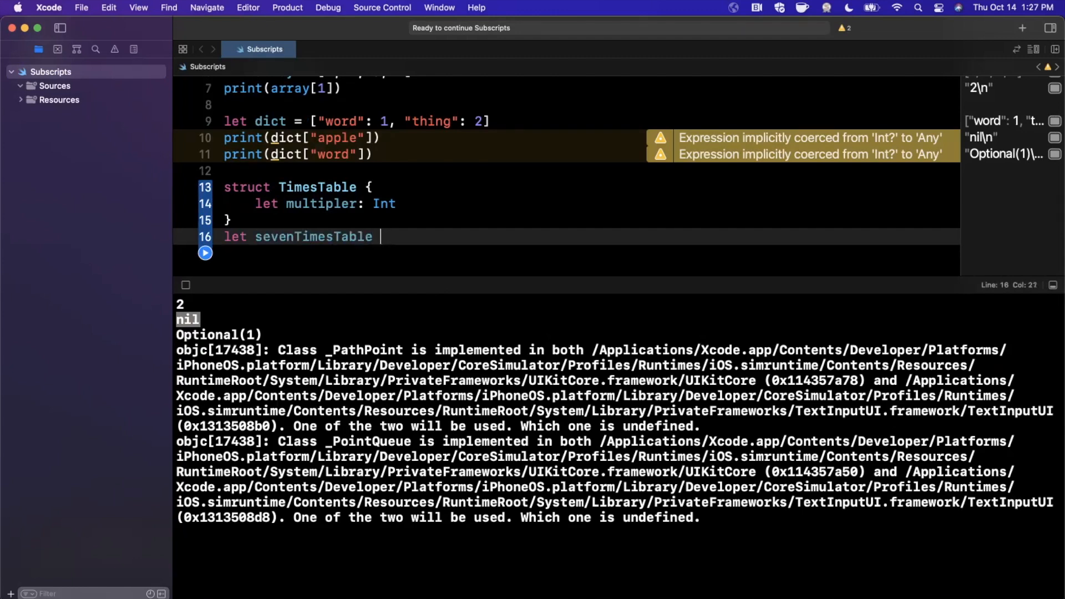
type("= TimesTable(multipler: Int")
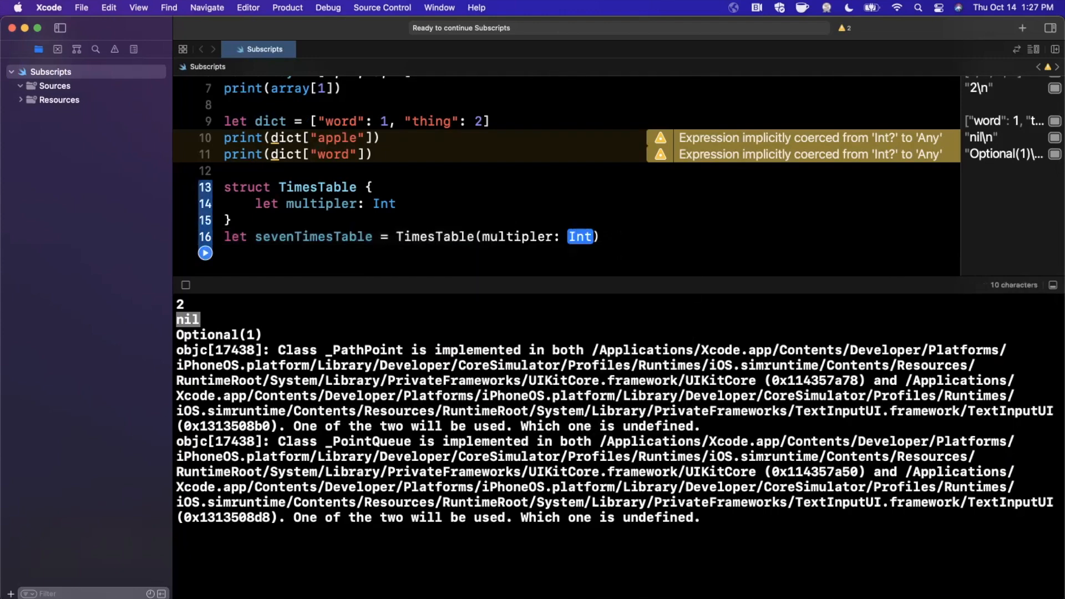
type("7")
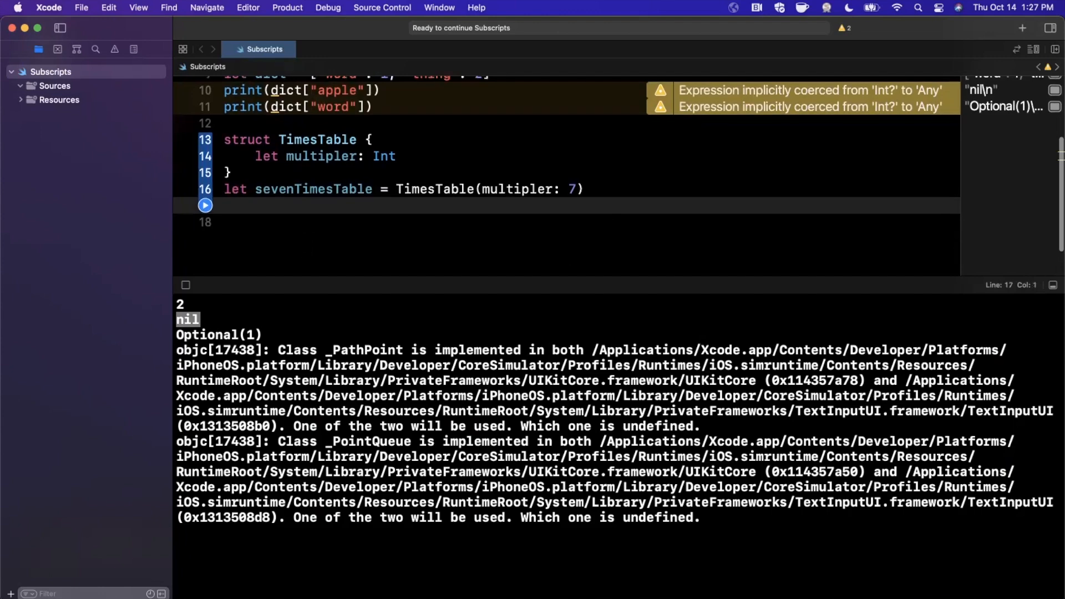
type("print(\"")
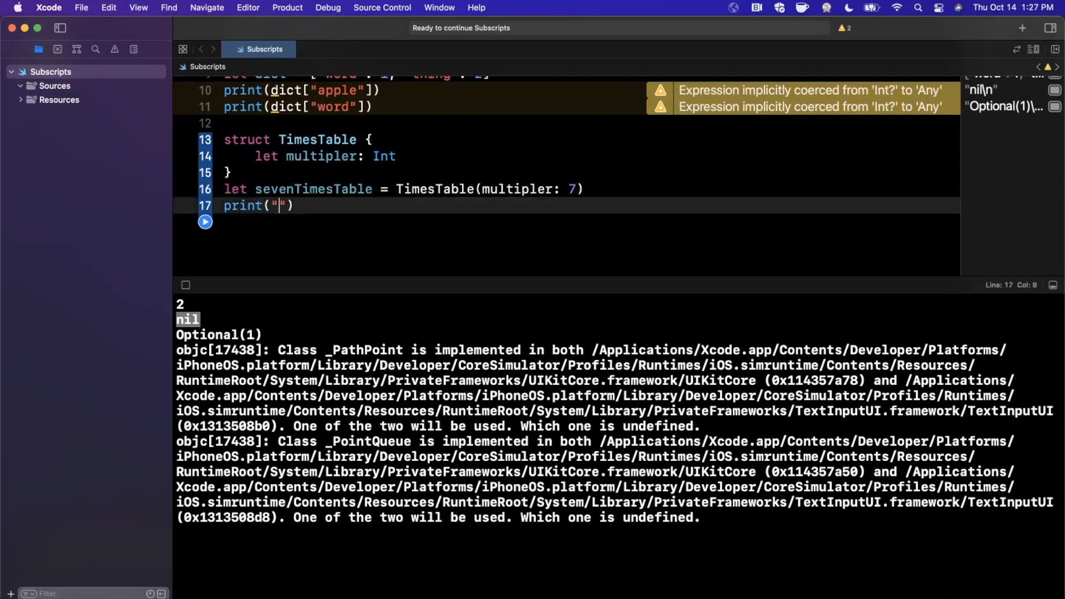
type("\\(sevenTimesTable)")
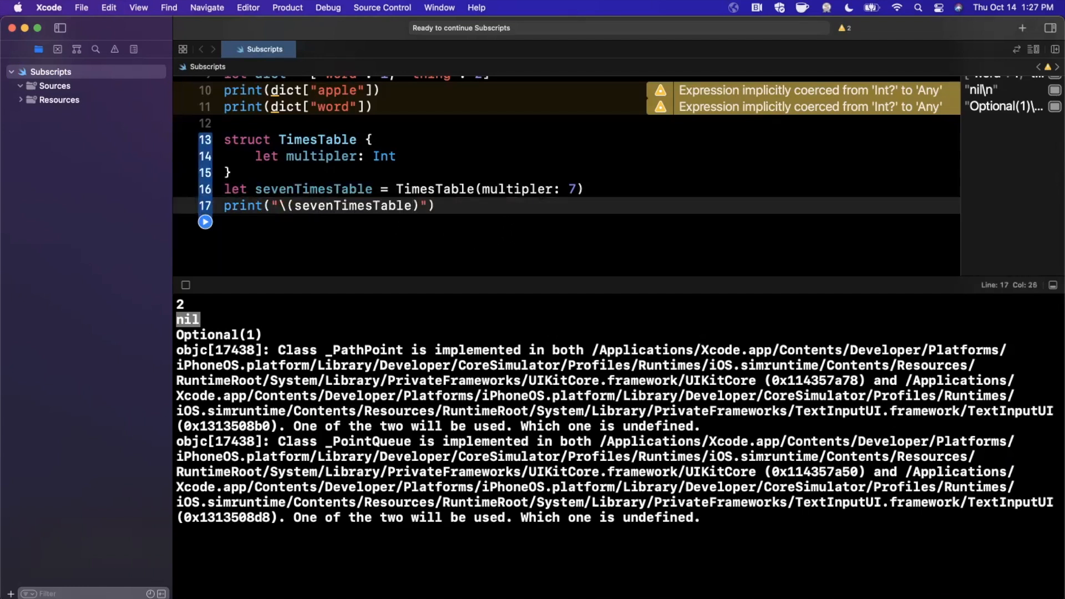
type("[1]")
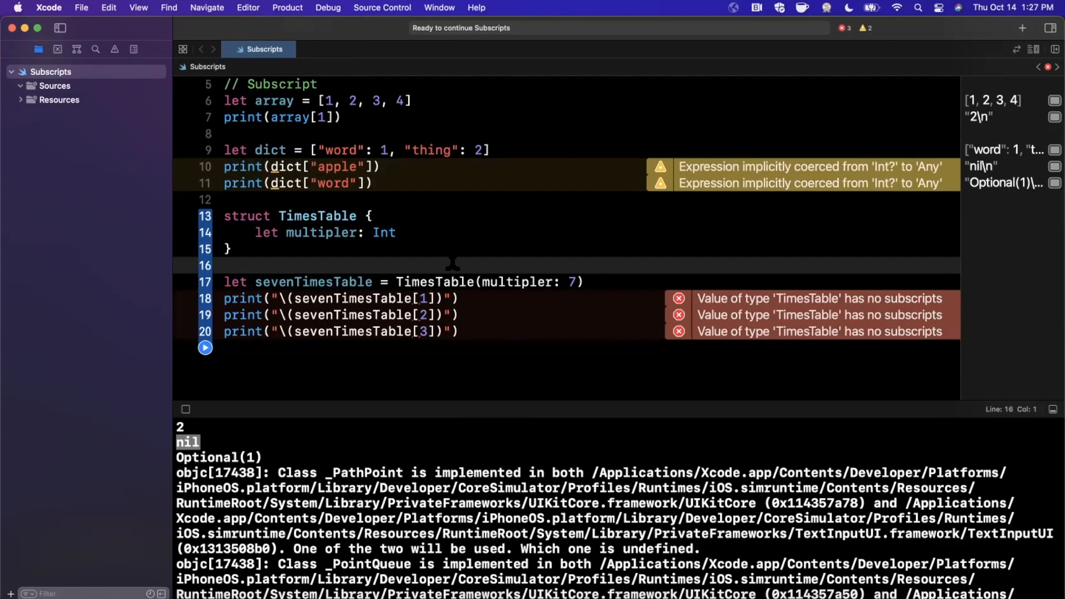
Write subscript(number: Int) -> Int in TimesTable returning number * multipler
scroll("down", 3)
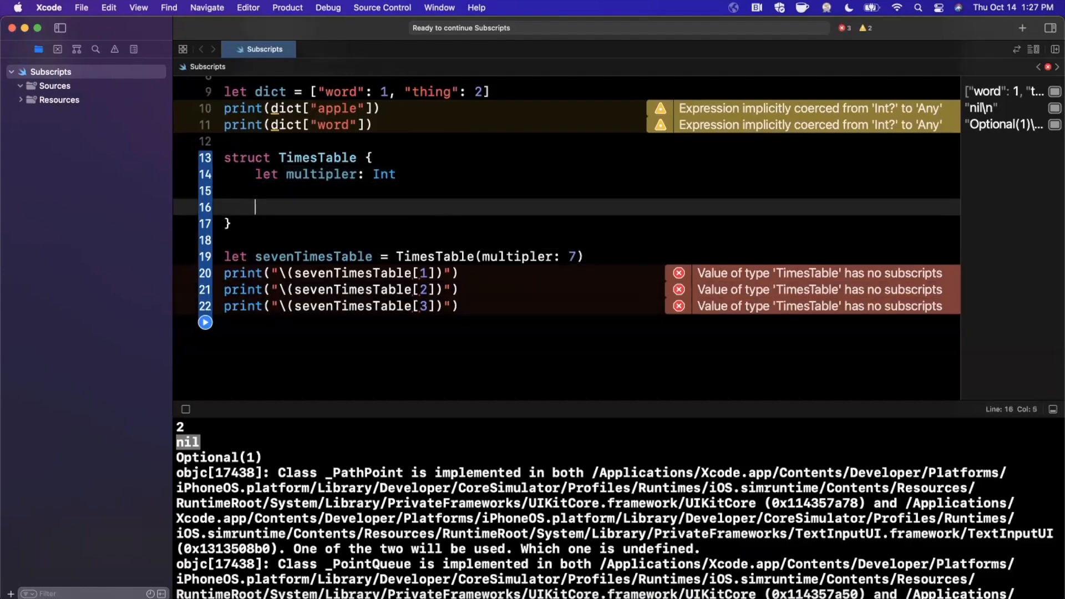
type("subscript")
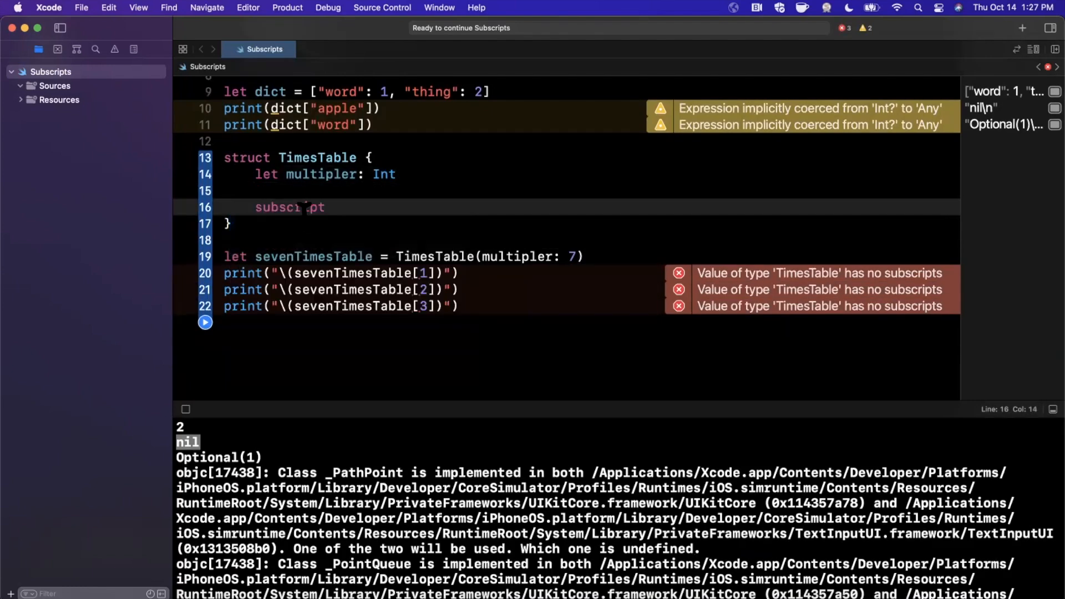
type("(index: Int) {")
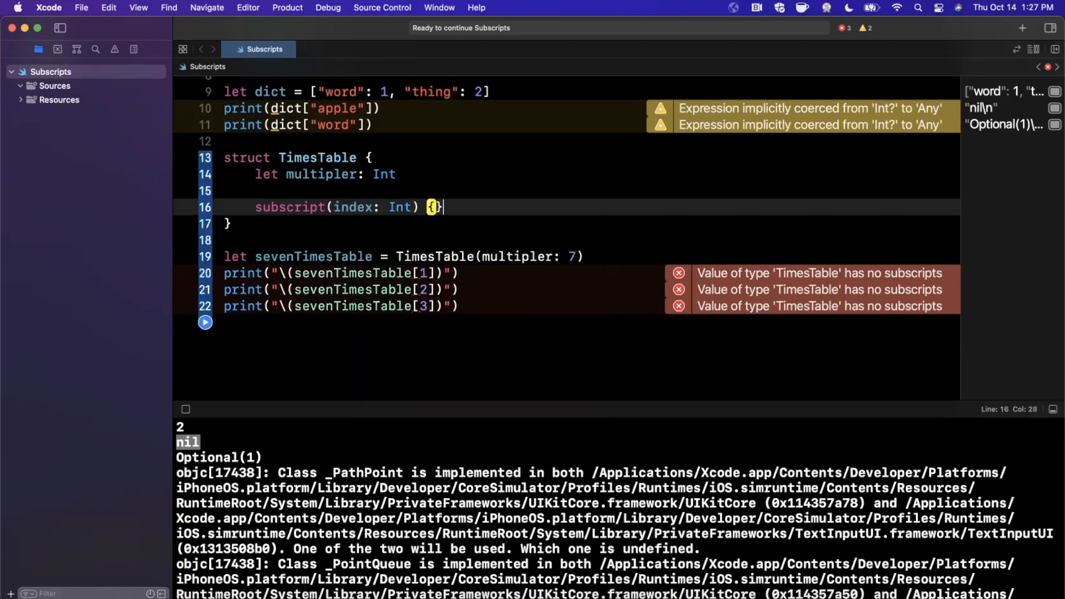
key("enter")
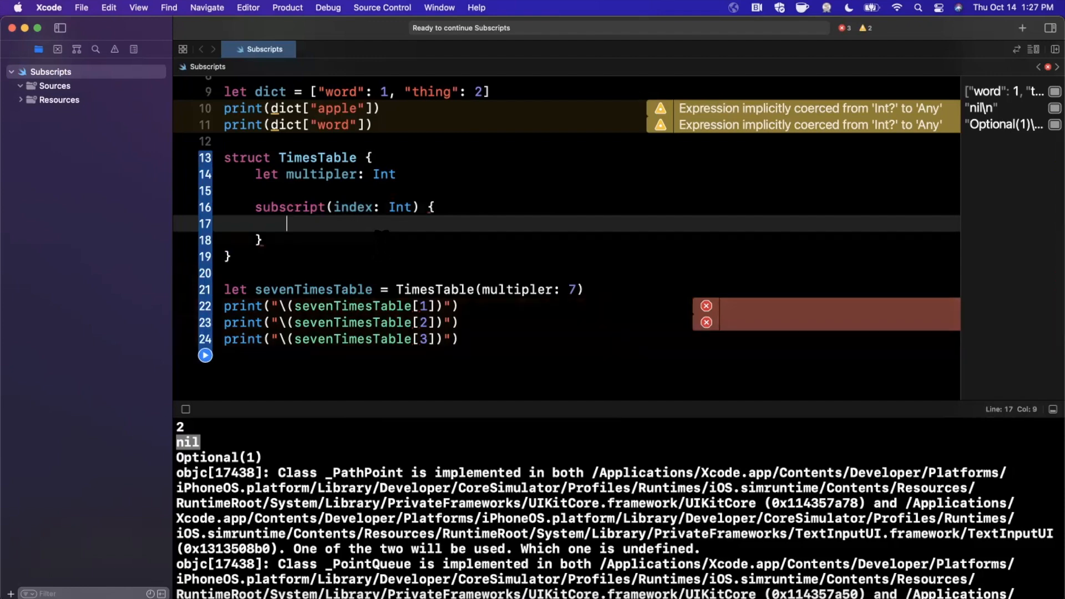
type("return in")
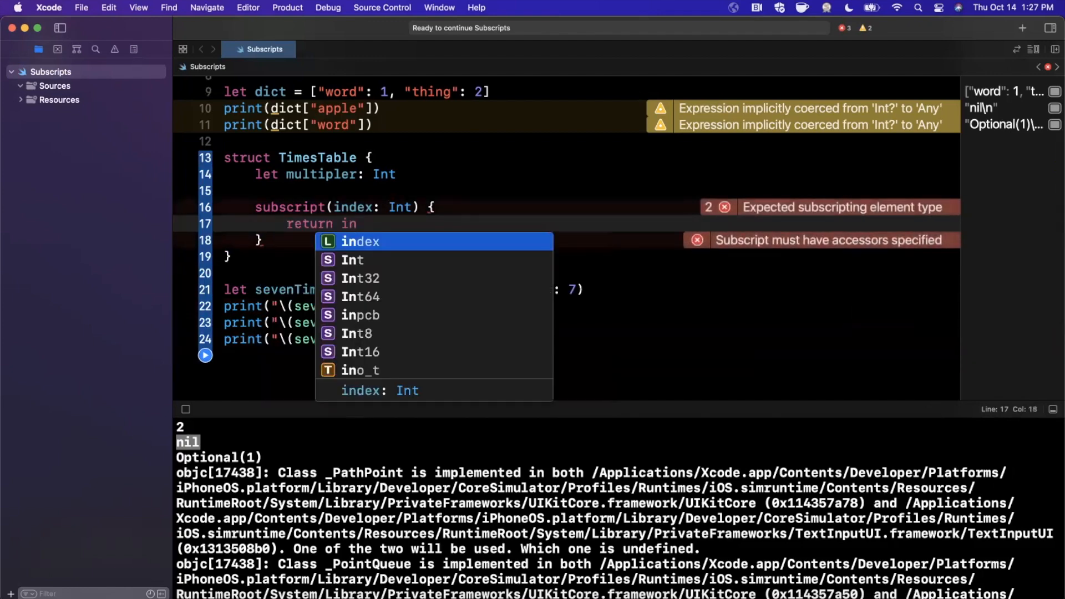
type("number")
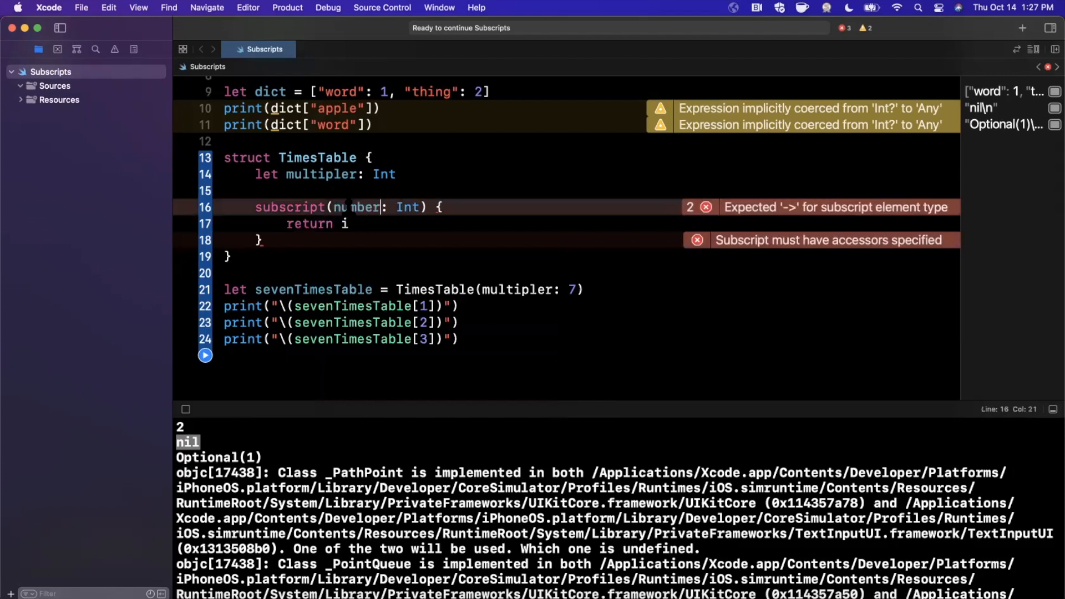
type("number * multip")
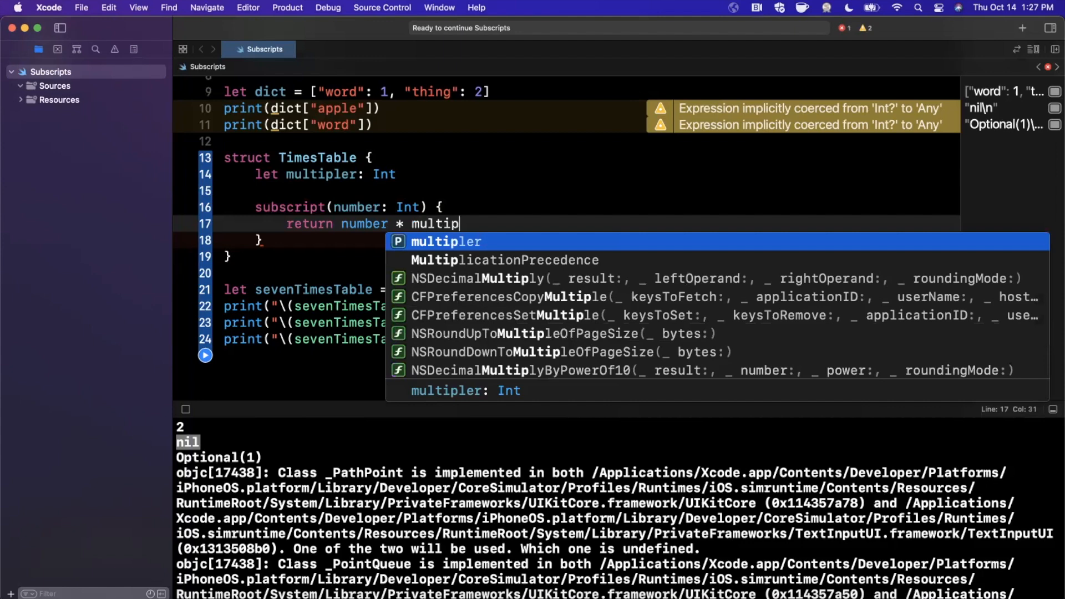
key("return")
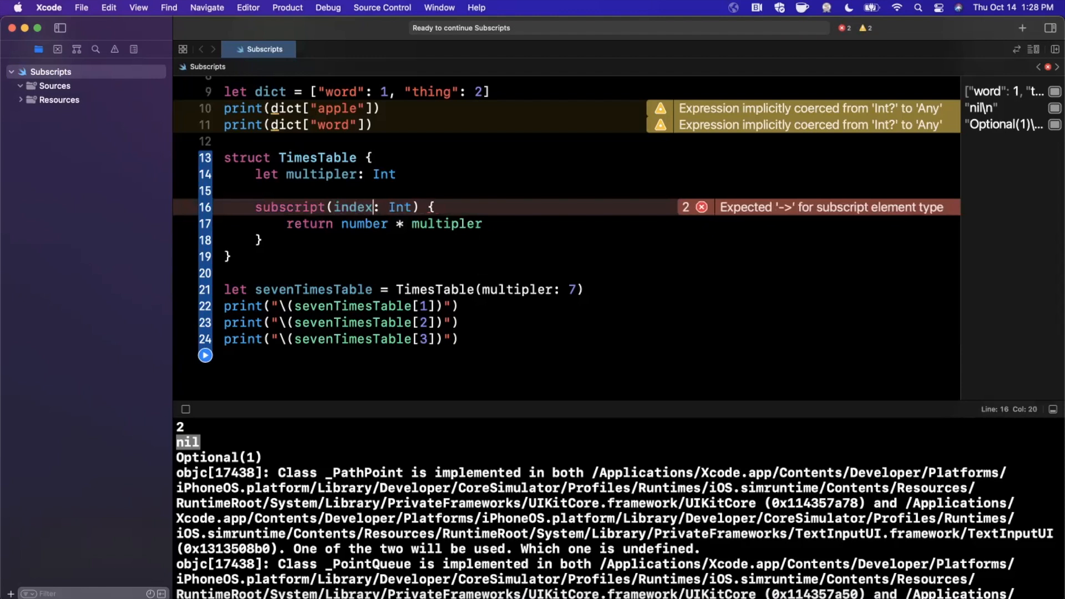
type("index")
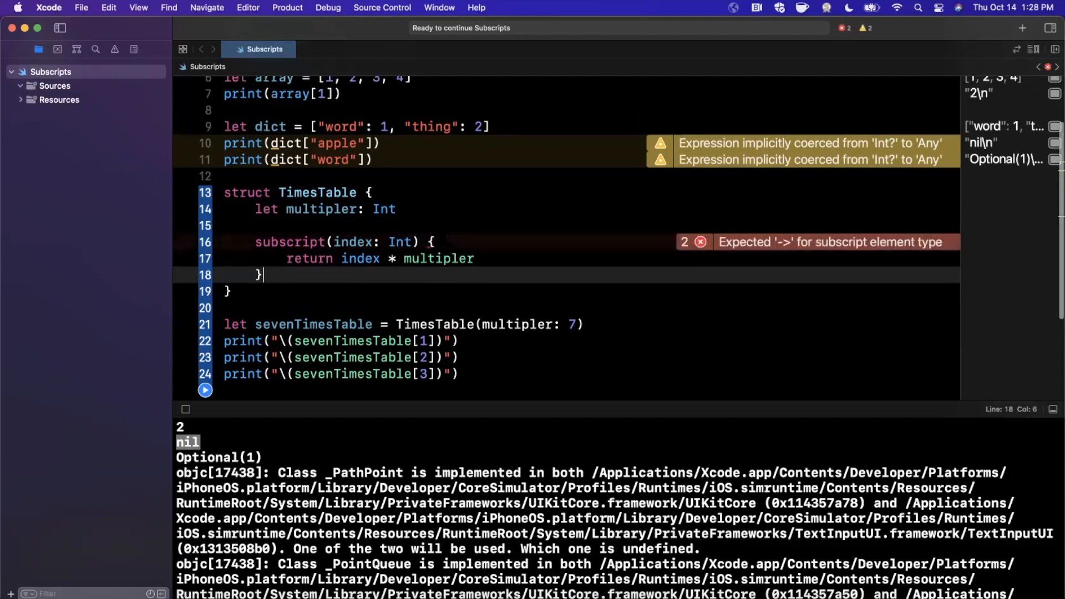
left_click(700, 243)
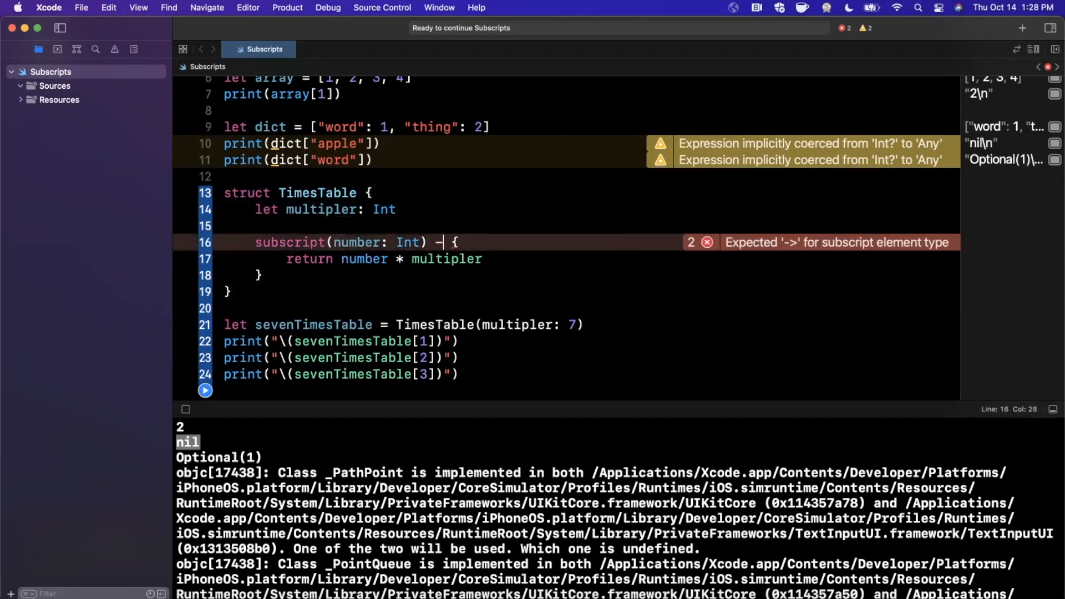
type("> Int")
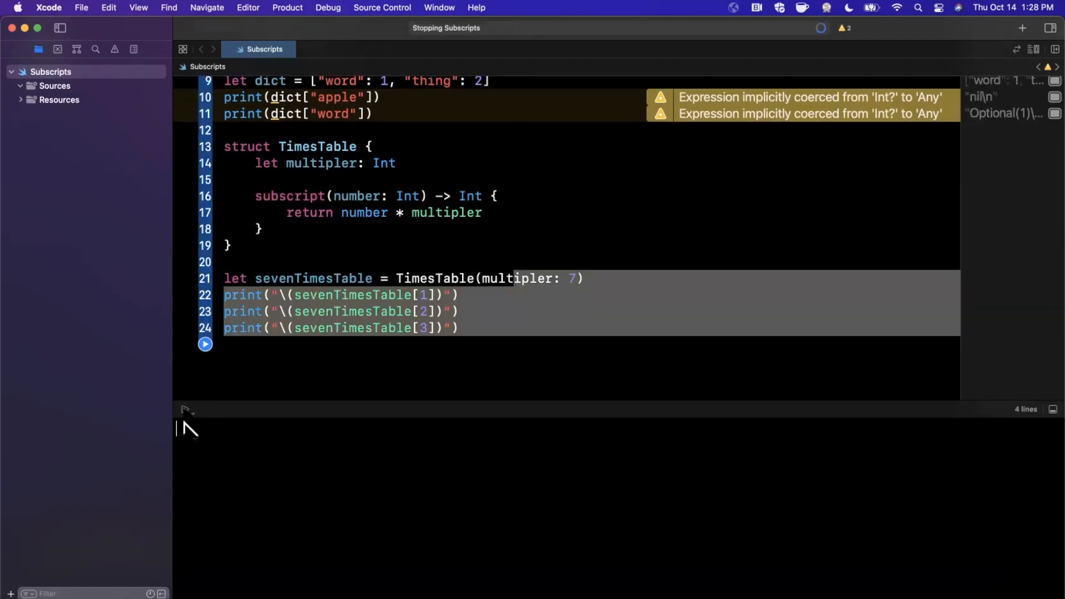
left_click(204, 343)
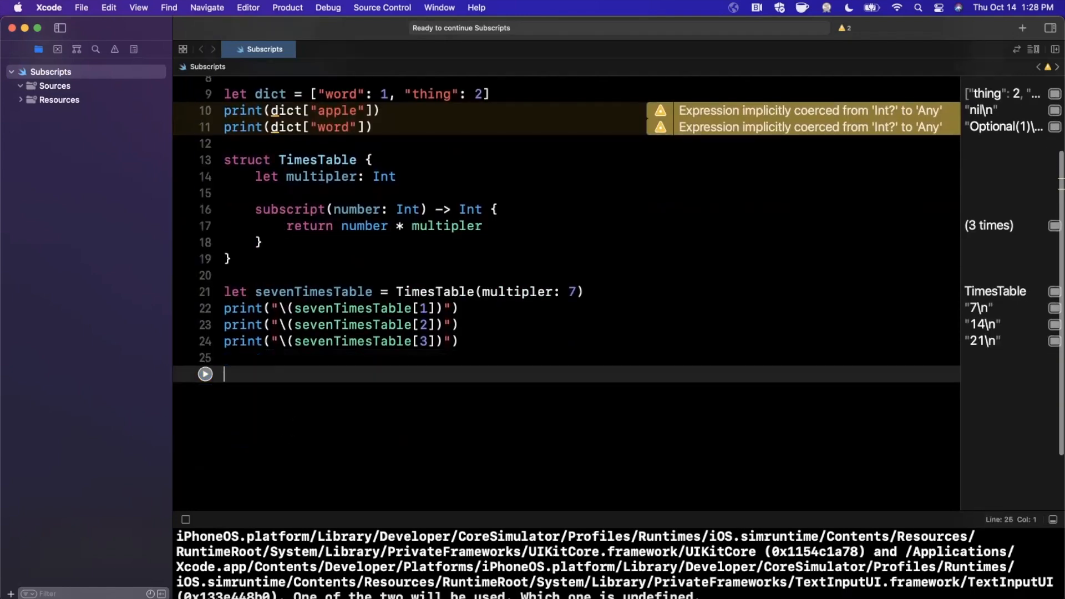
Start struct Grid with a nested array property whose first row is [1, 1, 1, 1]
type("struct")
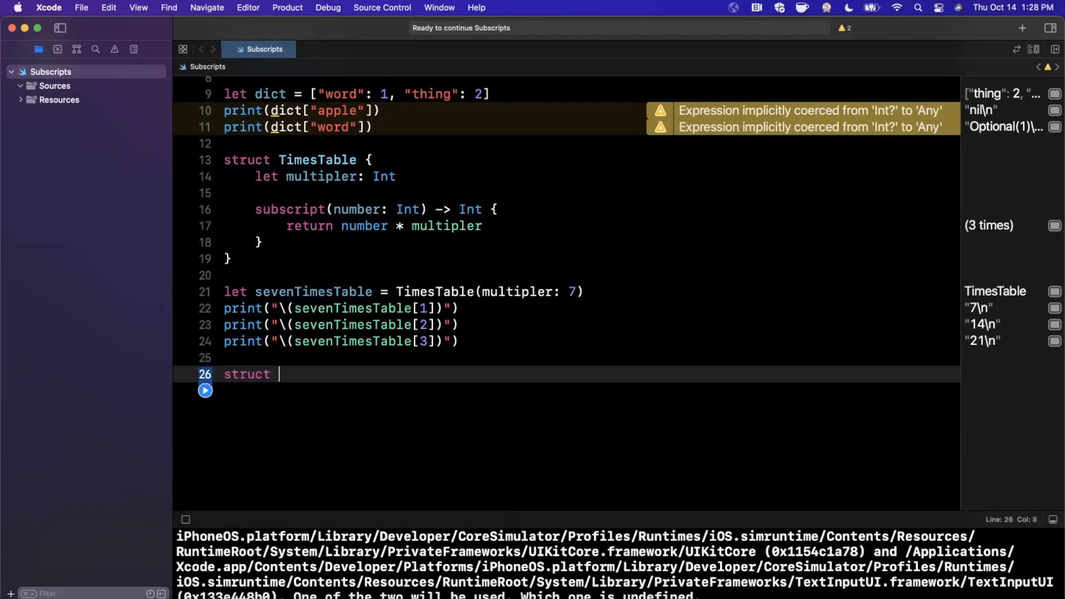
type("Grid {")
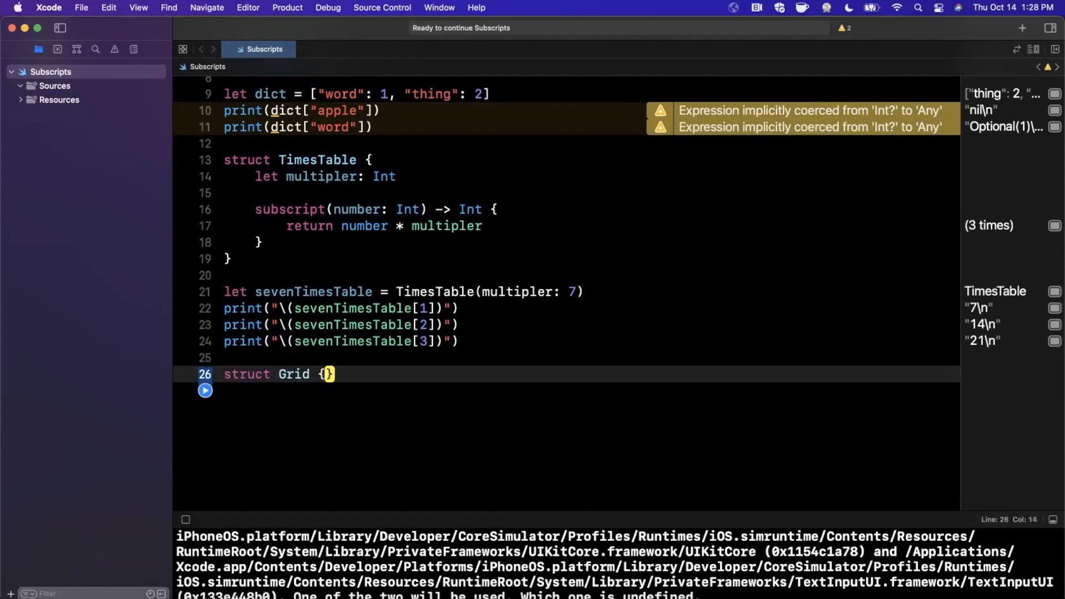
type("let cols")
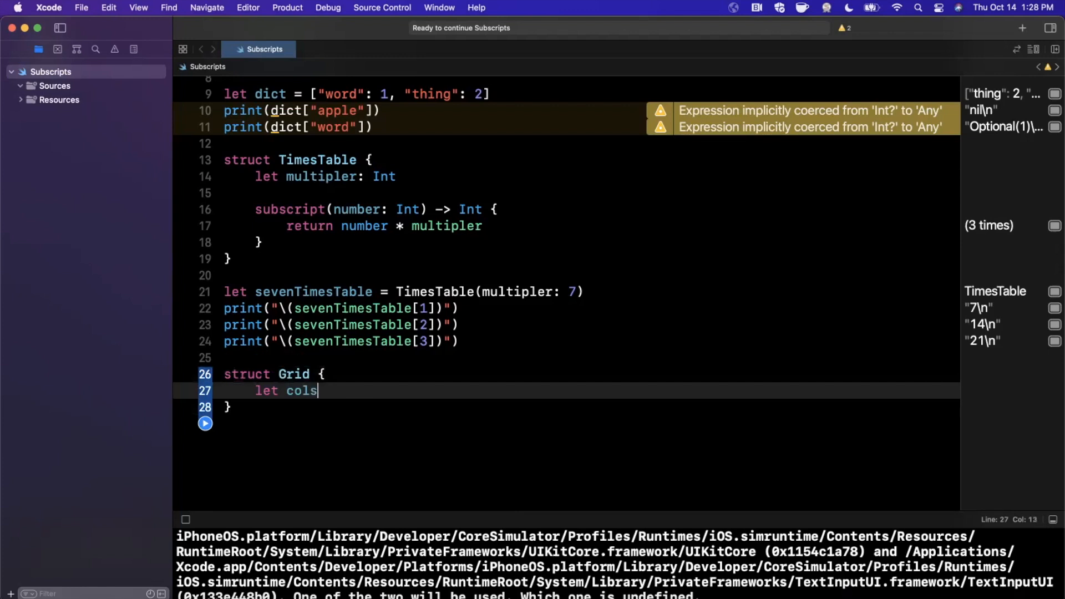
type("= []")
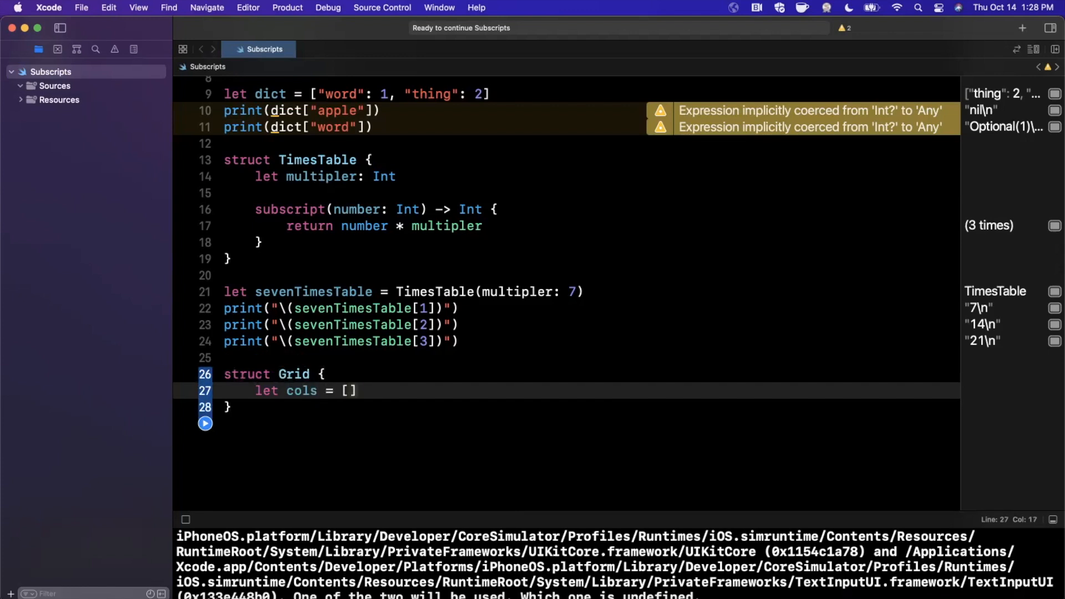
type("1,")
type("grud")
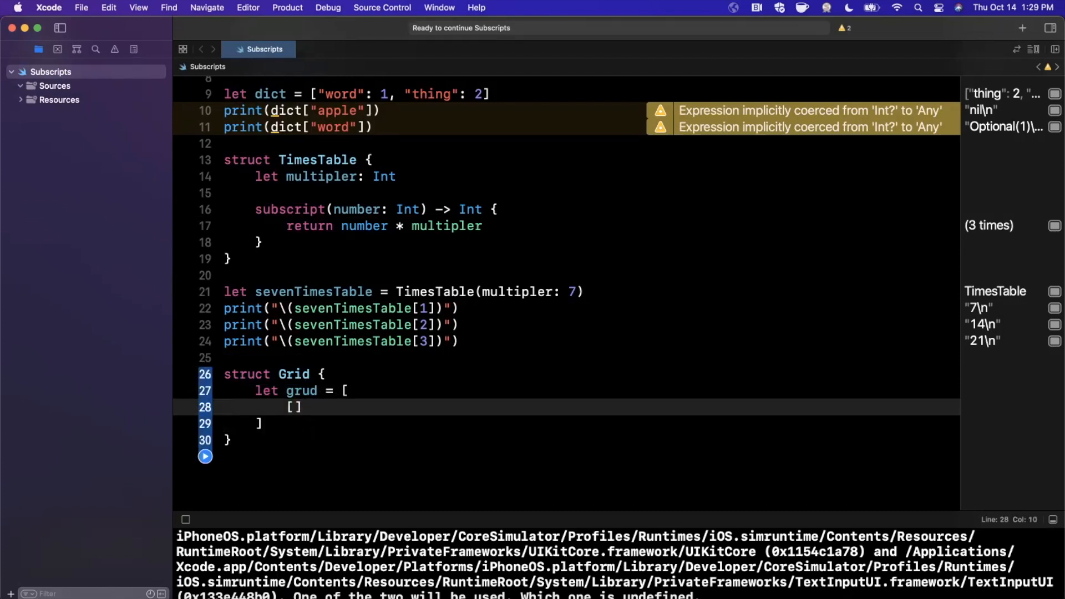
type("1")
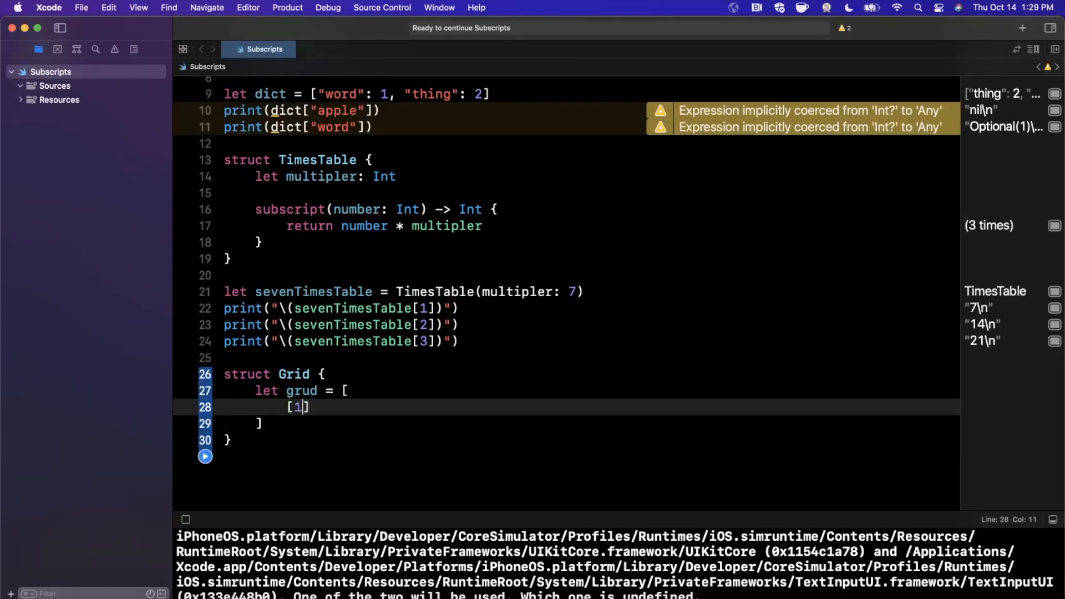
type(", 1,")
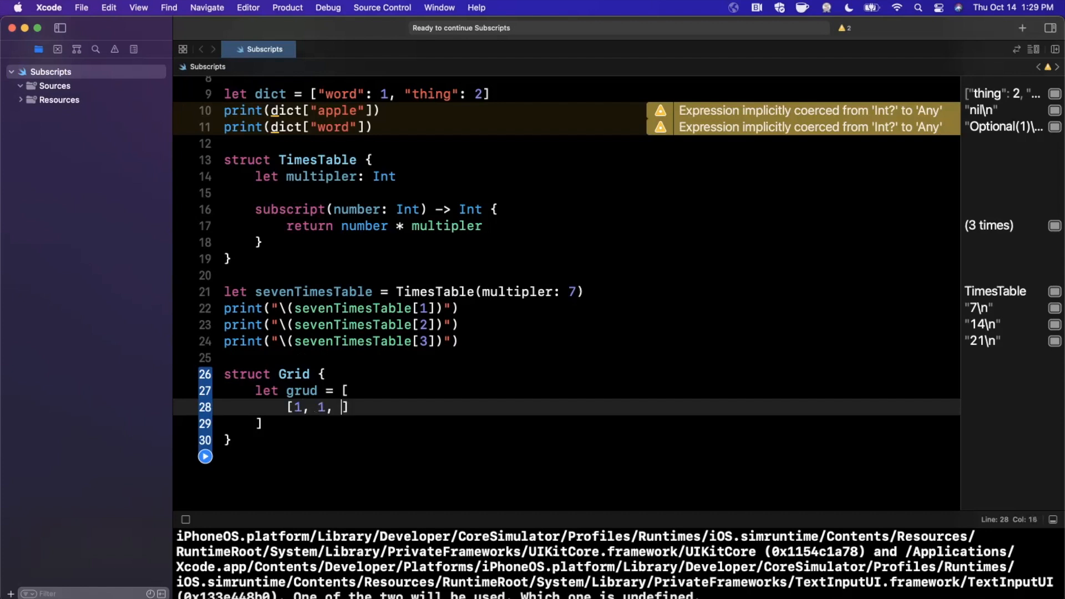
type("1, 1],")
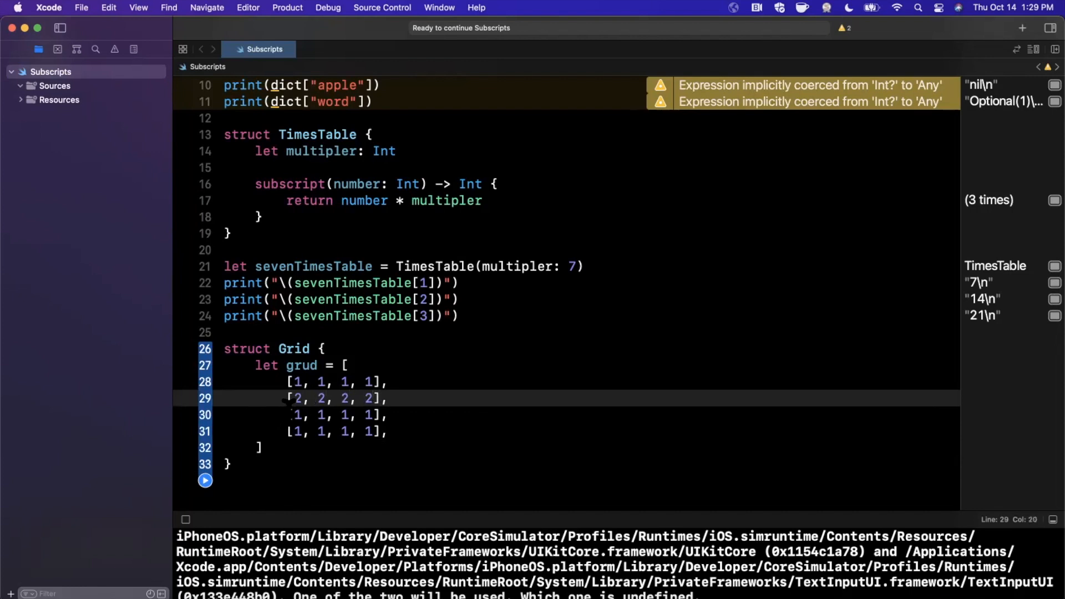
Add the remaining rows of 2s and 3s to the Grid array
type("3")
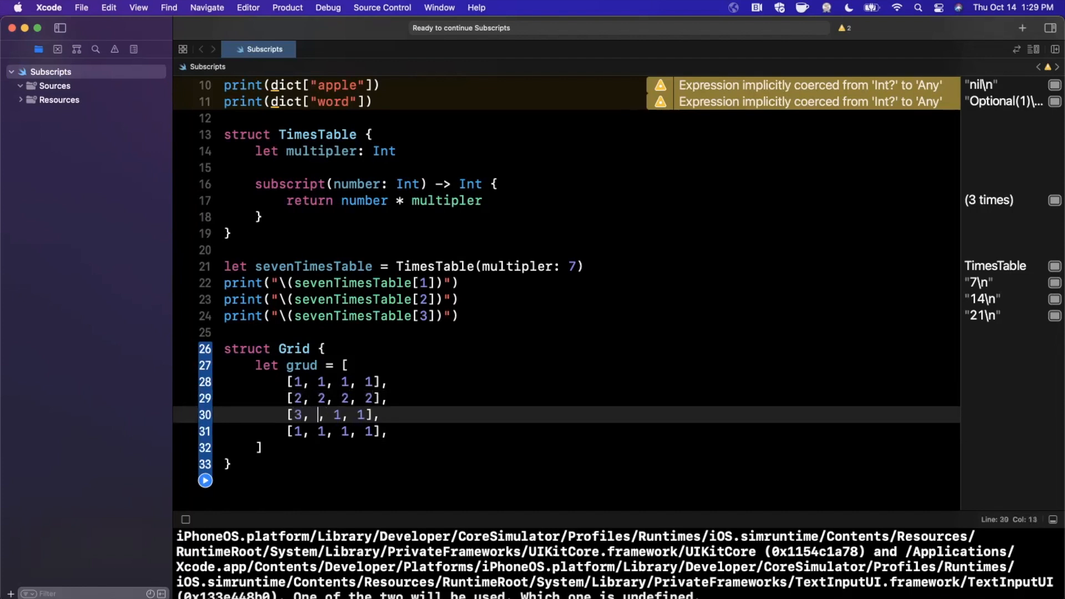
type("3, 3,")
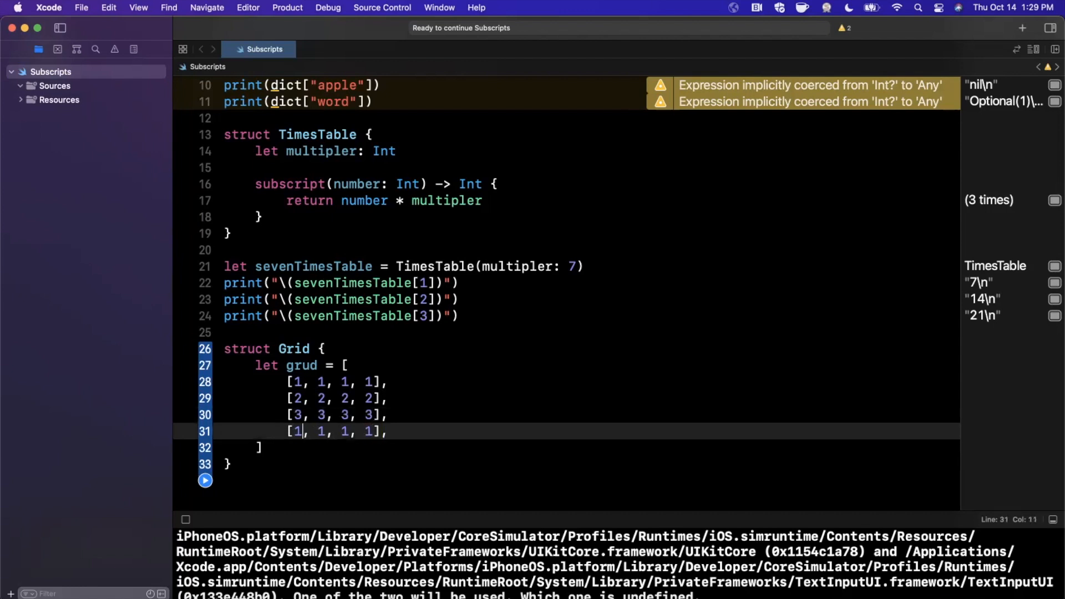
type("3, 3,")
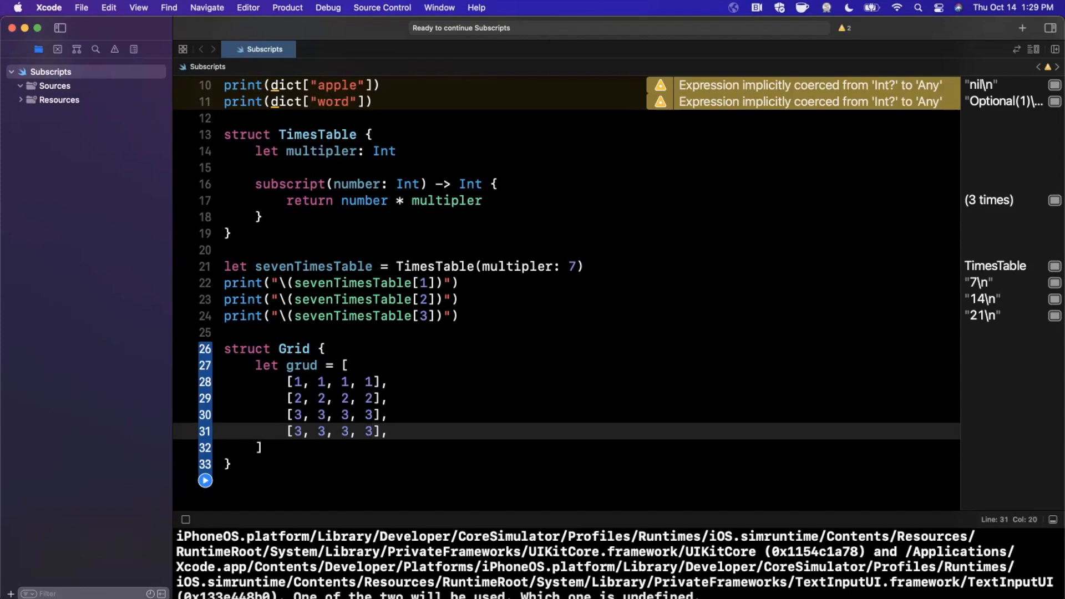
scroll("down", 3)
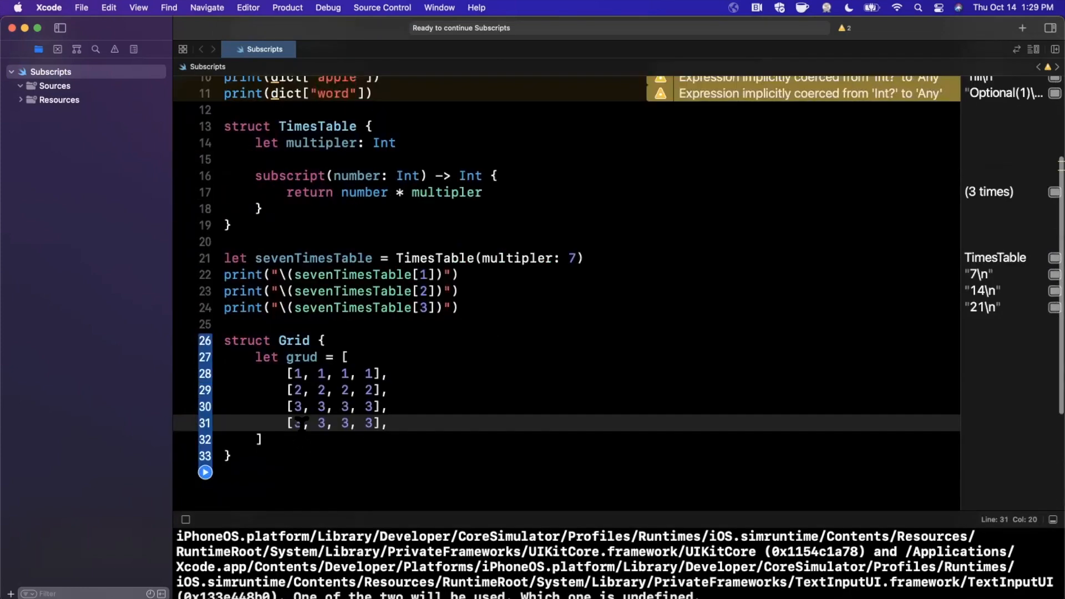
Declare subscript(row: Int, col: Int) -> Int? inside Grid
key("return")
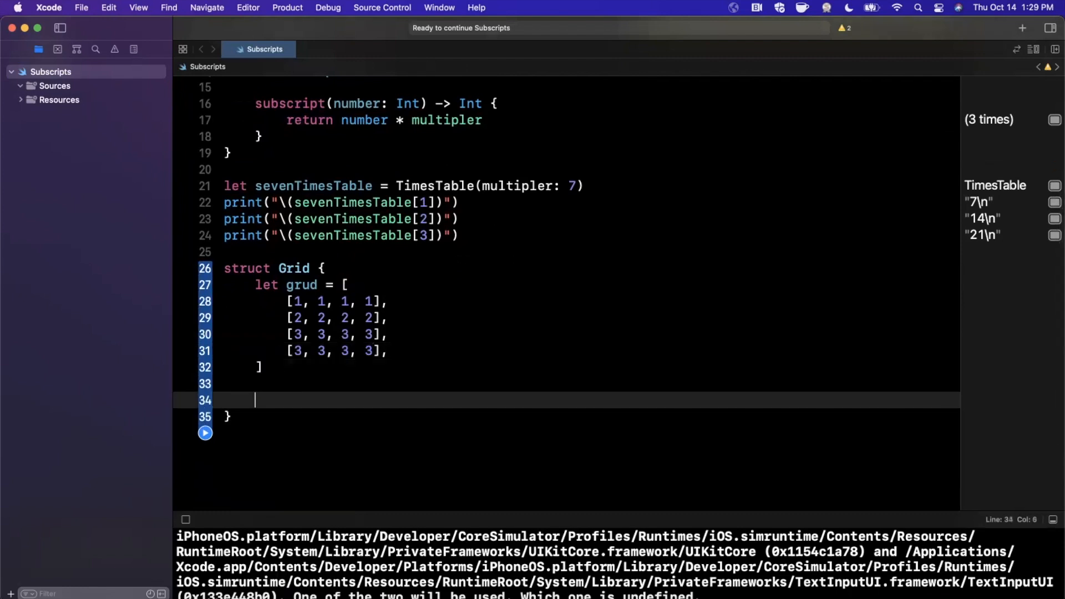
type("subscript")
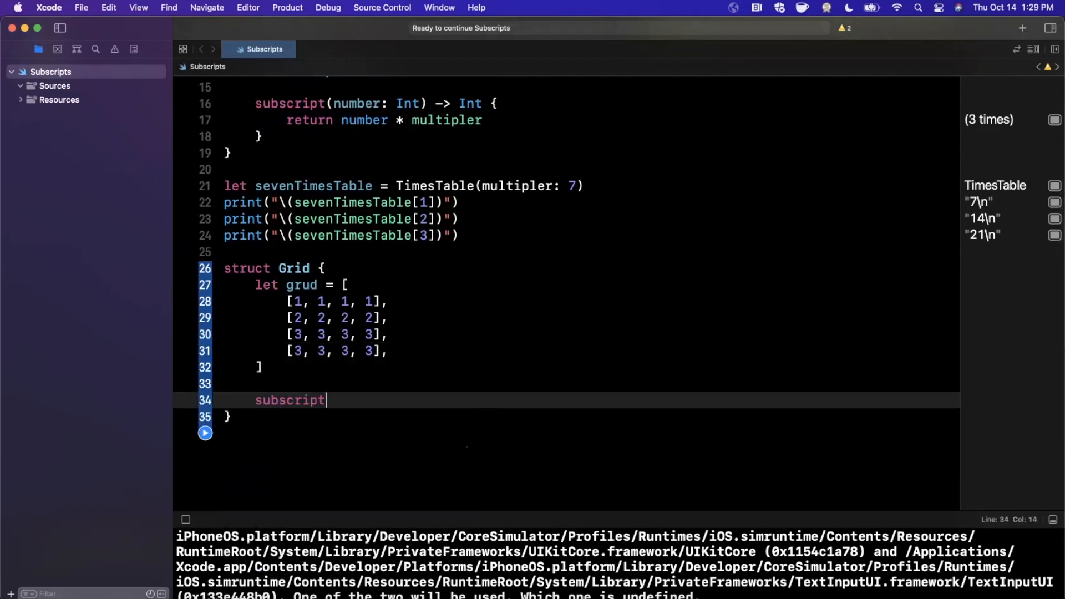
type("(")
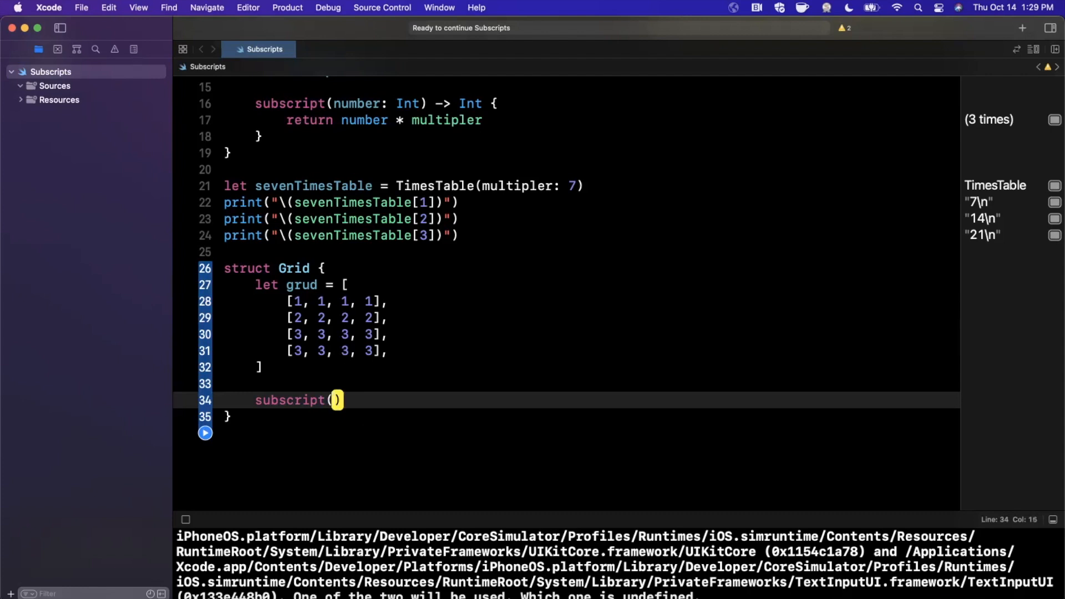
type("row: Int,")
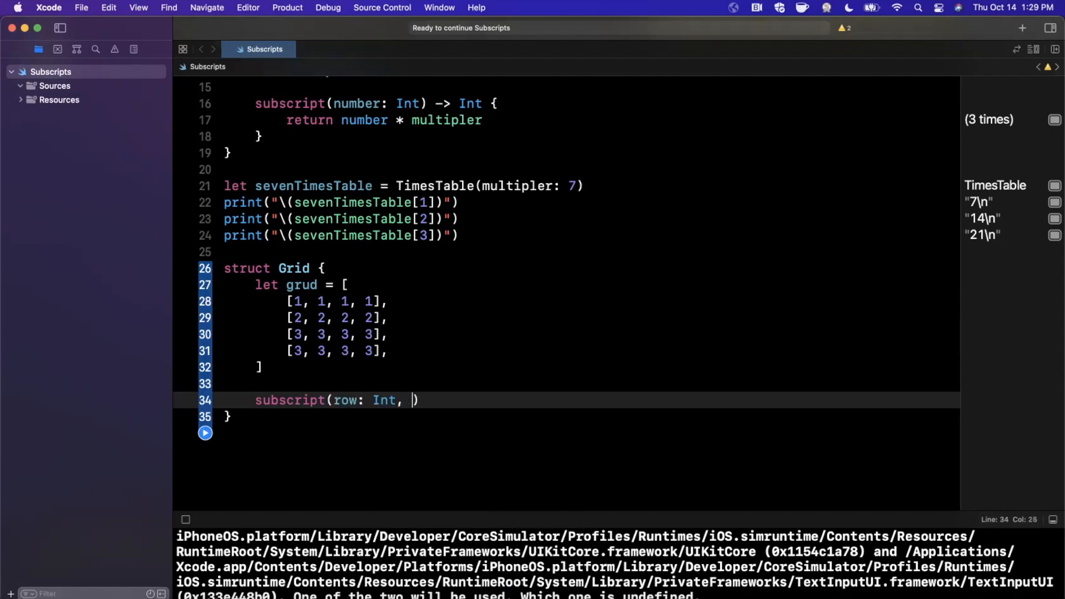
type("col: Int")
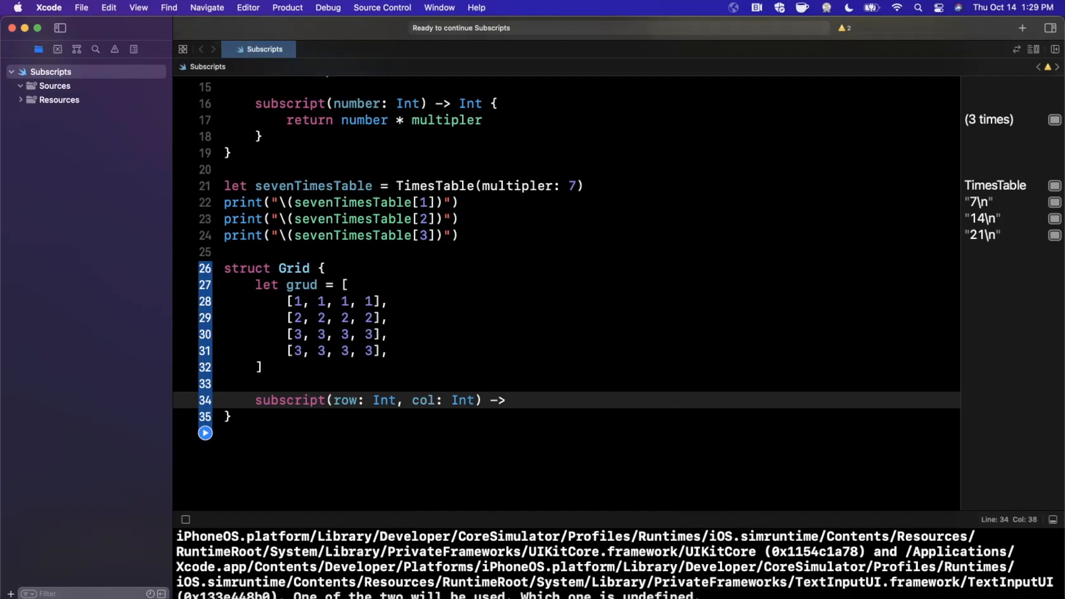
type("Int? }{")
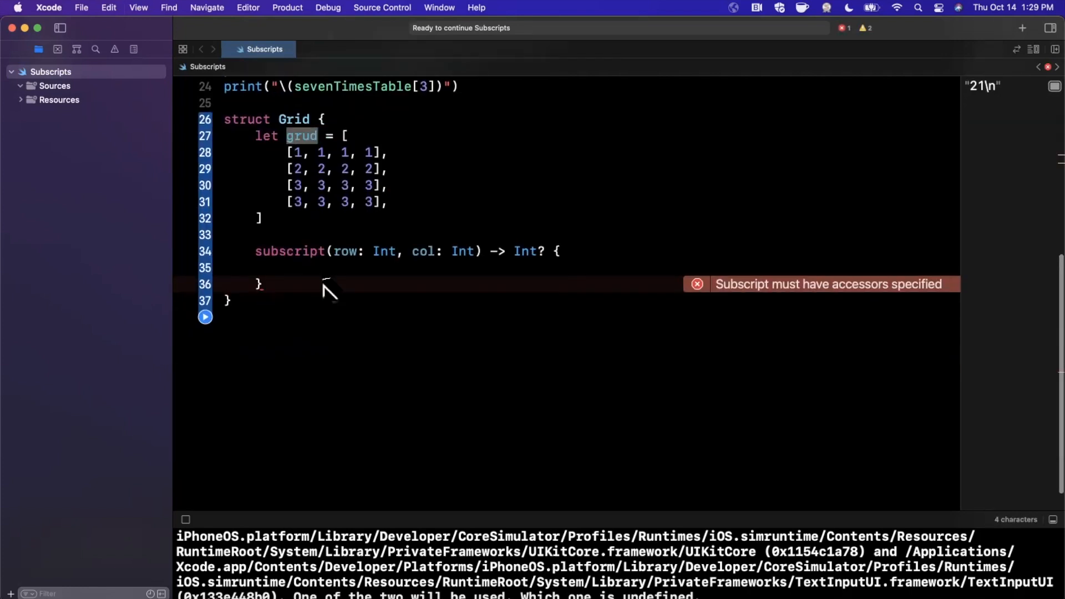
Make the subscript body read let number = grid[col][row] and return number
type("grid[")
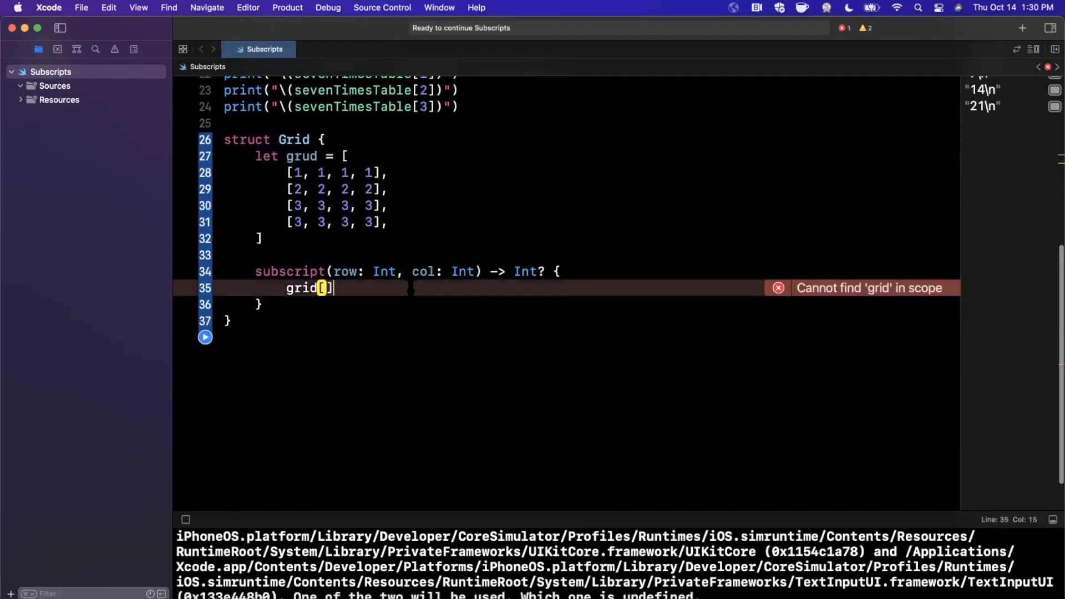
type("col]")
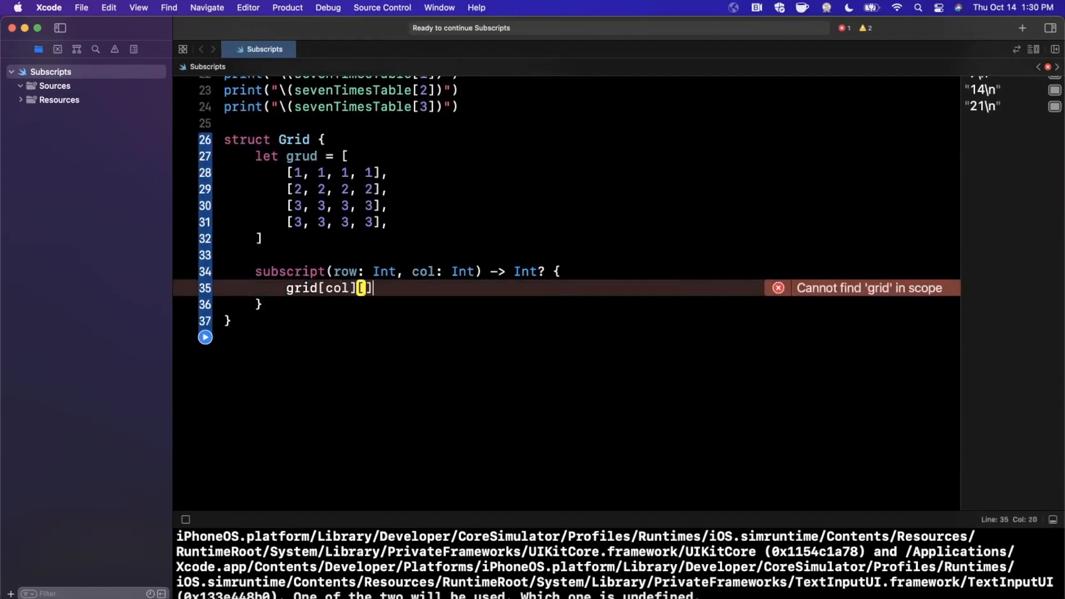
type("row")
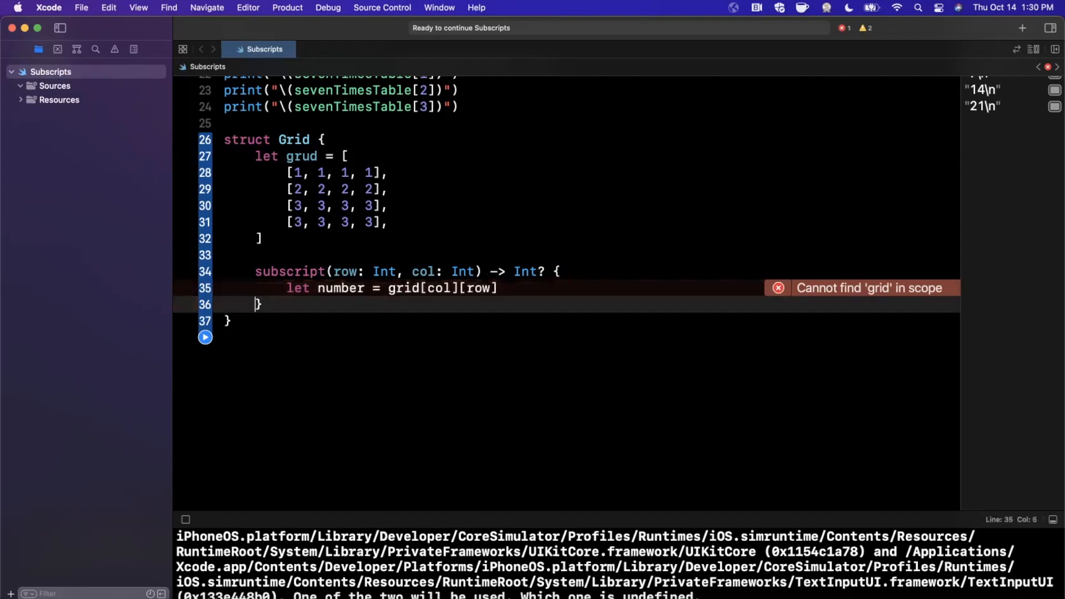
type("return number")
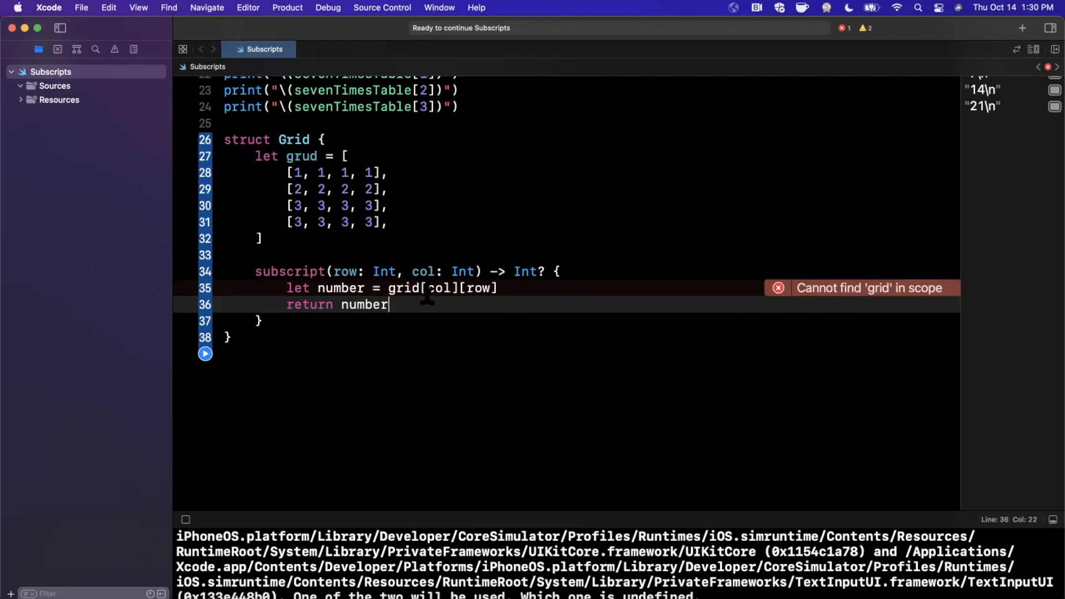
Rename Grid's array property from grud to grid so the subscript's grid[col][row] lookup resolves
double_click(440, 289)
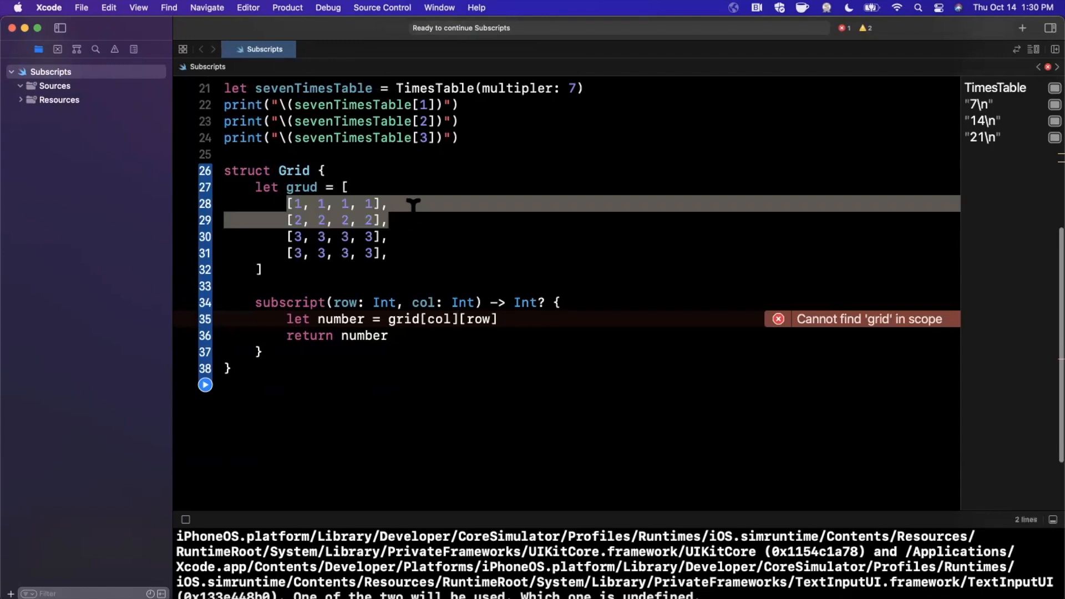
scroll("down", 3)
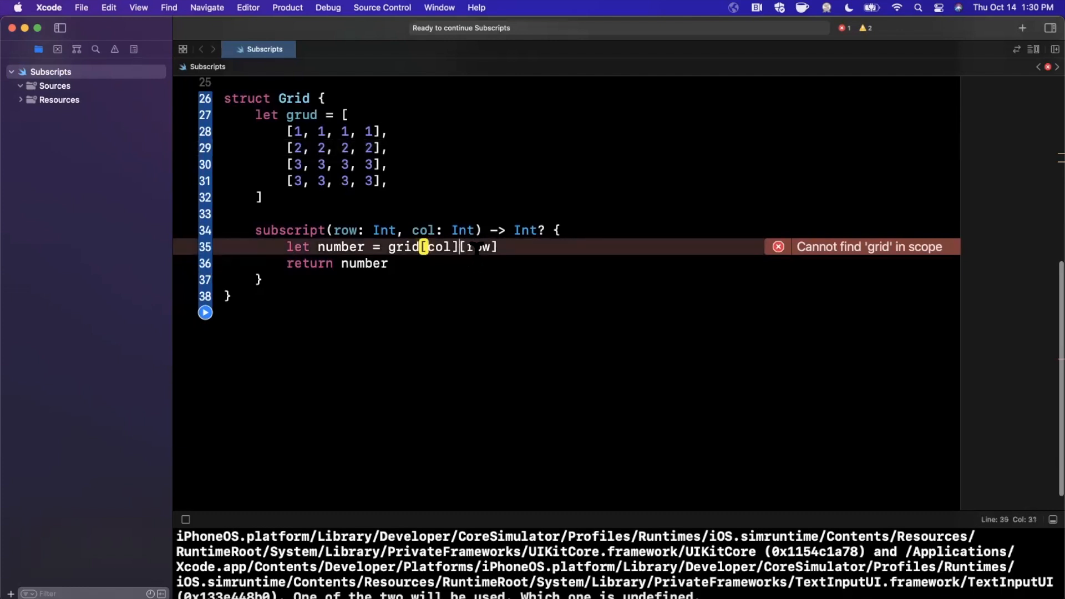
type("?")
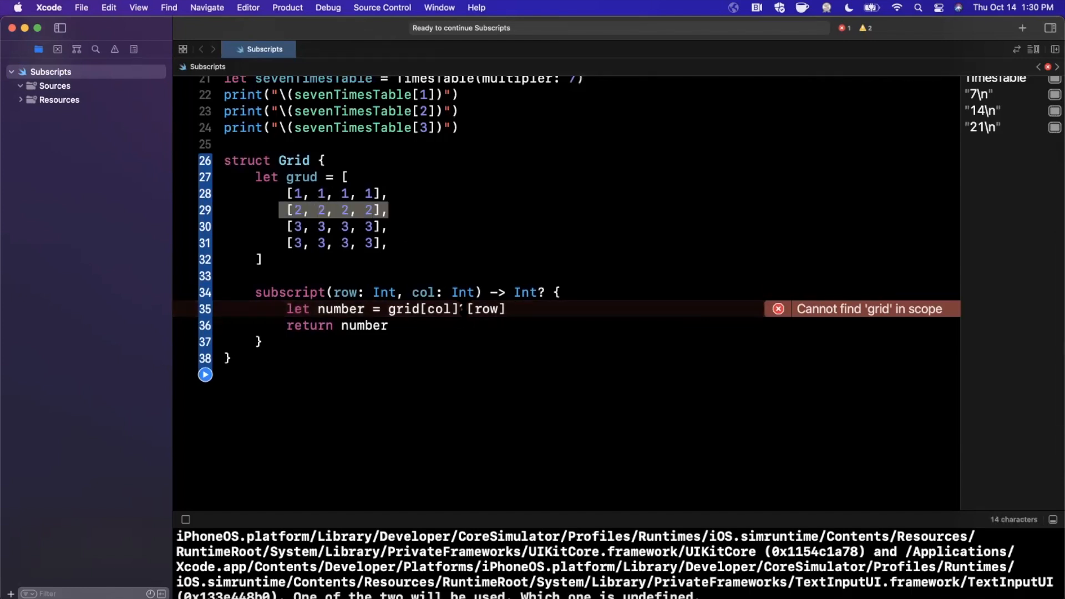
type("?")
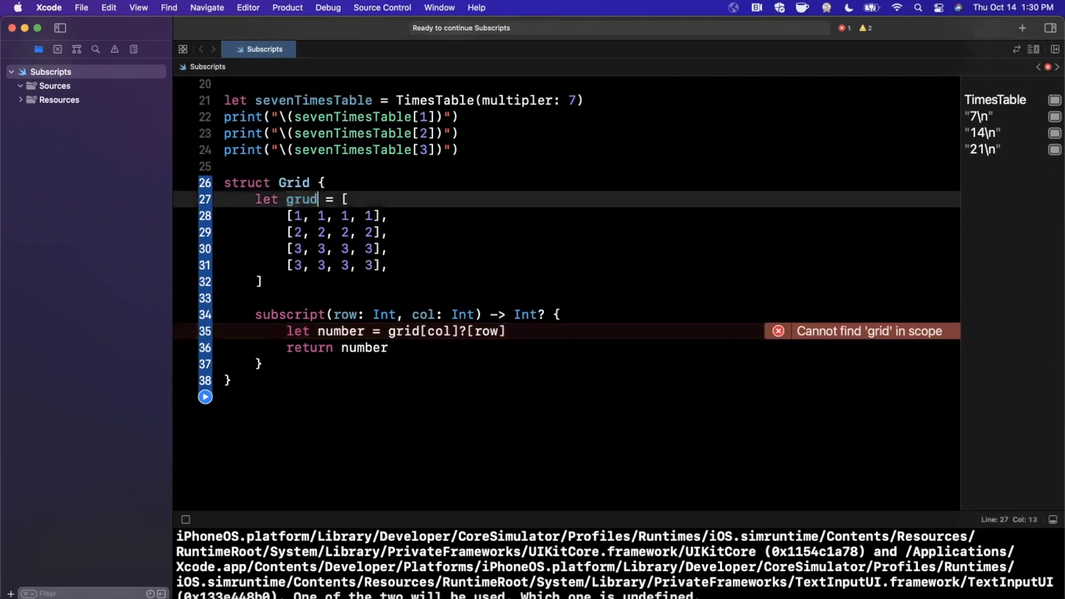
scroll("down", 3)
type("i")
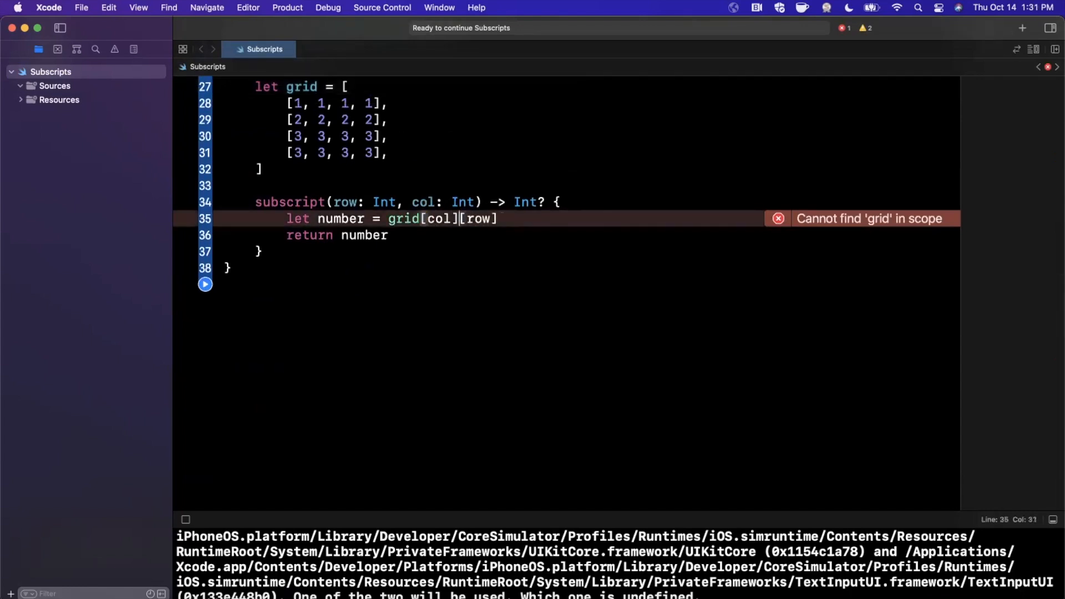
Add let maxCol = grid.count - 1 and a guard on col that returns nil when out of range
left_click(388, 235)
type("let")
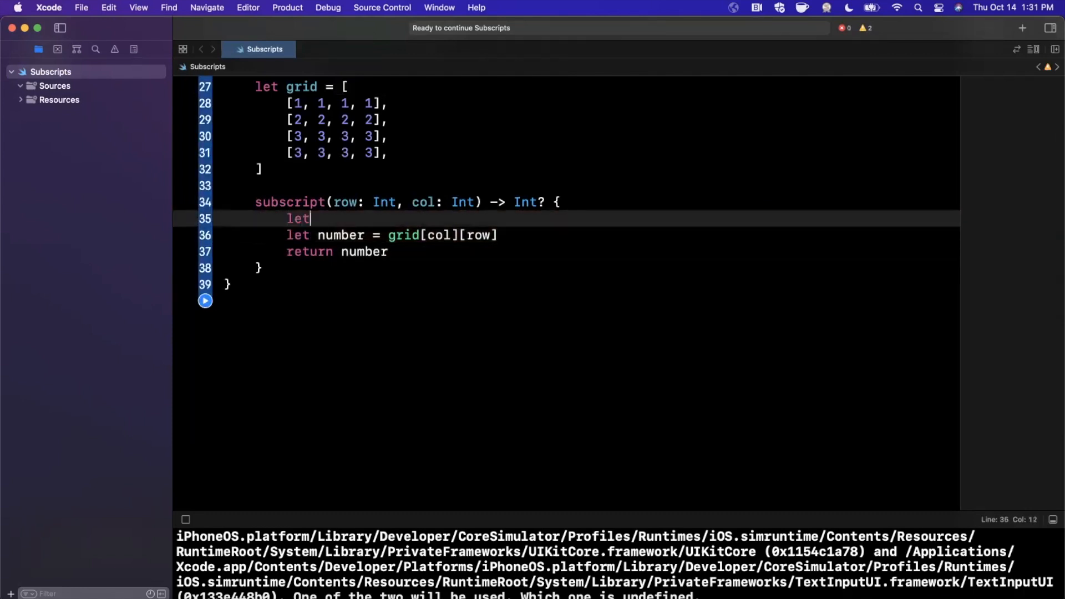
type("maxCol = g")
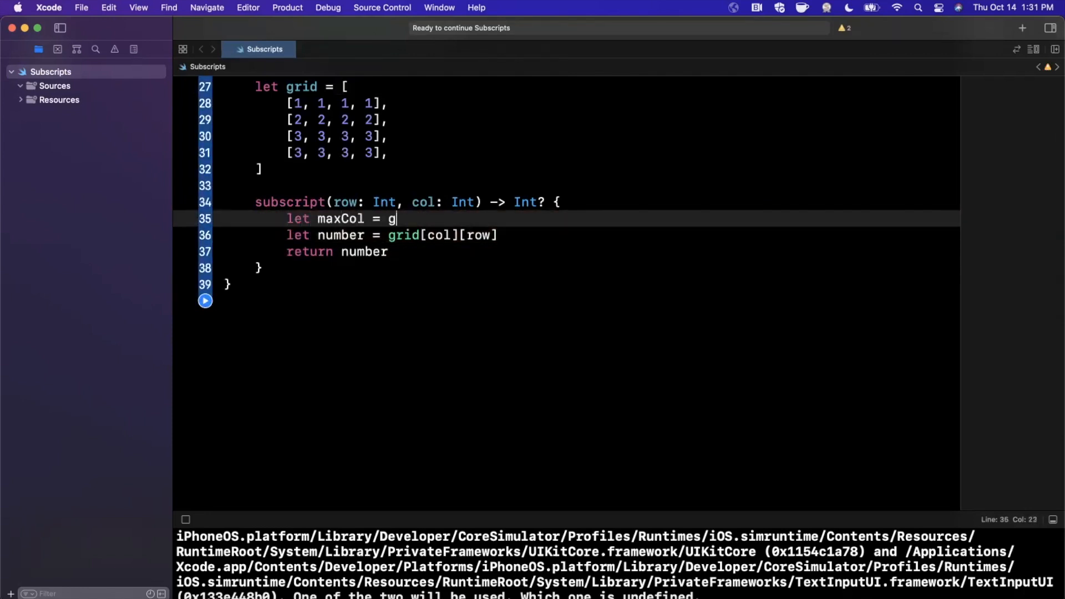
type("rid.count - 1")
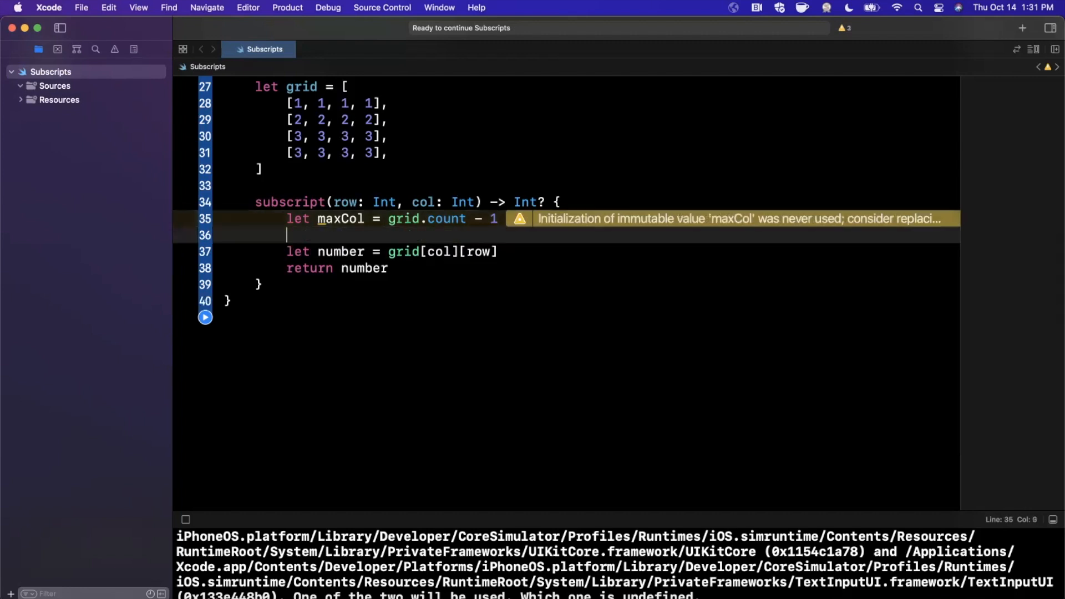
left_click(287, 236)
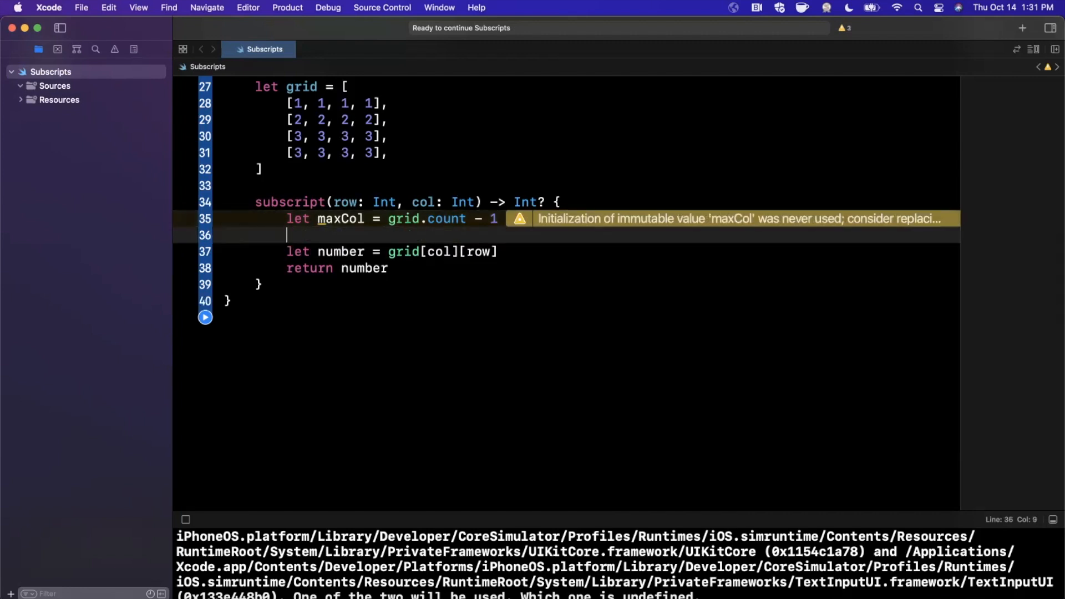
type("guard")
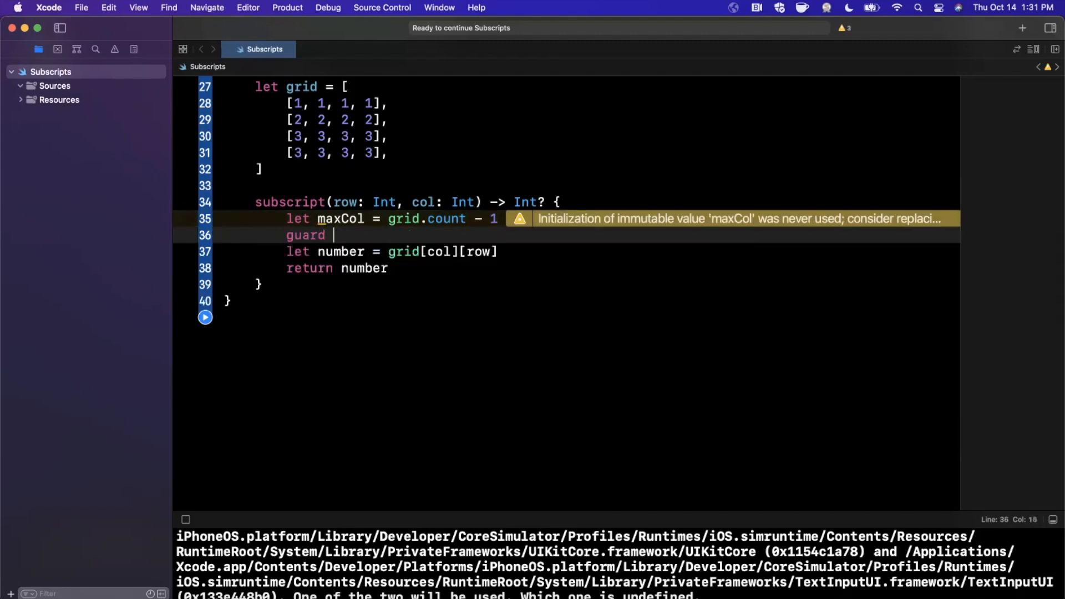
type("col <")
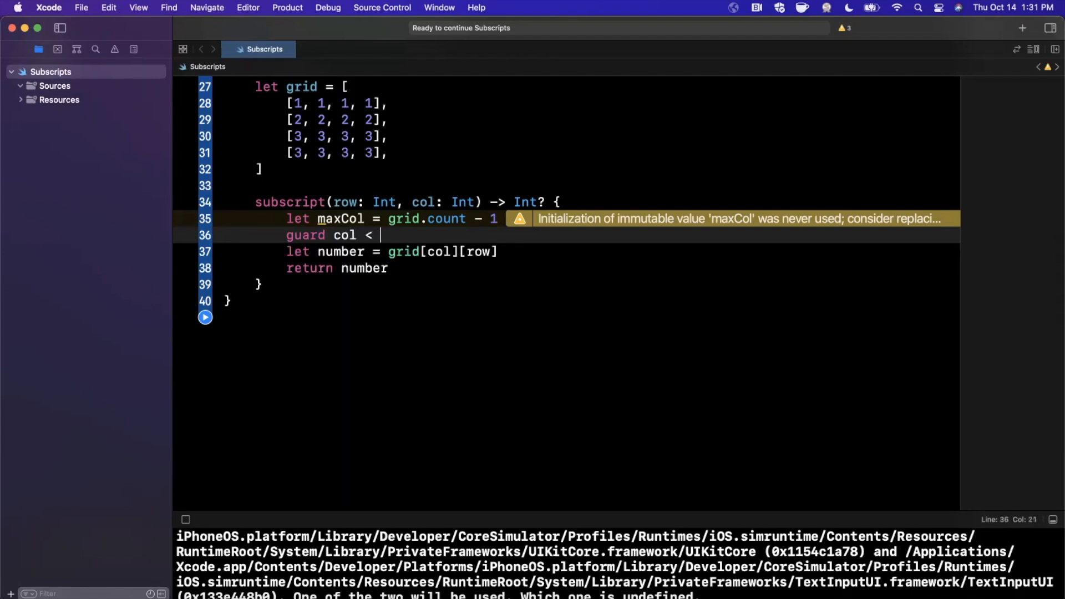
type("maxCol &&")
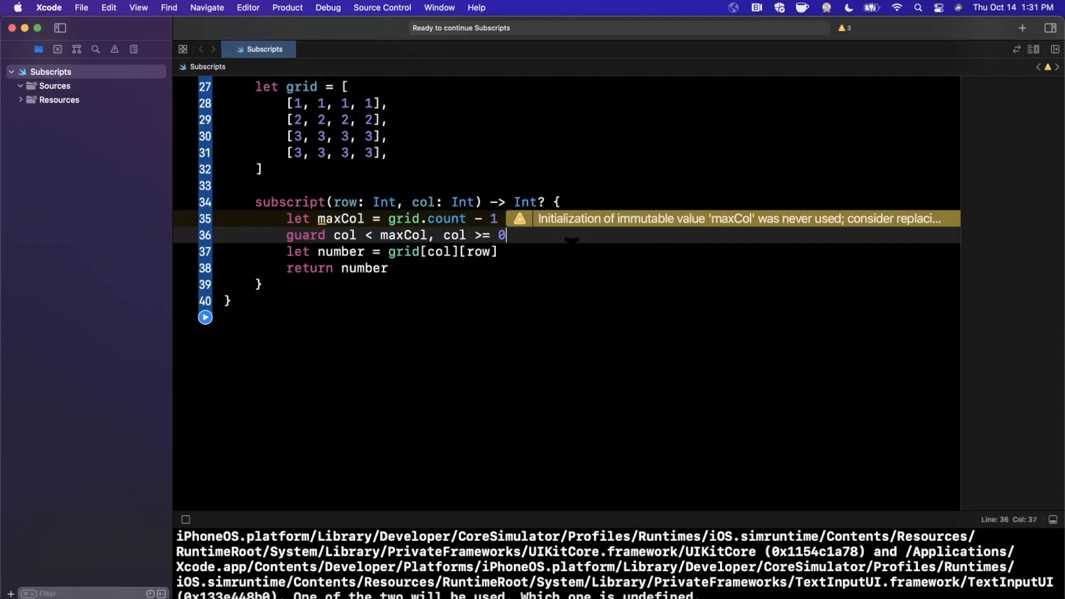
type("else {")
type("return nil")
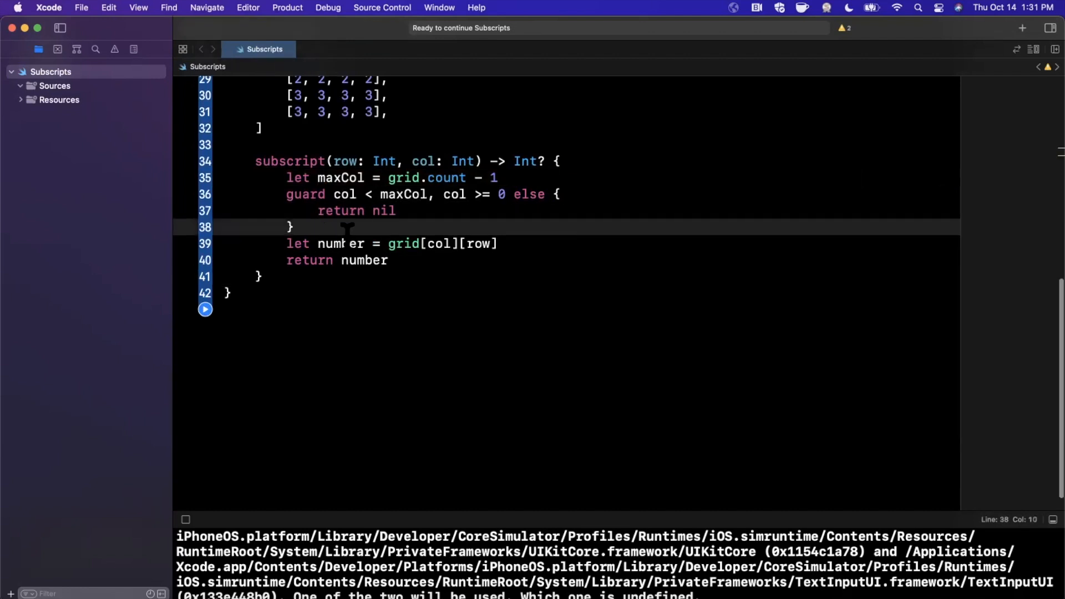
key("enter")
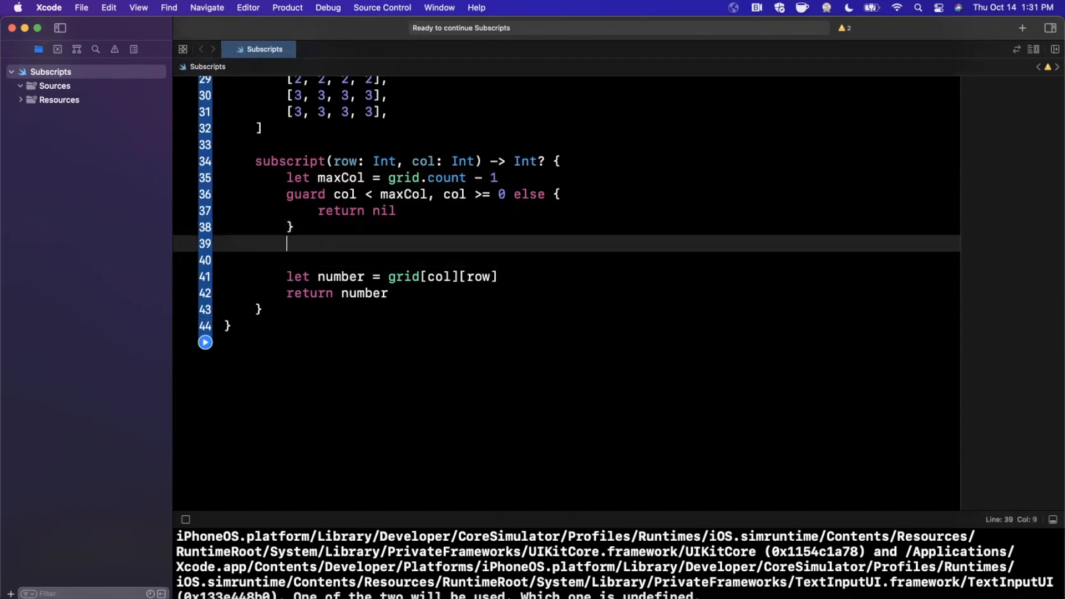
Add let rowNumbers = grid[col] and a guard on row < (rowNumbers - 1) returning nil
type("let col = g")
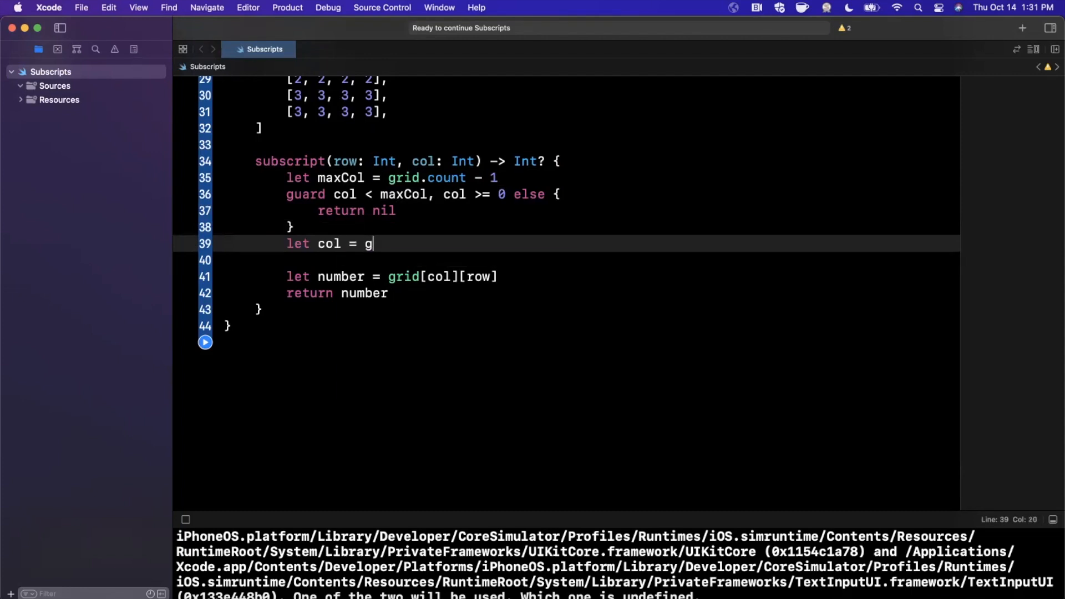
type("olNum")
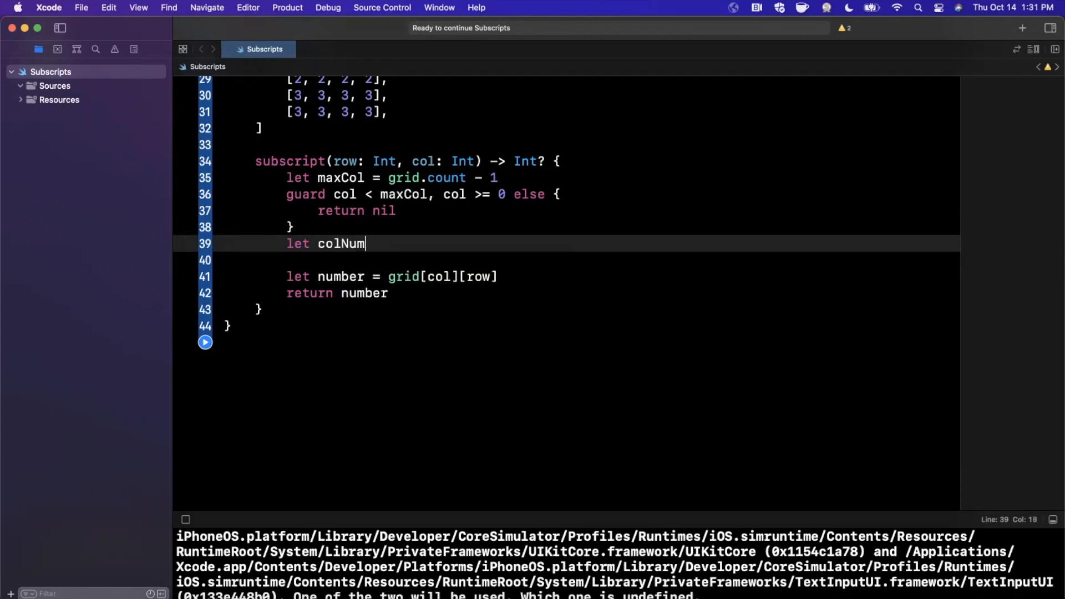
type("bers = grid[c")
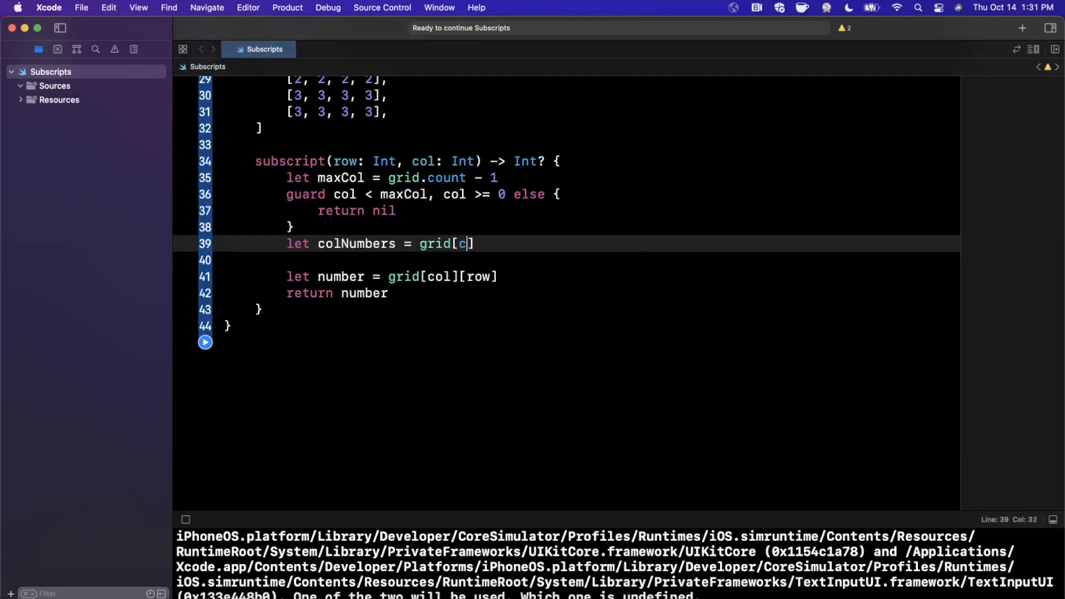
type("ol]")
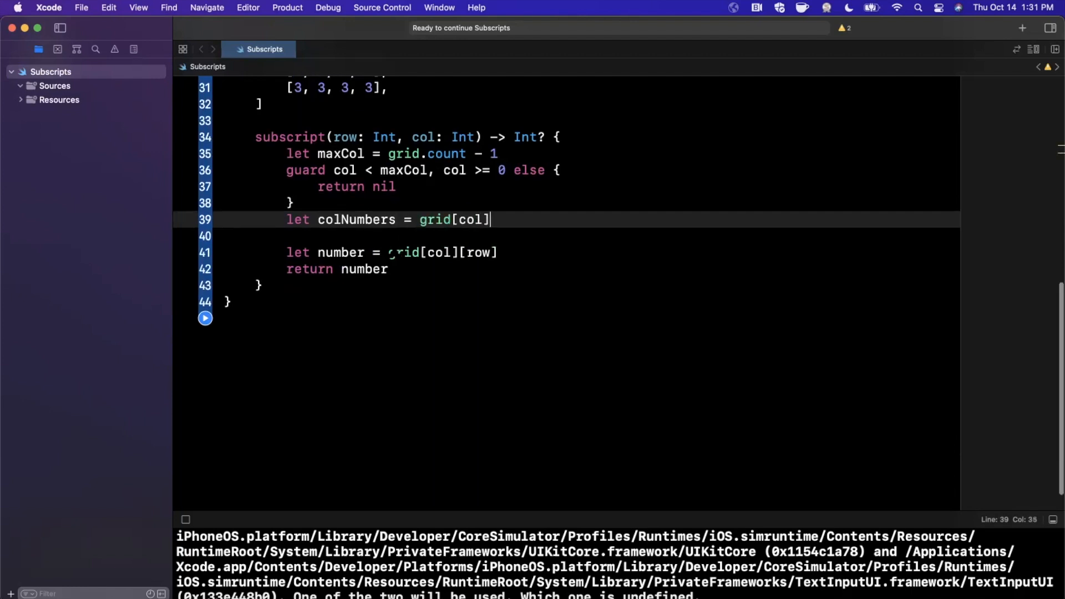
type("row")
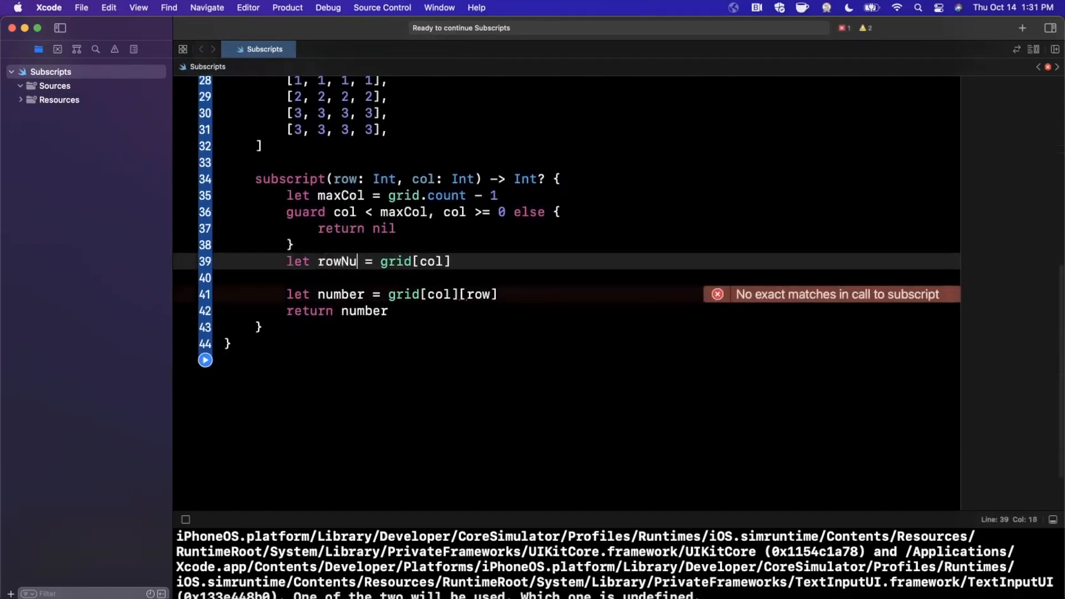
type("mbers")
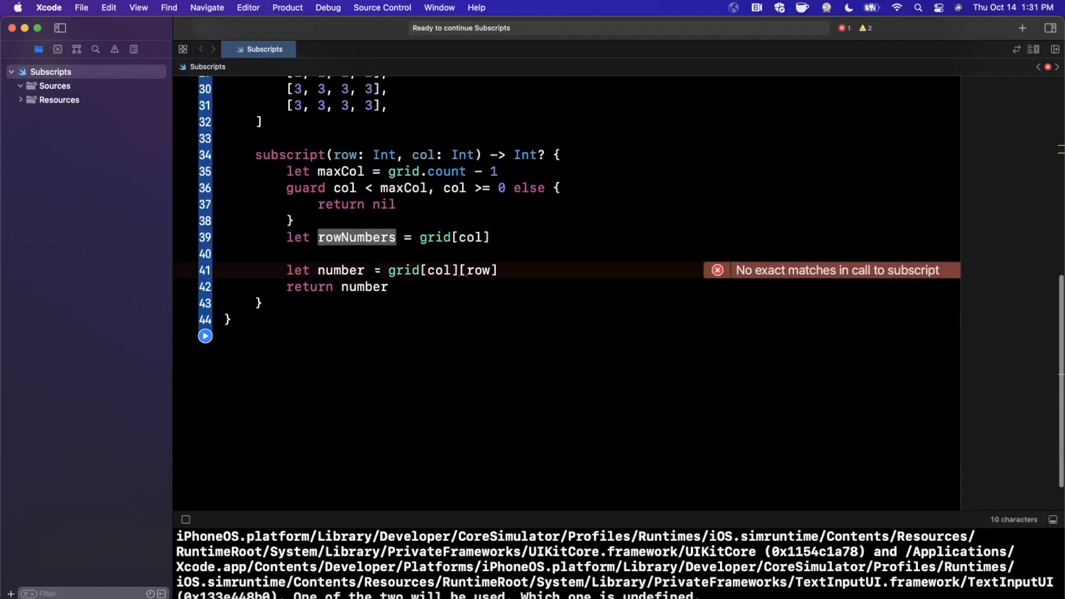
type("guard row >= 0, row <")
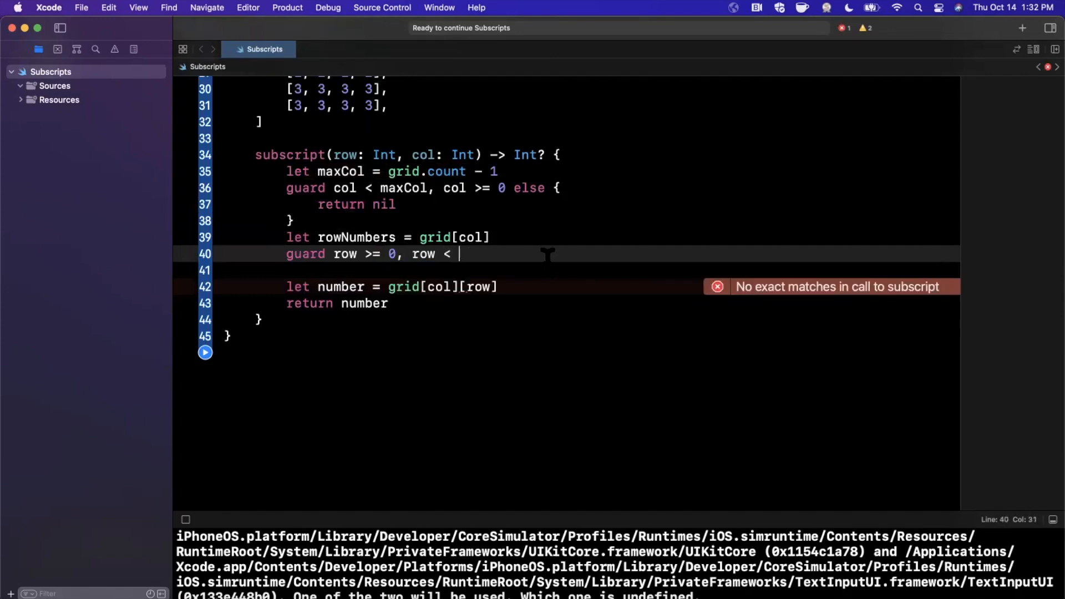
type("(rowNumbers)")
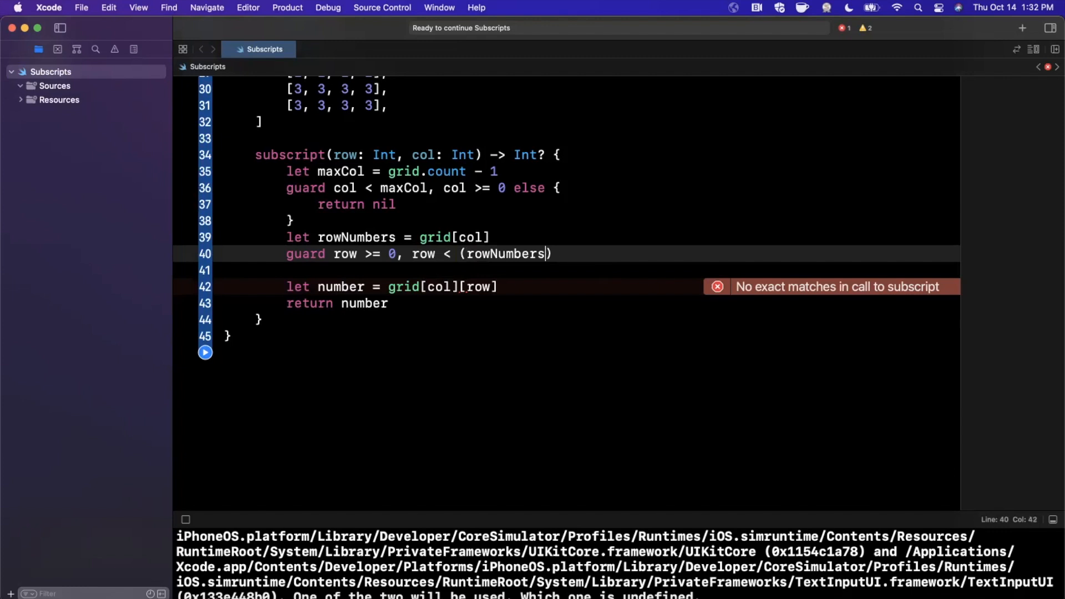
type("-1) else")
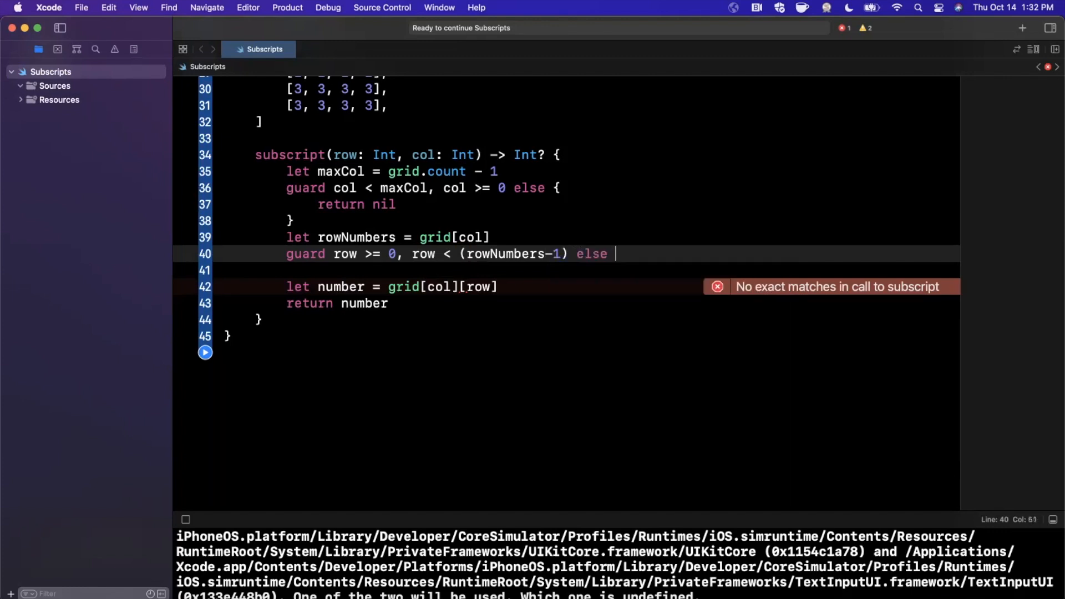
type("{")
left_click(588, 270)
type("return nil")
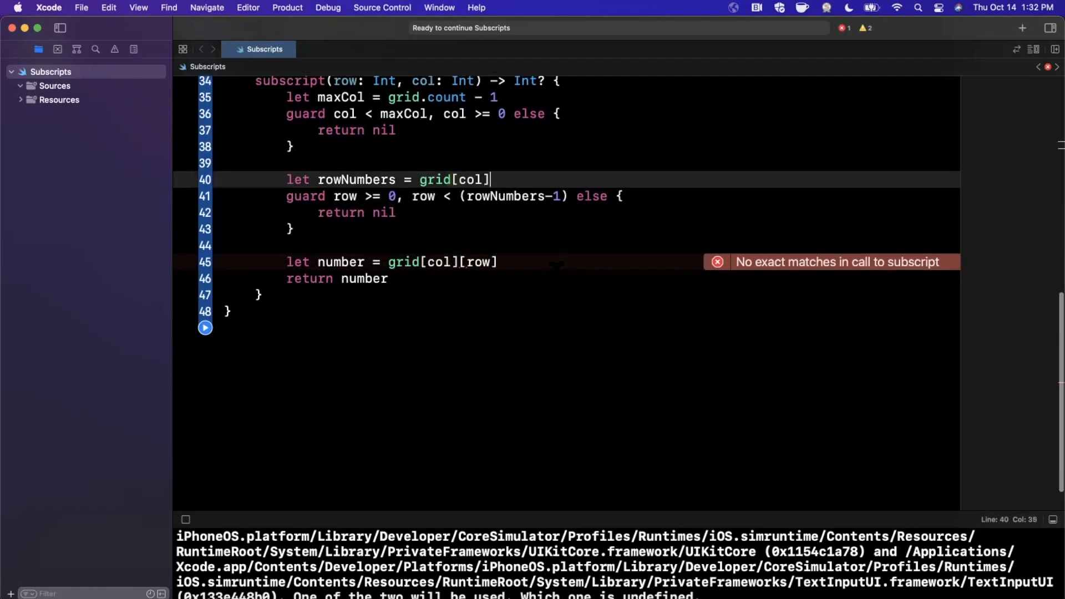
left_click(482, 262)
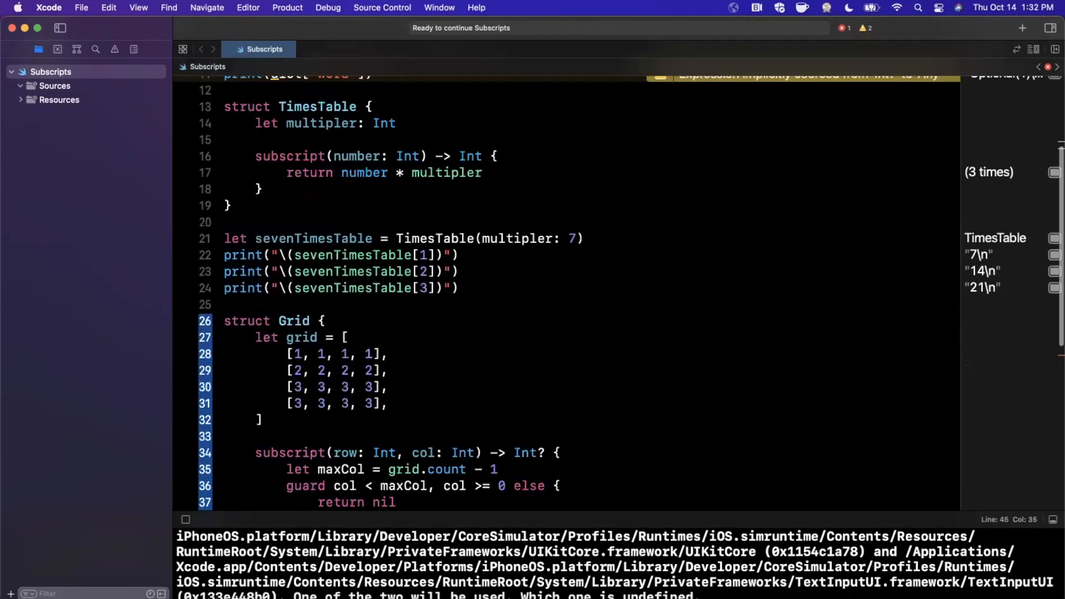
Fix the row guard to compare against rowNumbers.count - 1, clearing the error
scroll("down", 3)
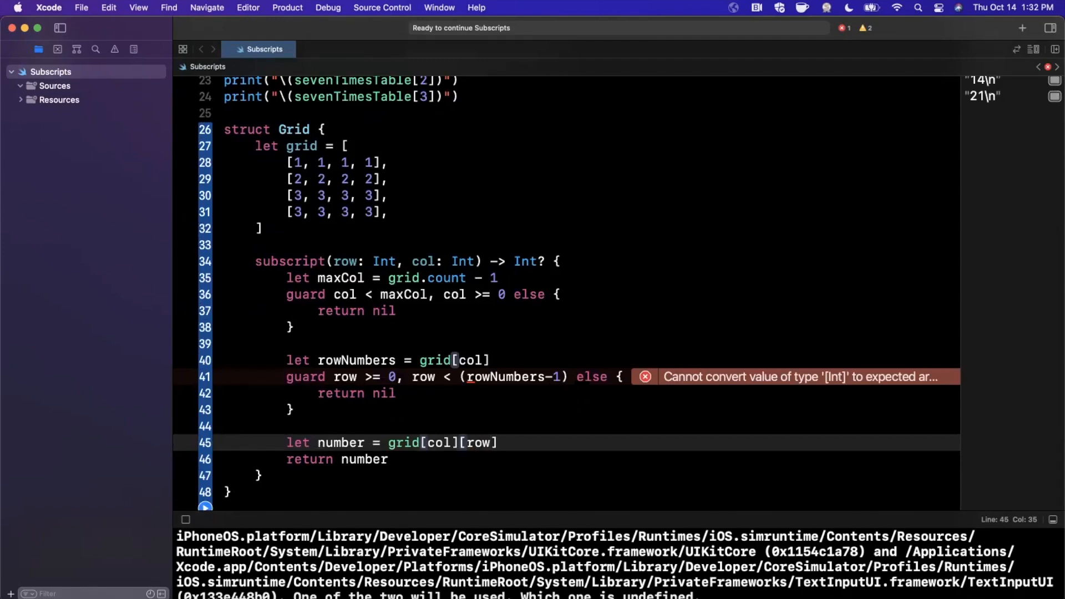
type(".count")
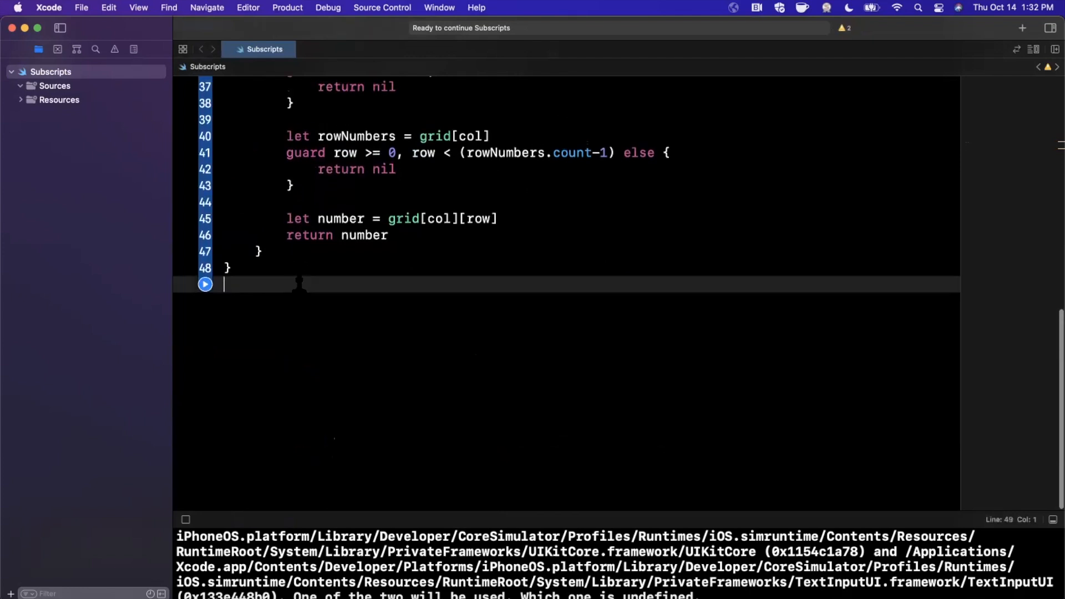
Create let myGrid = Grid() at the end of the playground
type("let my")
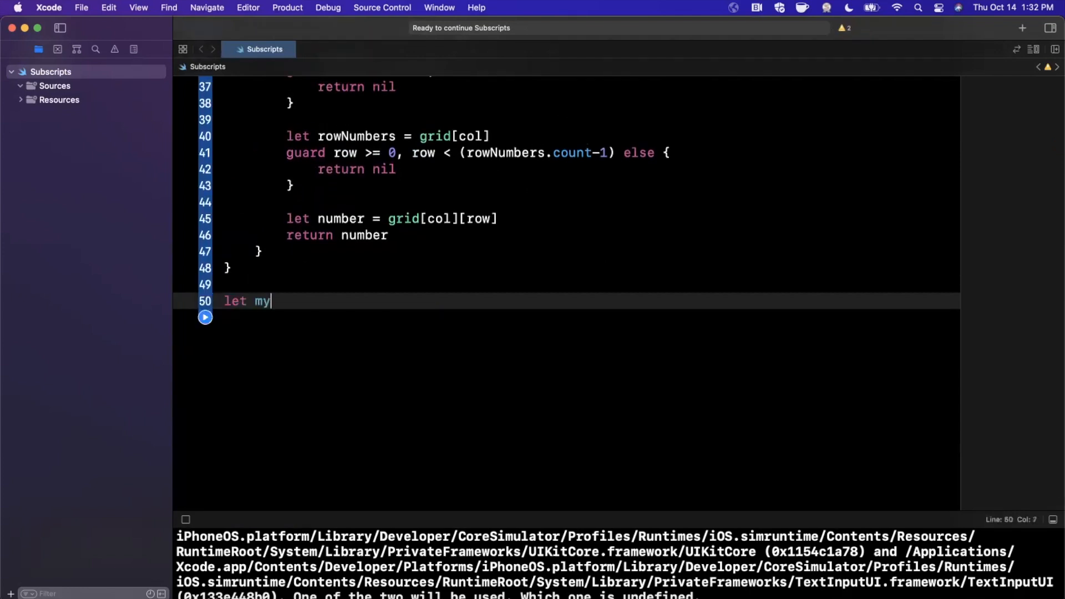
type("Grid = Grid()")
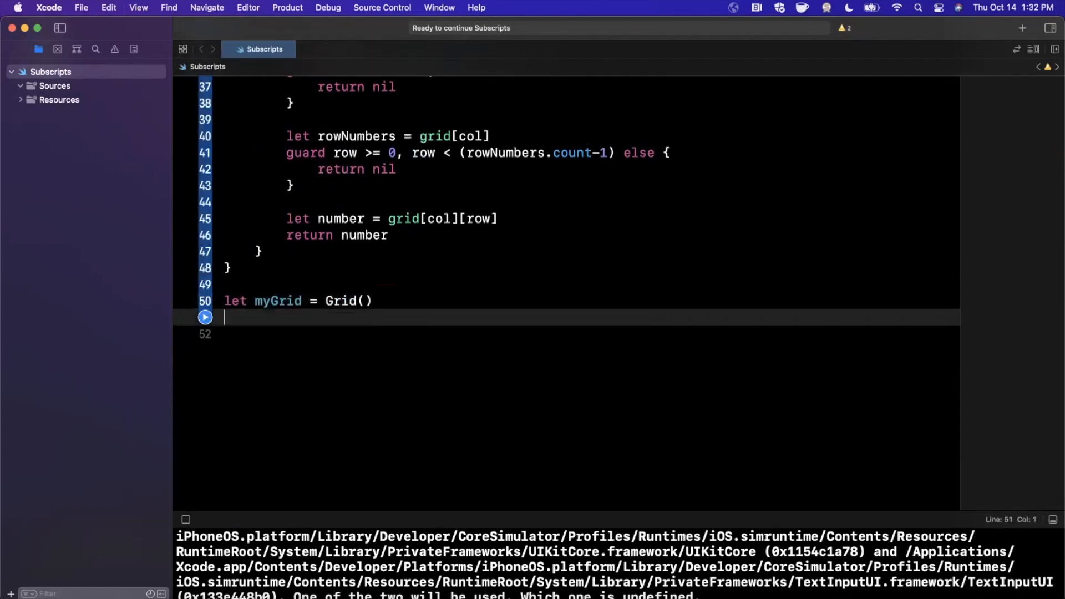
type("(")
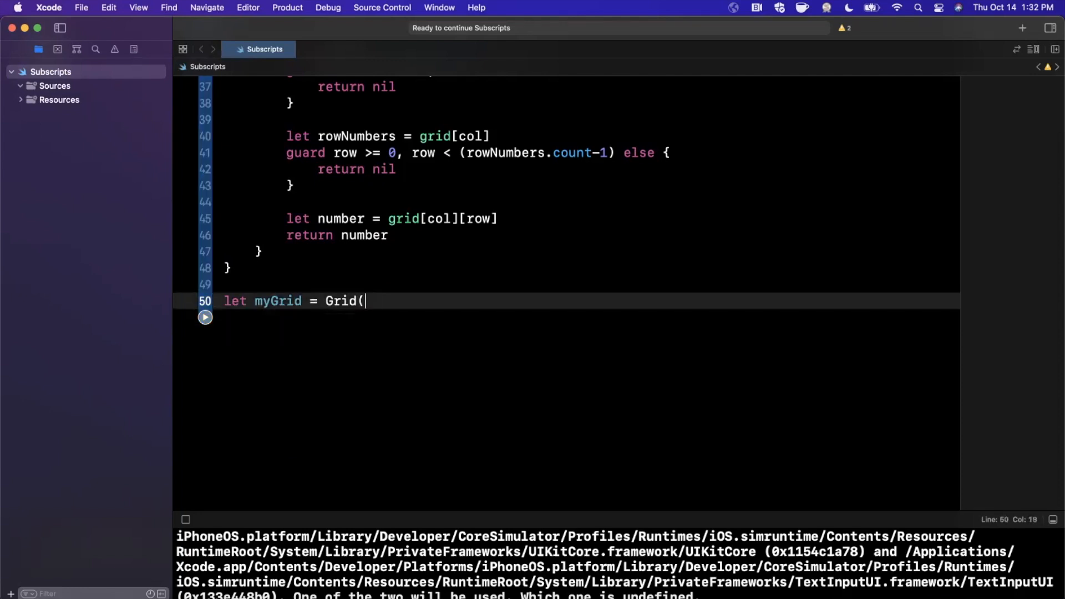
key("return")
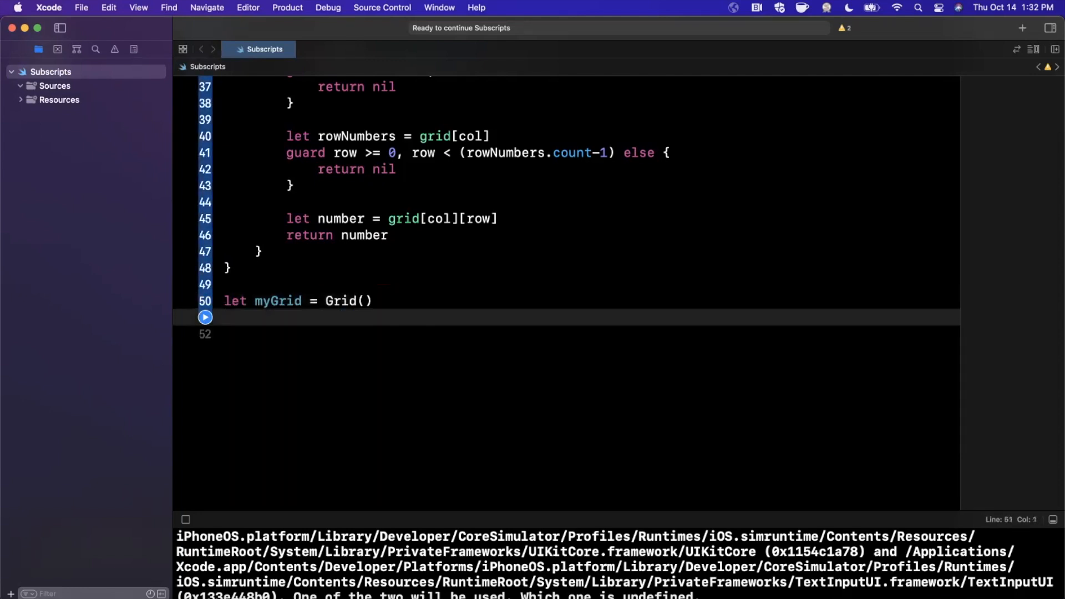
Replace the bare myGrid[1, 1] line with print(myGrid[1, 1])
type("myGrid[")
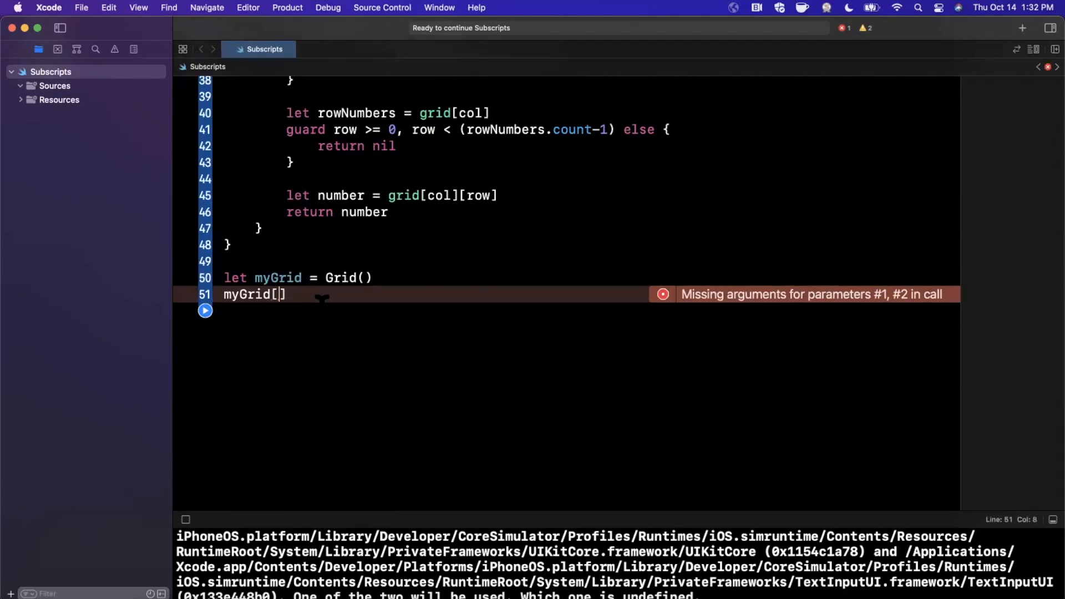
type("1, 1")
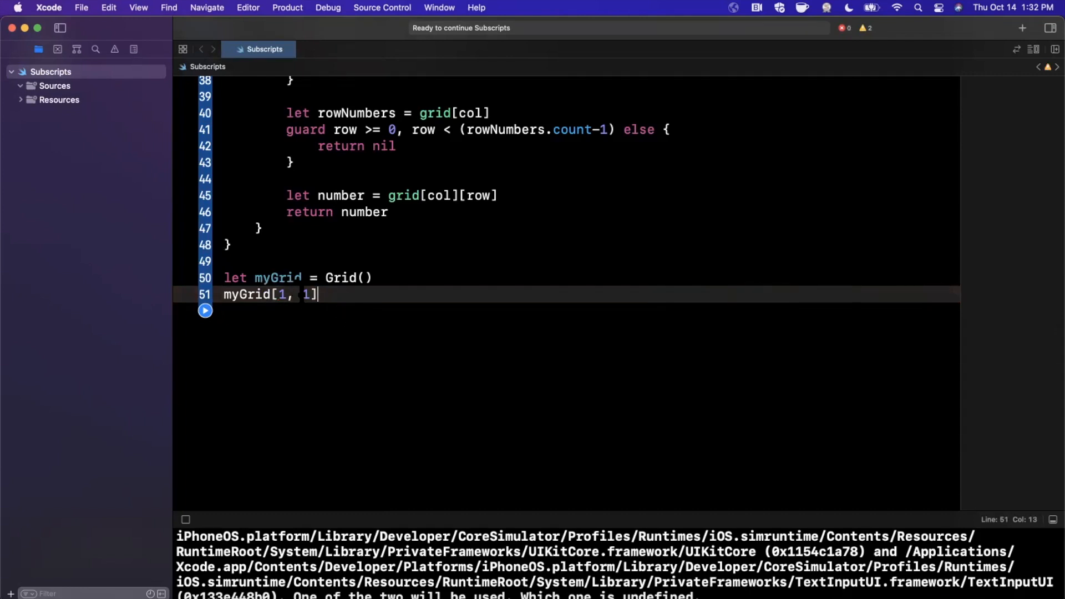
key("cmd+backspace")
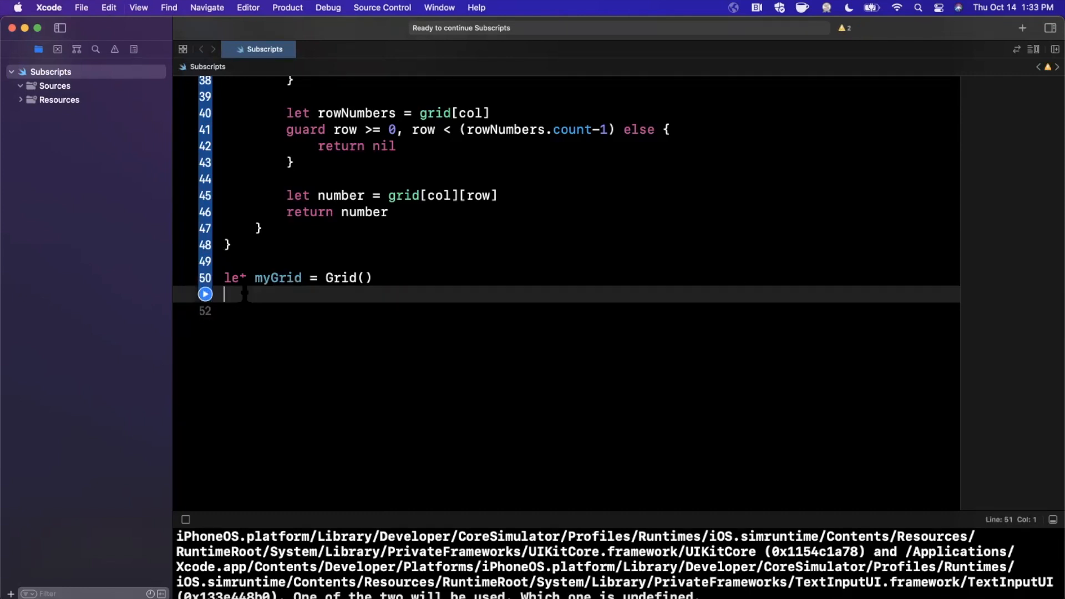
type("prin (myGrid[1, 1])")
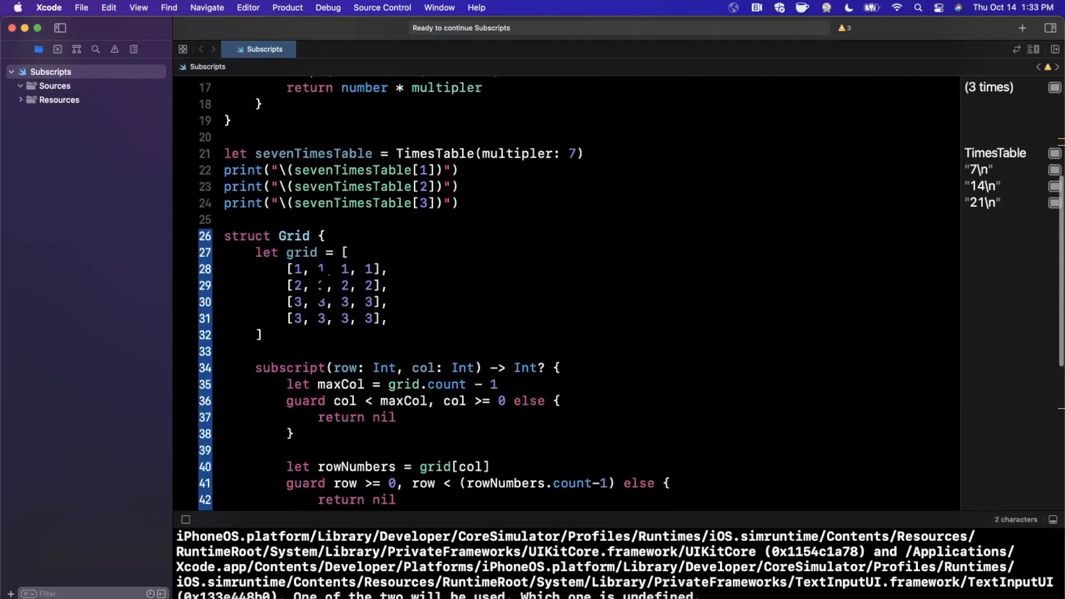
scroll("down", 3)
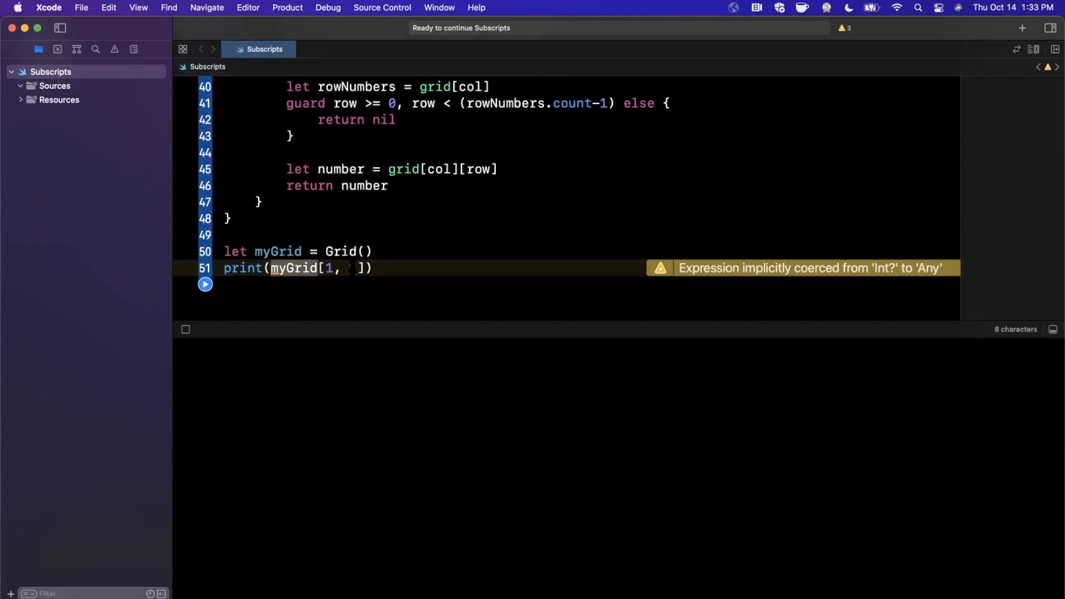
Wrap myGrid[1, 1] in print("Grid value: \(myGrid[1, 1])") and run, printing Optional(2)
type("\"\")")
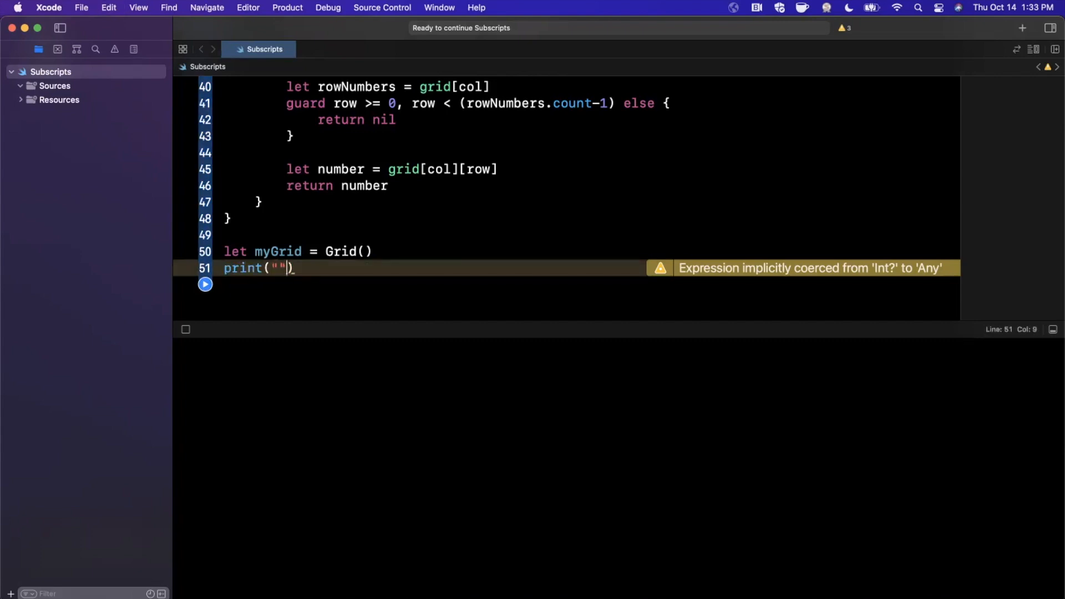
type("Gr\\()")
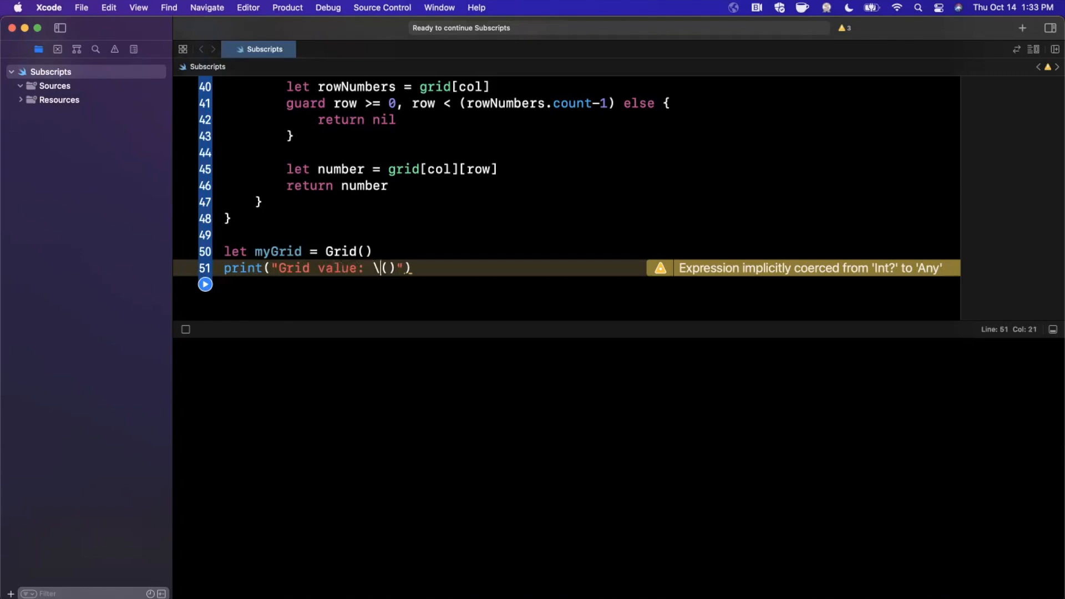
type("myGrid[1, 1]")
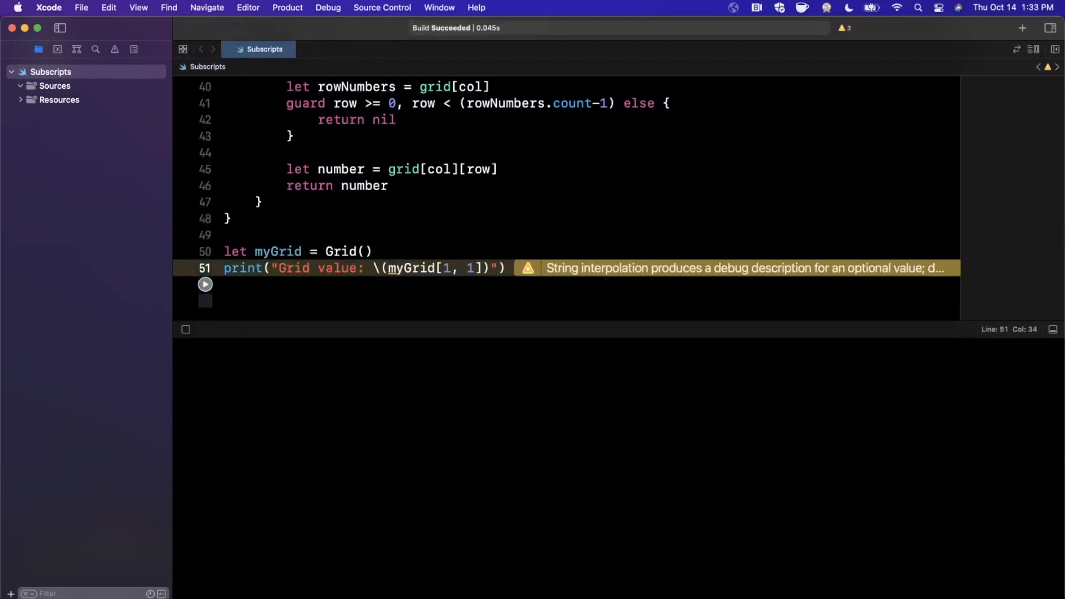
left_click(204, 283)
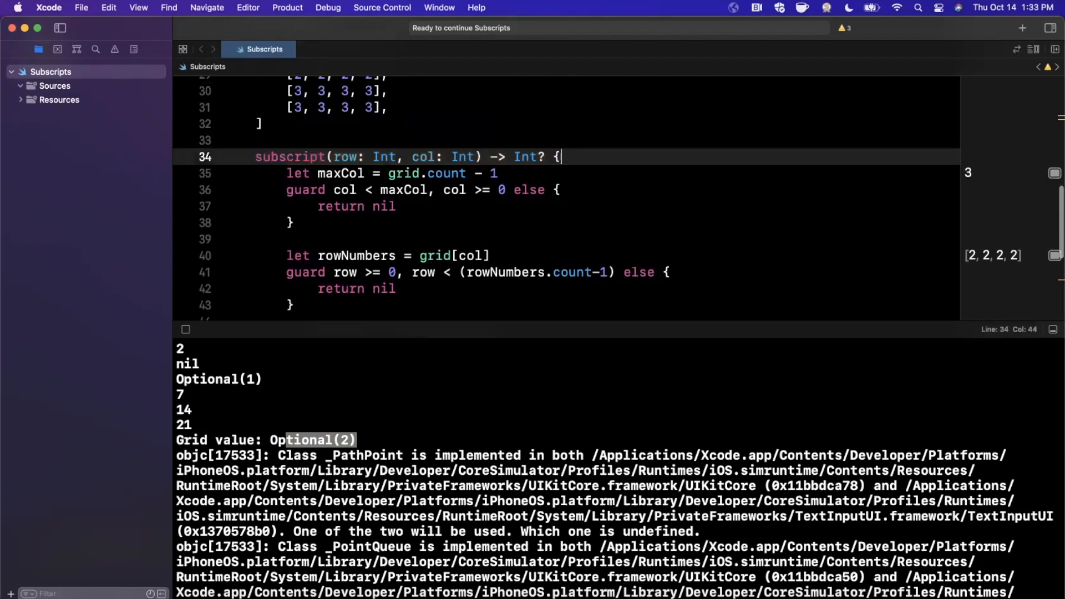
Add a ?? "No value found" fallback, print myGrid[12, 1] as well, and run
scroll("down", 3)
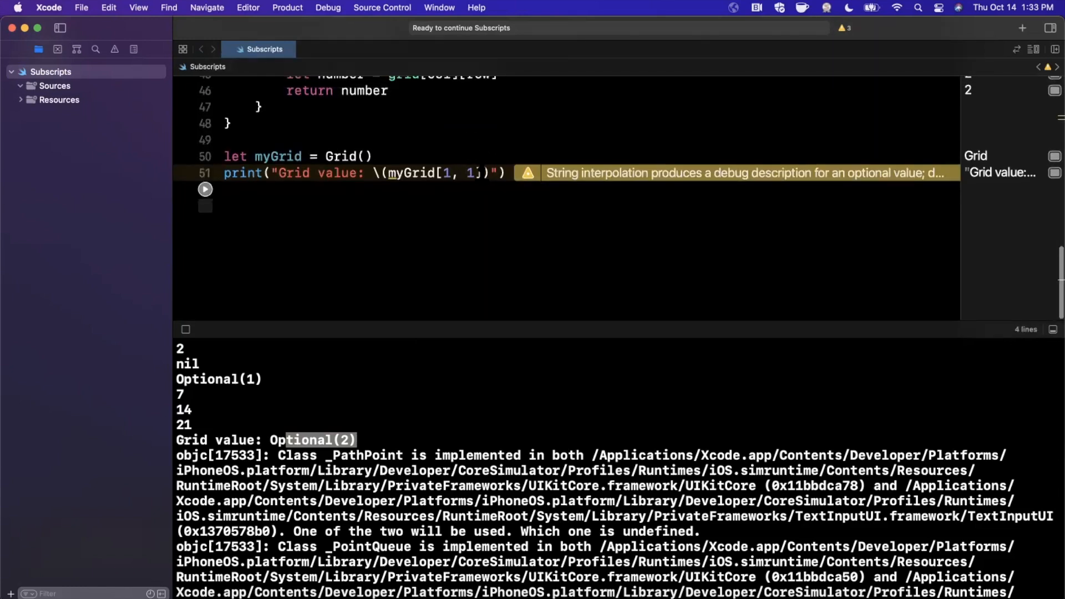
type("?? \"\"")
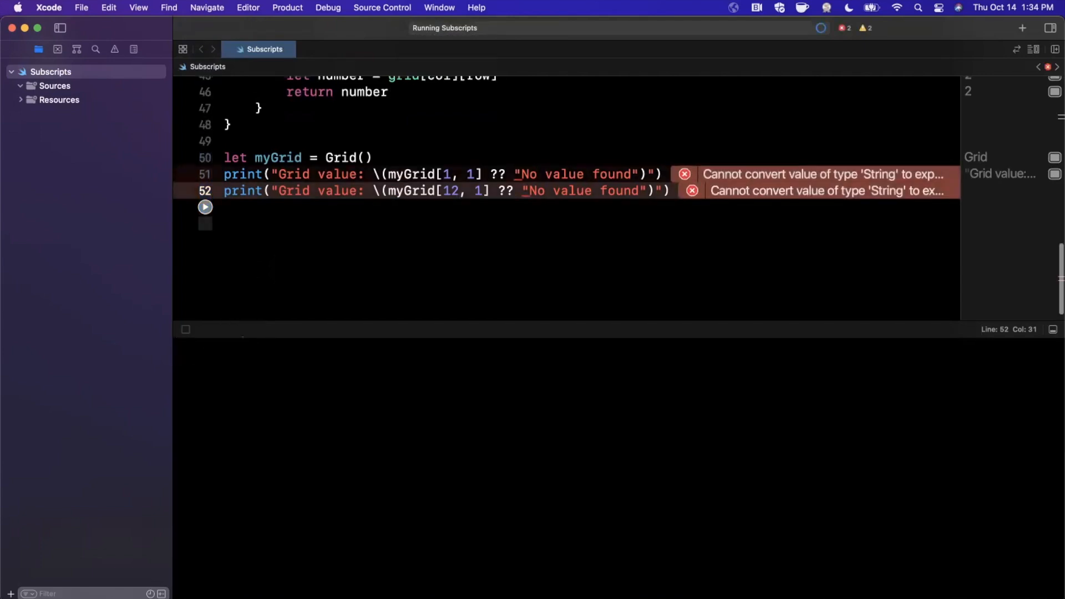
left_click(204, 206)
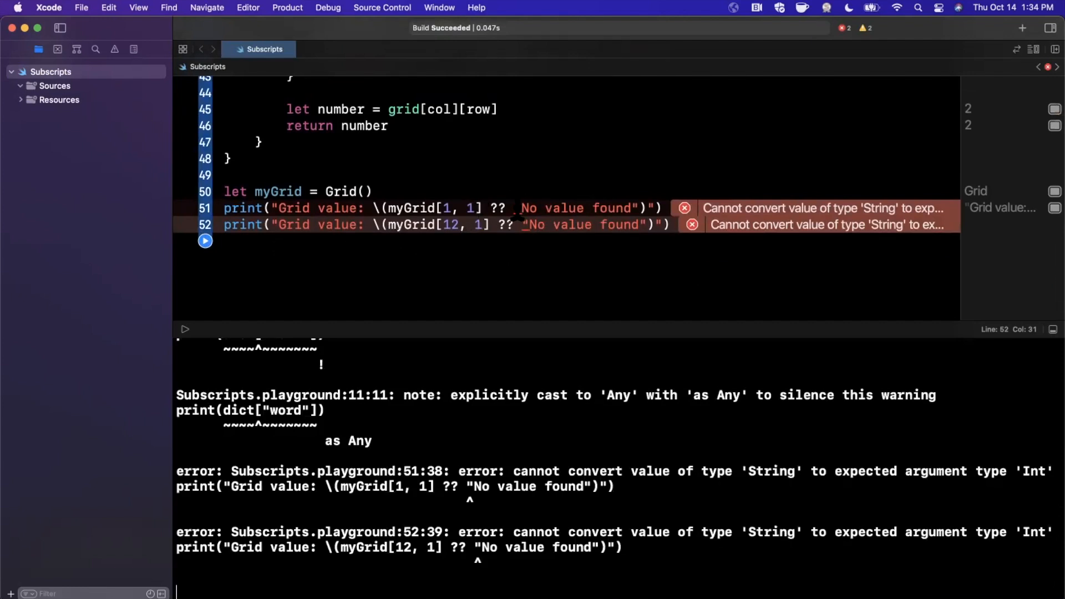
Replace the fallback strings with -1 and rerun the playground
type("-1")
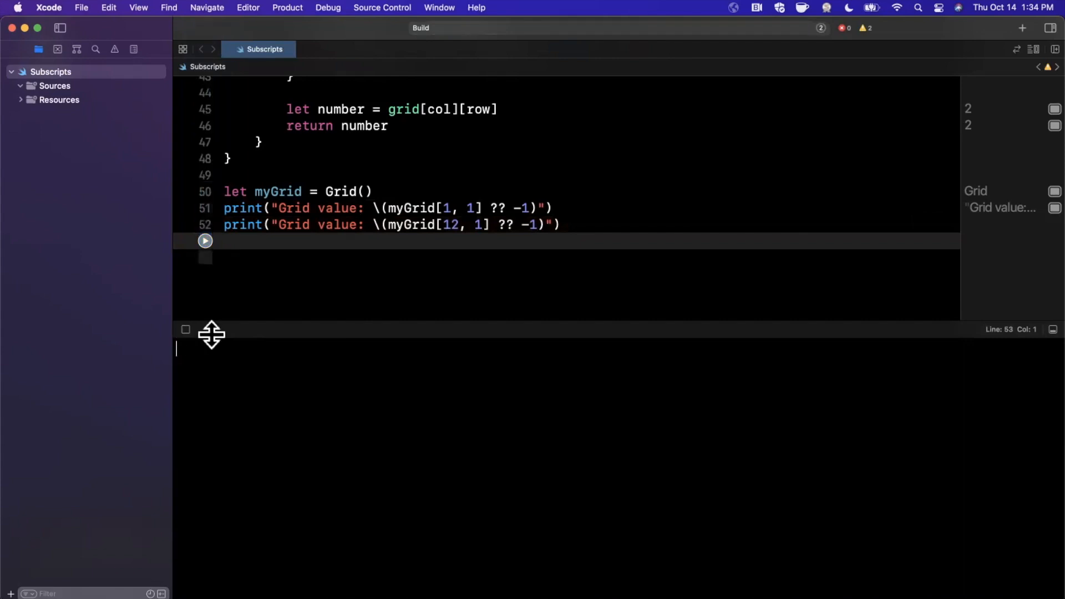
left_click(204, 241)
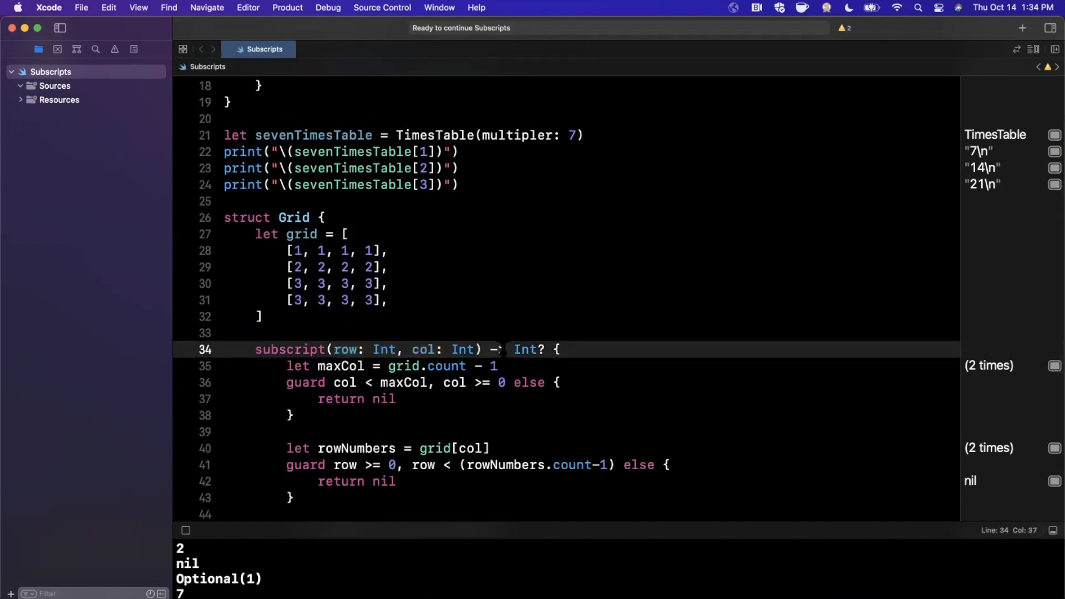
Move the subscript's bounds-checked body into a get { } block
scroll("down", 3)
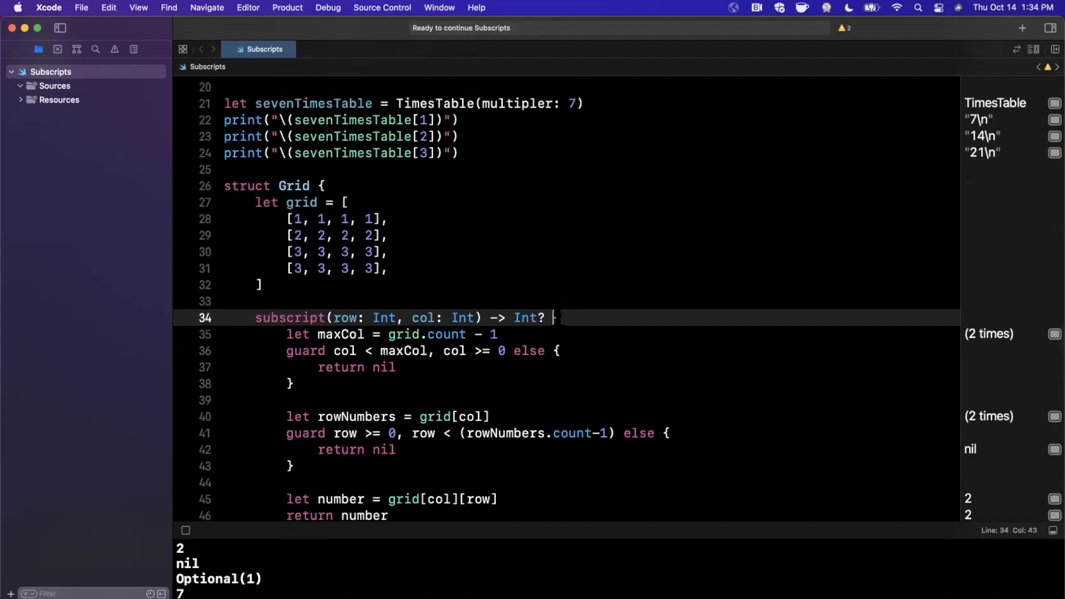
type(" {")
key("return")
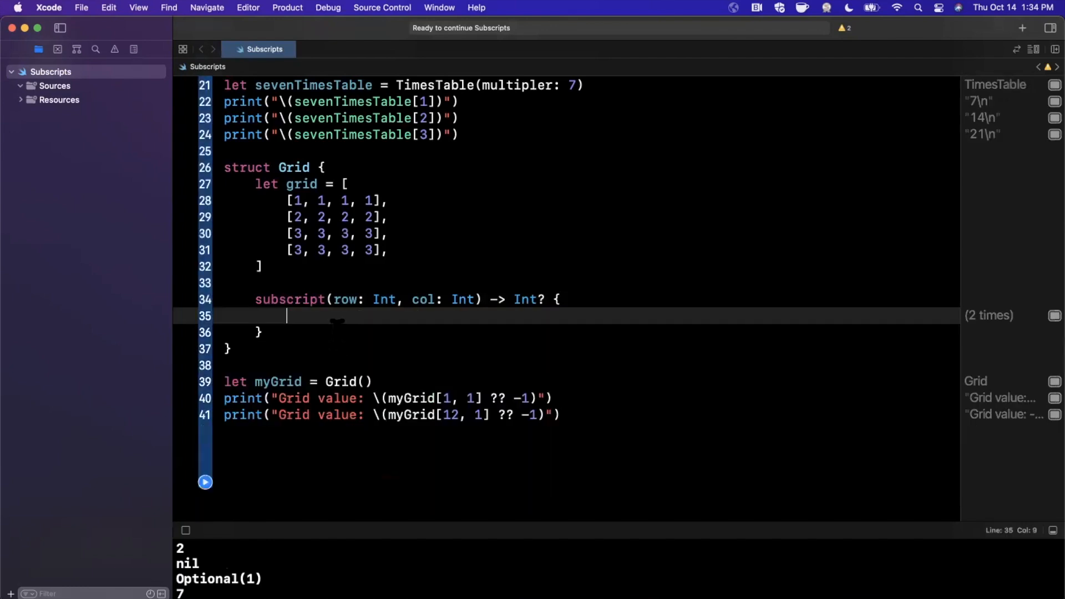
type("get {")
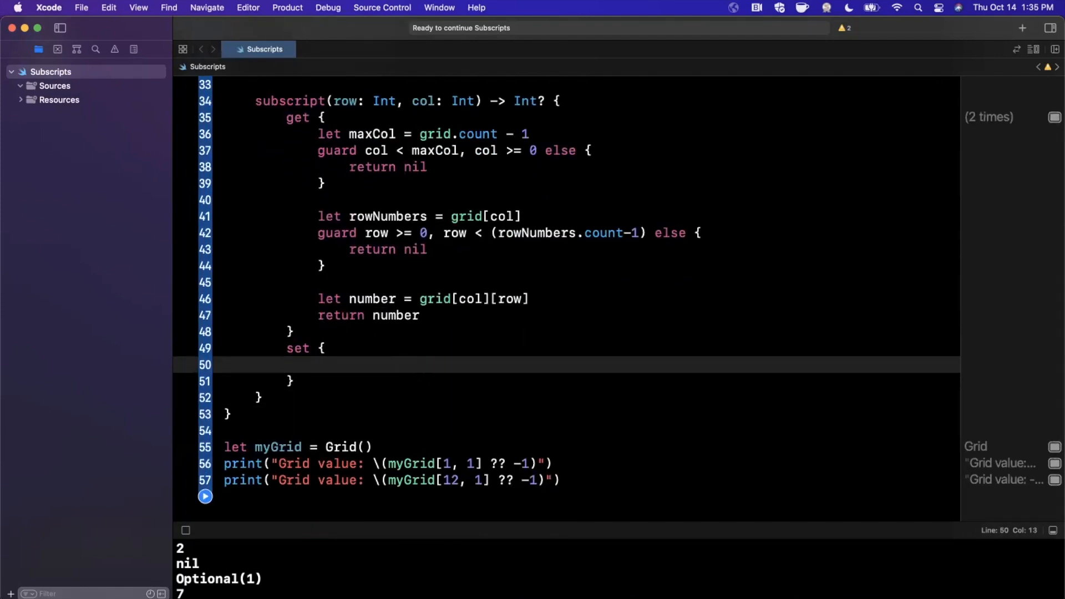
type("()")
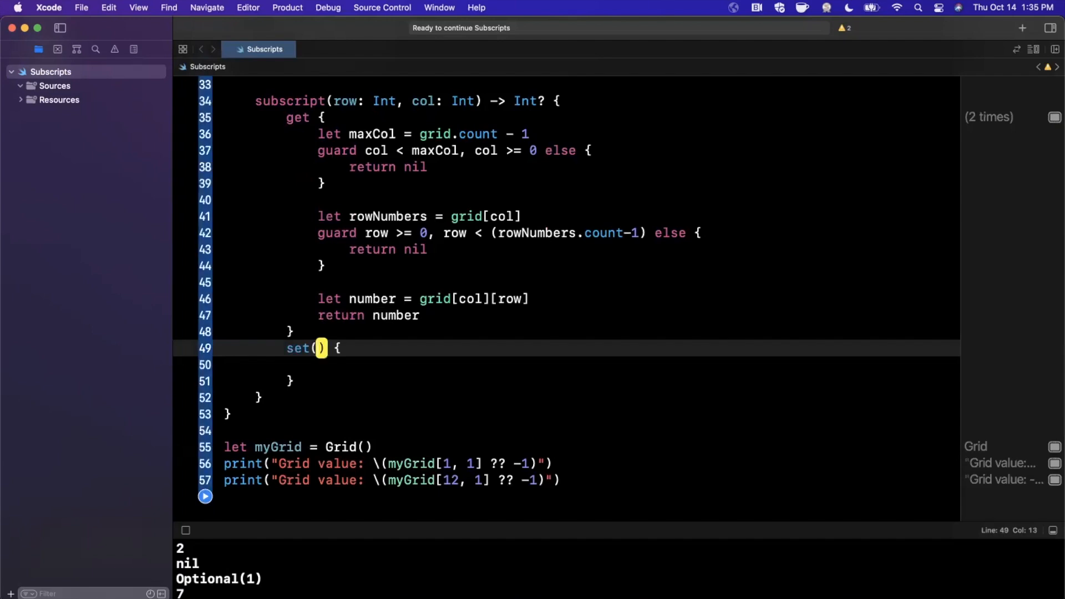
Add set(value) { grid[col][row] = value } below the getter
type("value")
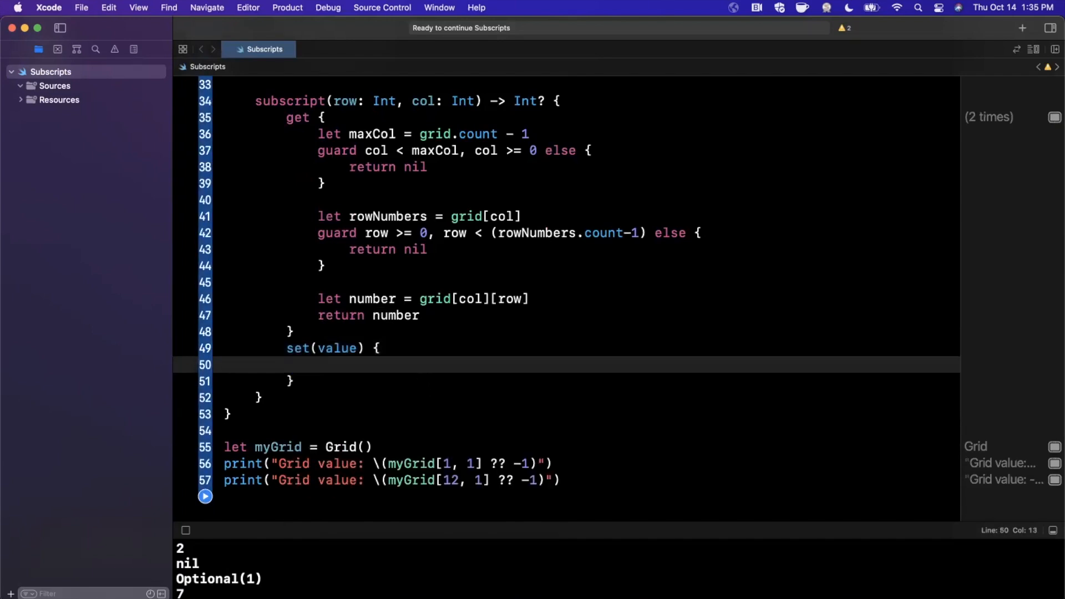
type("grid[col]")
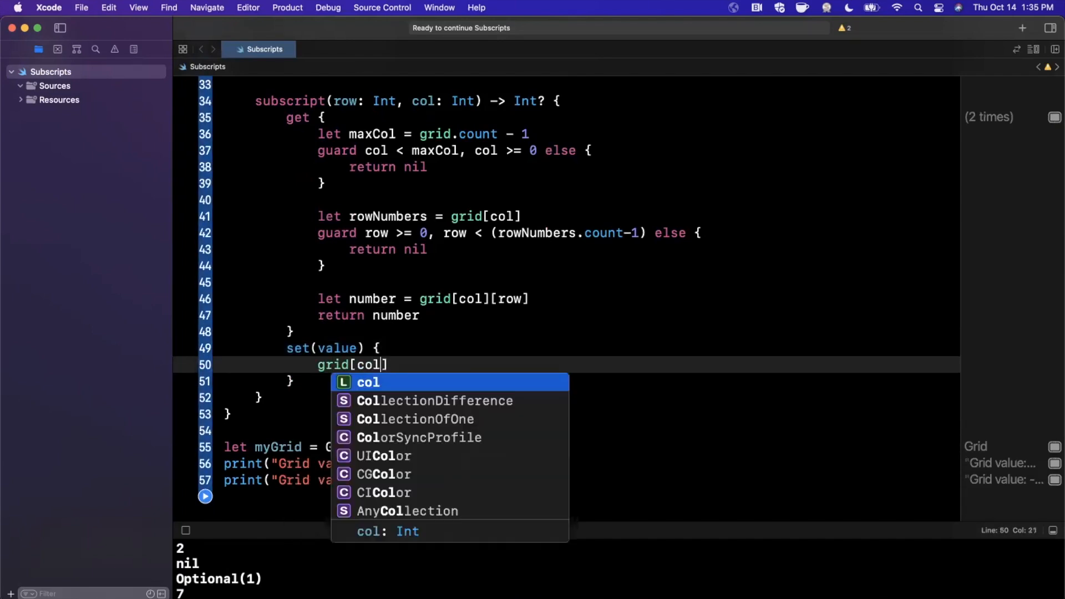
type("[row]")
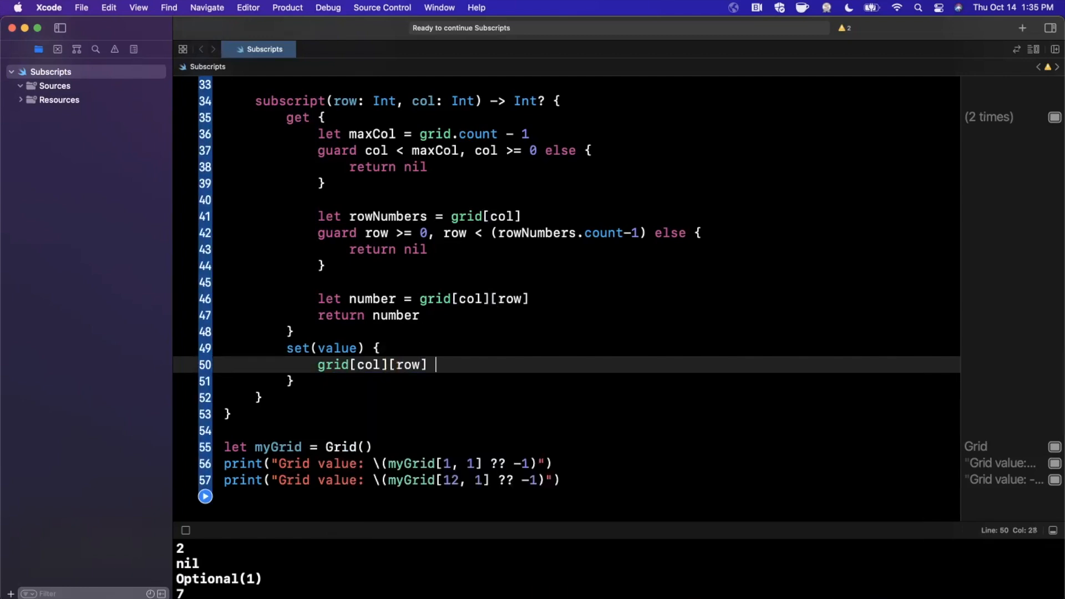
type("= value")
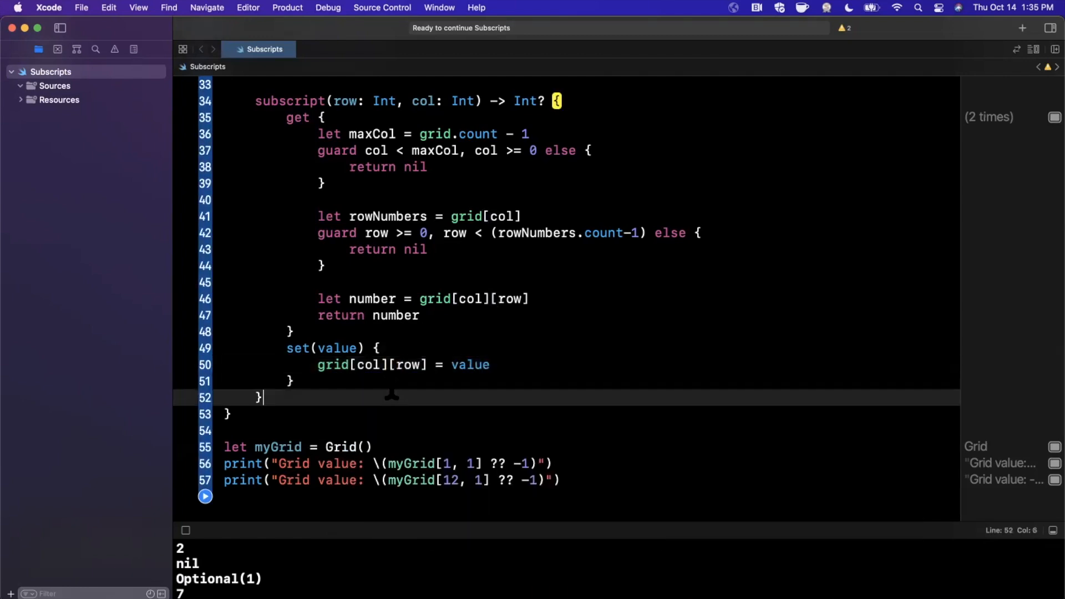
key("cmd+/")
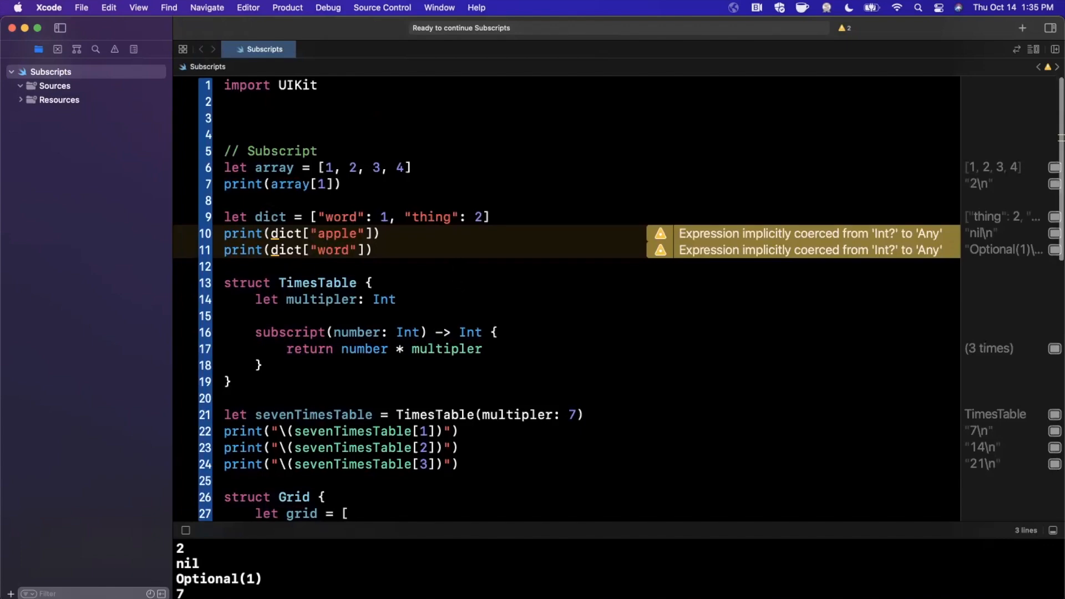
scroll("down", 3)
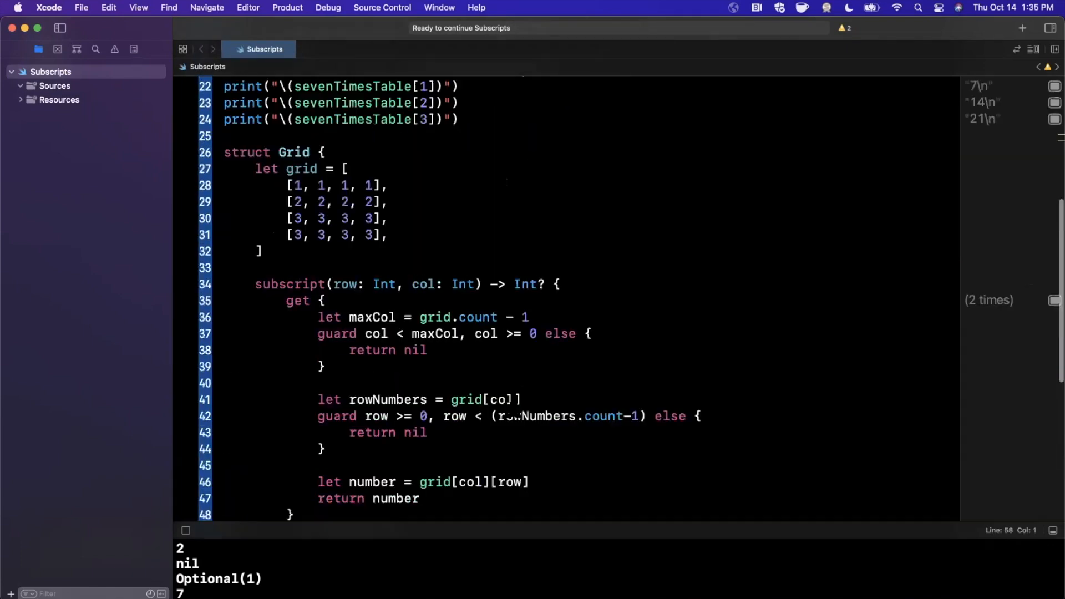